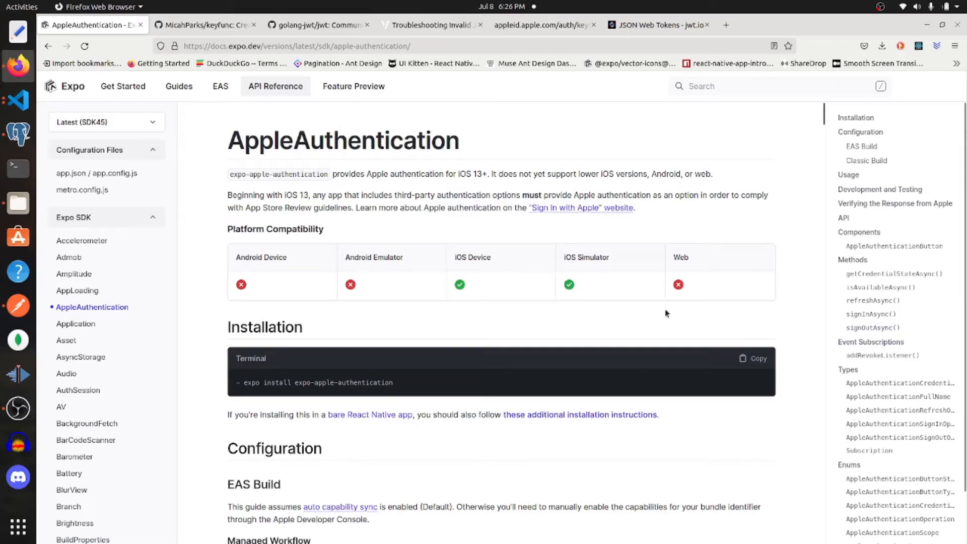
{"action": "mouse_move", "coordinate": [447, 395]}
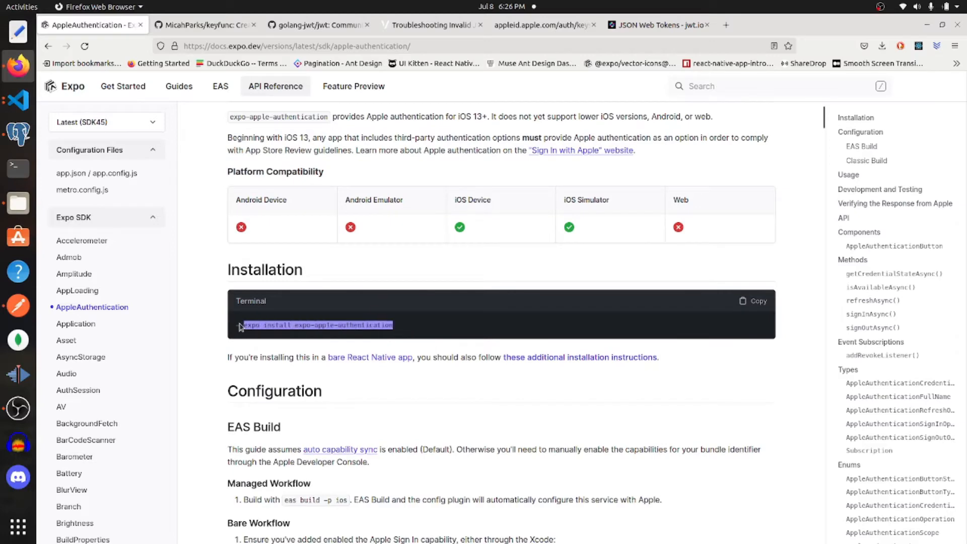
{"action": "mouse_move", "coordinate": [482, 323]}
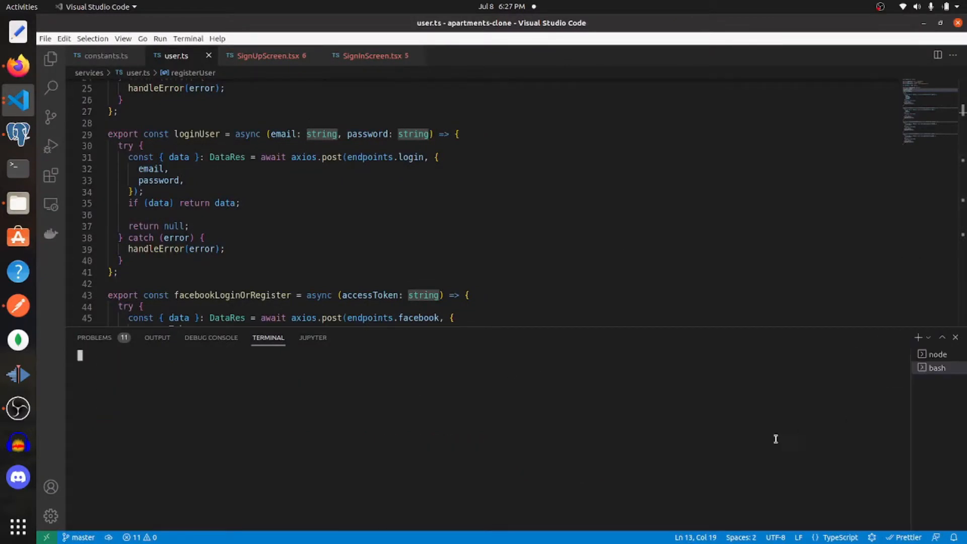
Step: Run expo install expo-apple-authentication in the integrated terminal
{"action": "type", "text": "expo install expo-apple-authentication"}
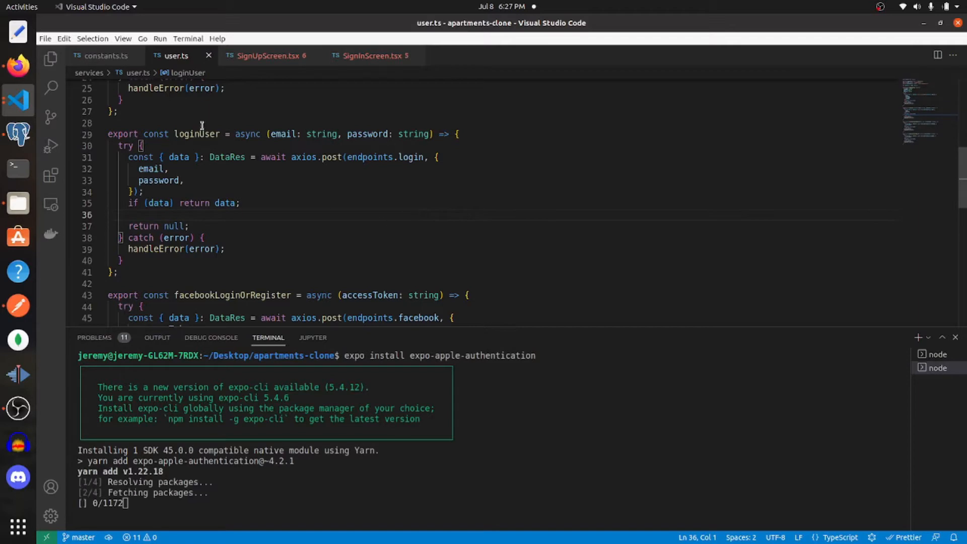
Step: Add apple: userEndpoint + "/apple" to the endpoints in constants.ts
{"action": "key", "text": "ctrl+p"}
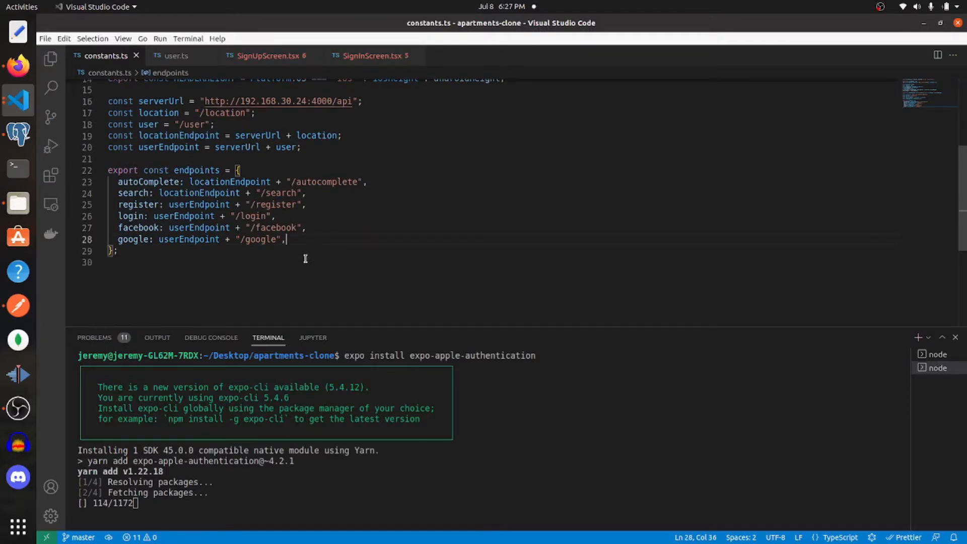
{"action": "type", "text": "apple"}
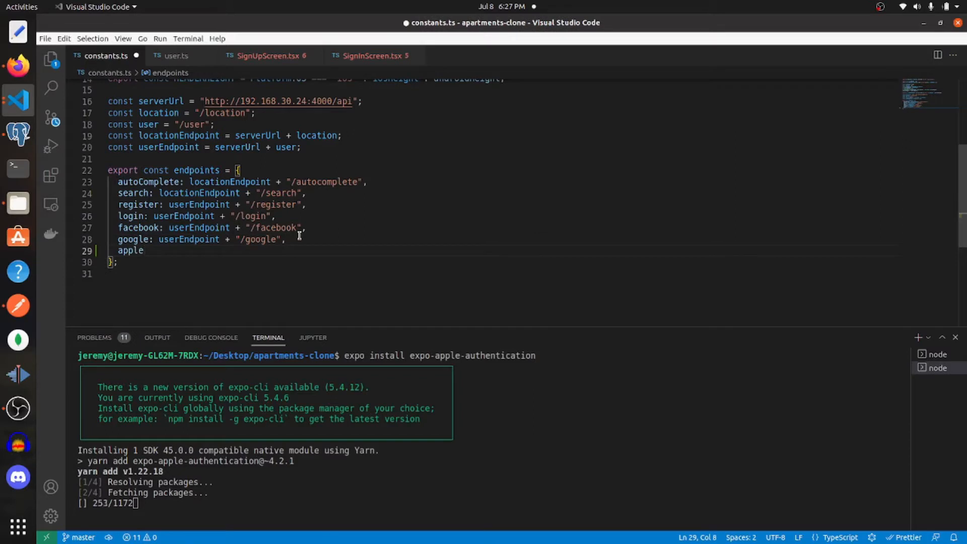
{"action": "type", "text": ": user"}
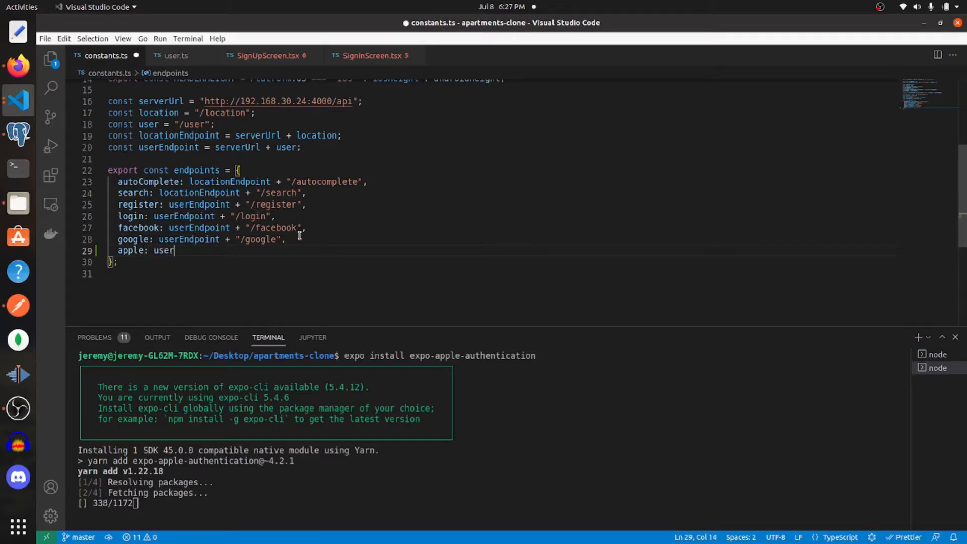
{"action": "type", "text": "Endpoint"}
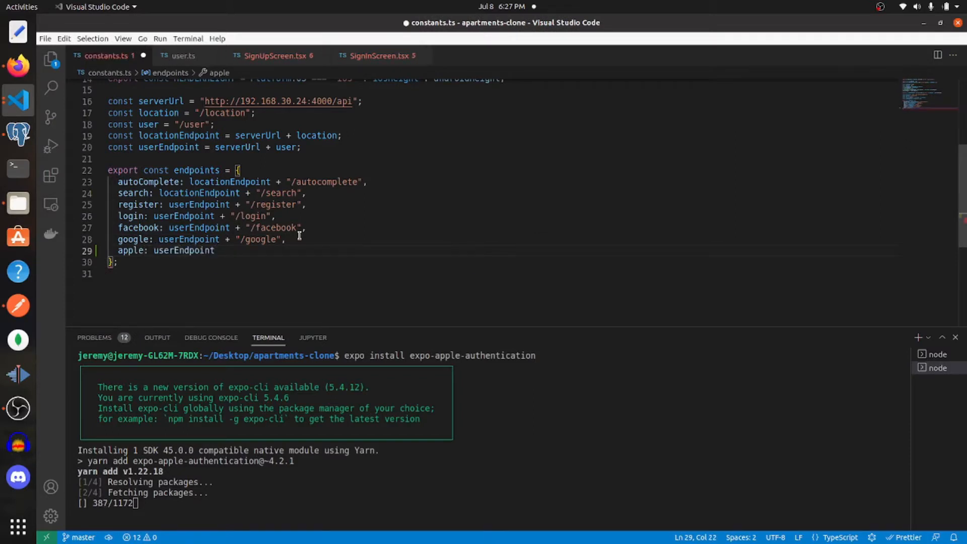
{"action": "type", "text": "+ \"/app"}
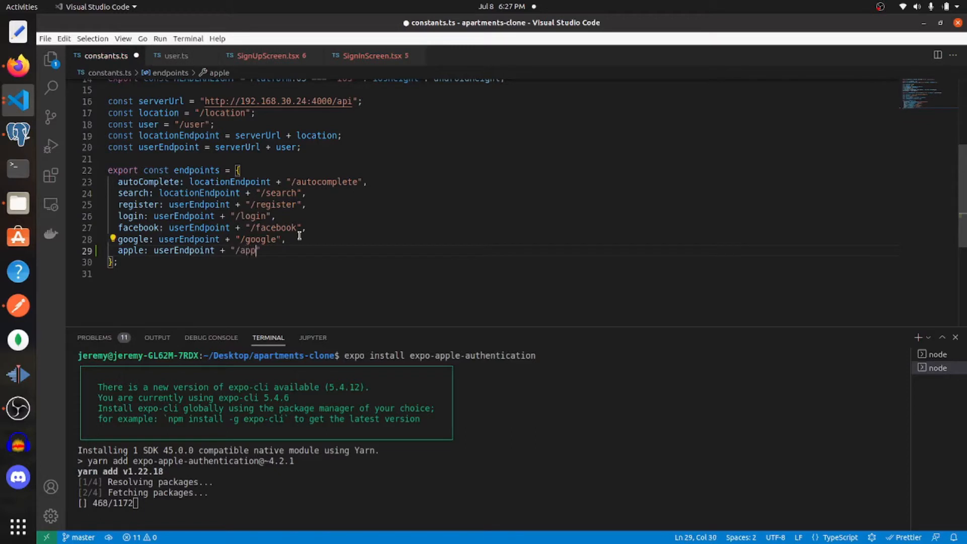
{"action": "type", "text": "le\","}
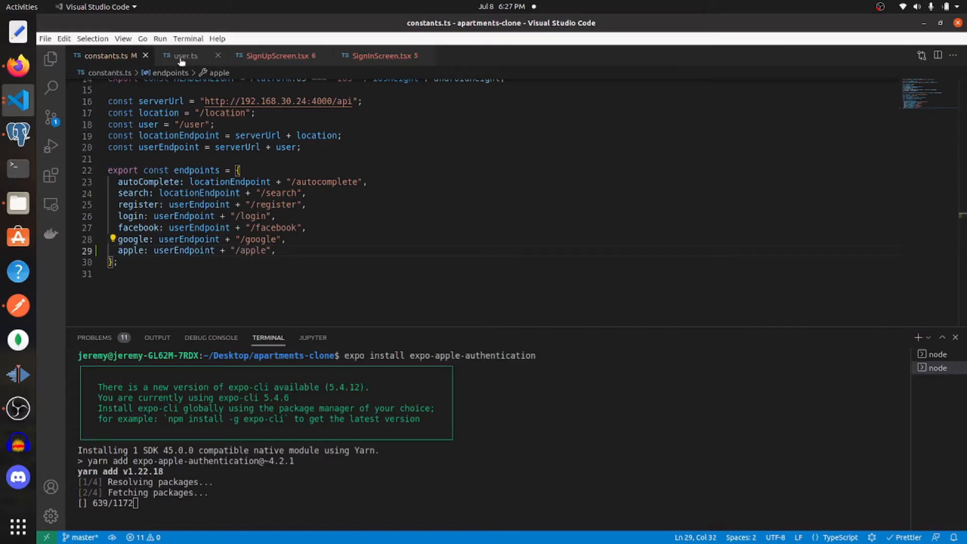
Step: Declare export const appleLoginOrRegister = async () => { } below googleLoginOrRegister in user.ts
{"action": "left_click", "coordinate": [184, 55]}
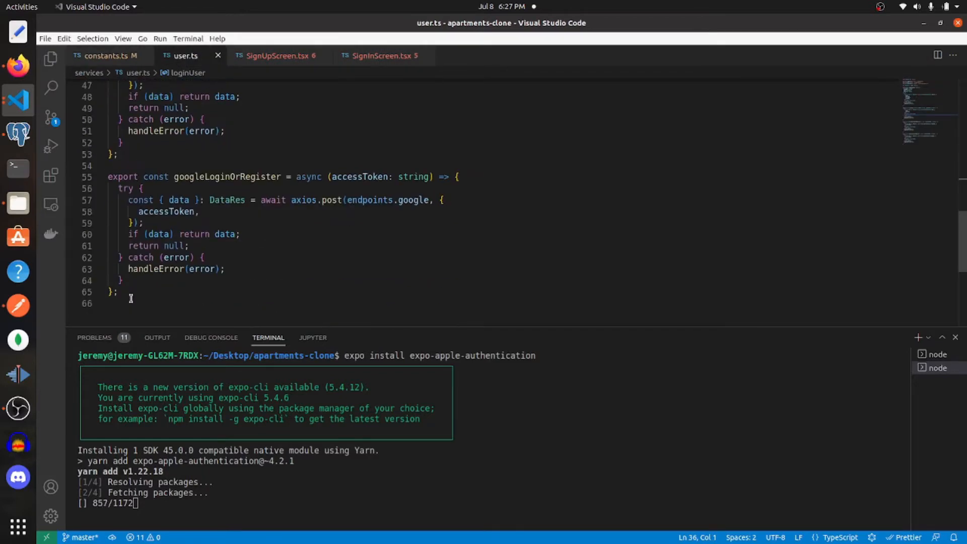
{"action": "type", "text": "export const"}
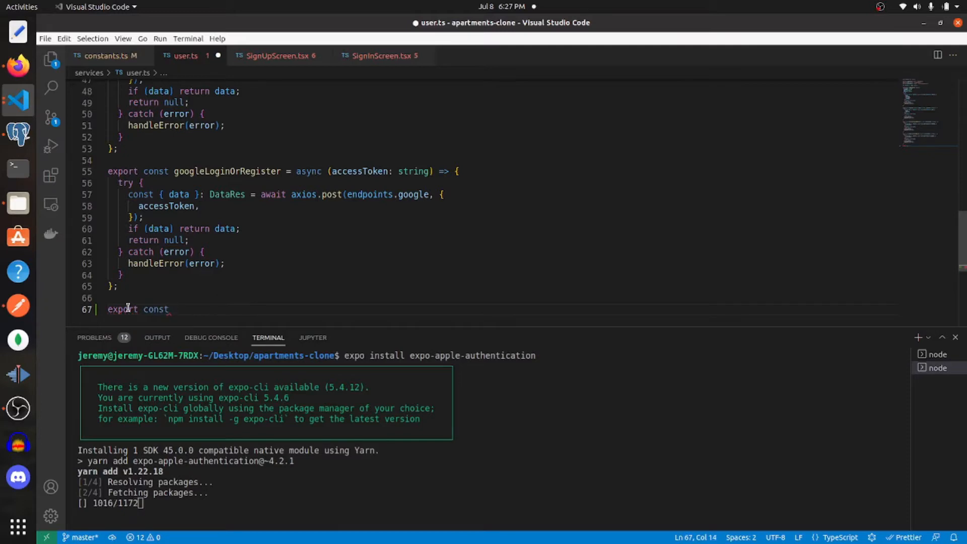
{"action": "type", "text": "appleLogin"}
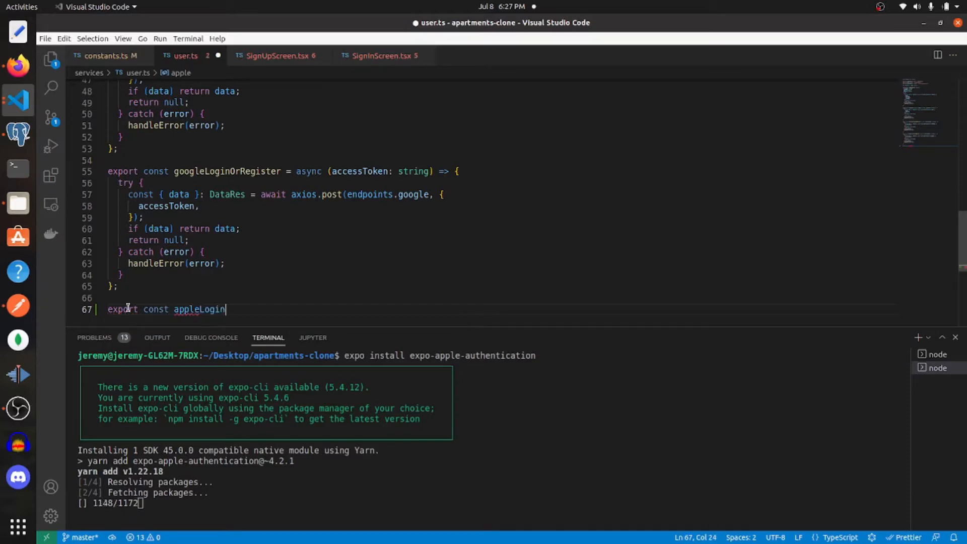
{"action": "type", "text": "OrRegister = ("}
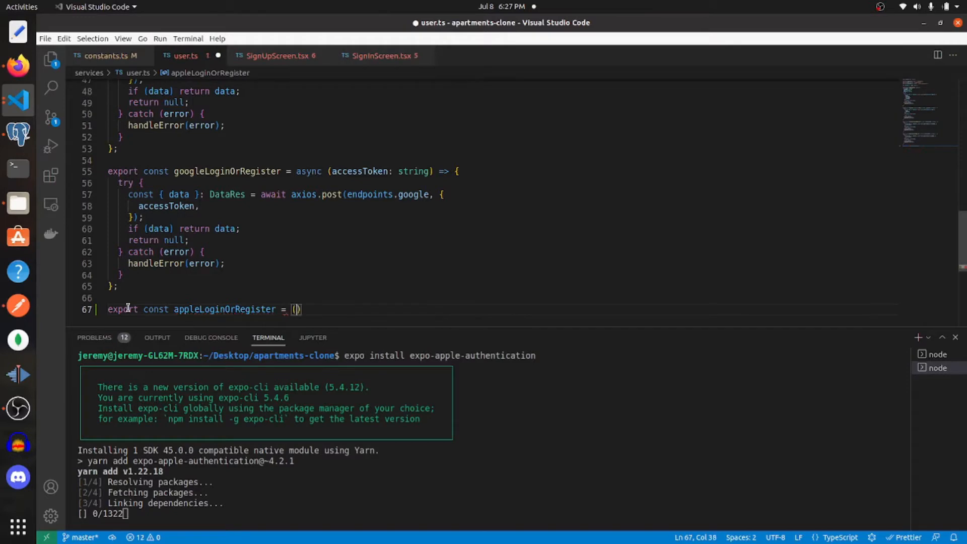
{"action": "type", "text": "asy"}
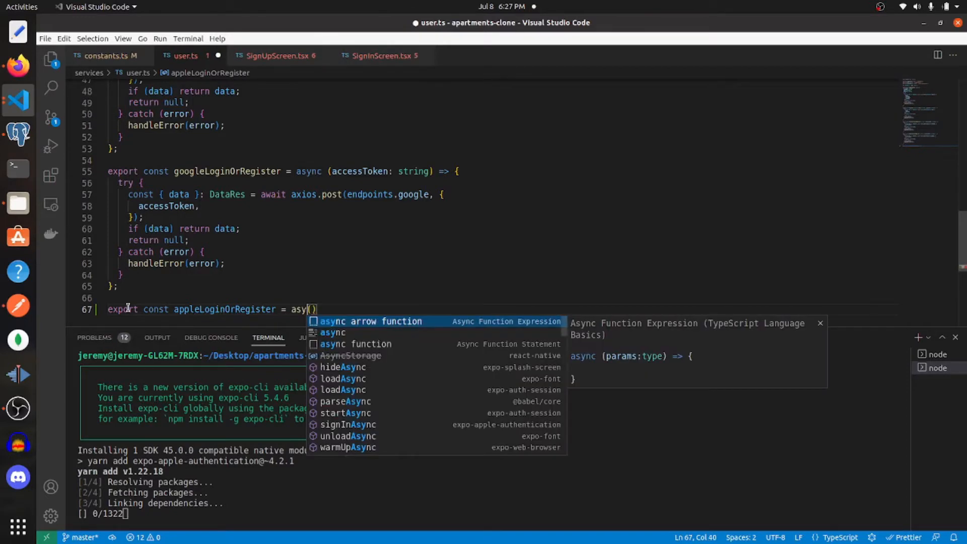
{"action": "key", "text": "Tab"}
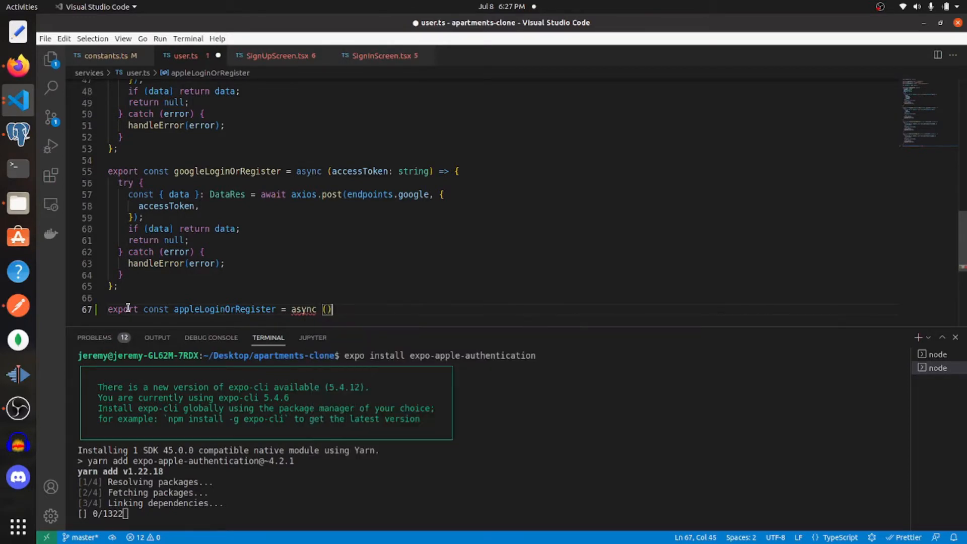
{"action": "type", "text": "=> {"}
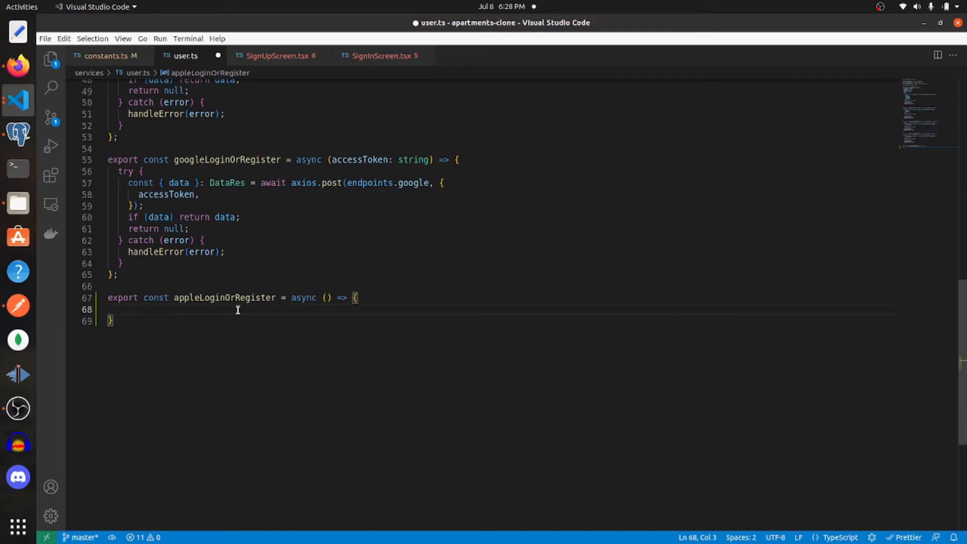
Step: Give it an empty try block with a catch that calls handleError(error)
{"action": "type", "text": "try {"}
{"action": "type", "text": "} catch (error) {"}
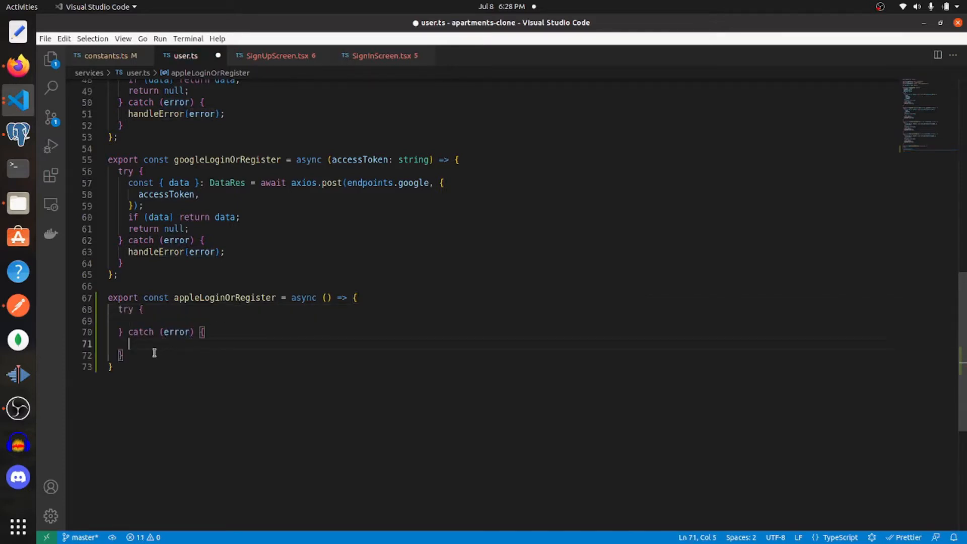
{"action": "type", "text": "handleError"}
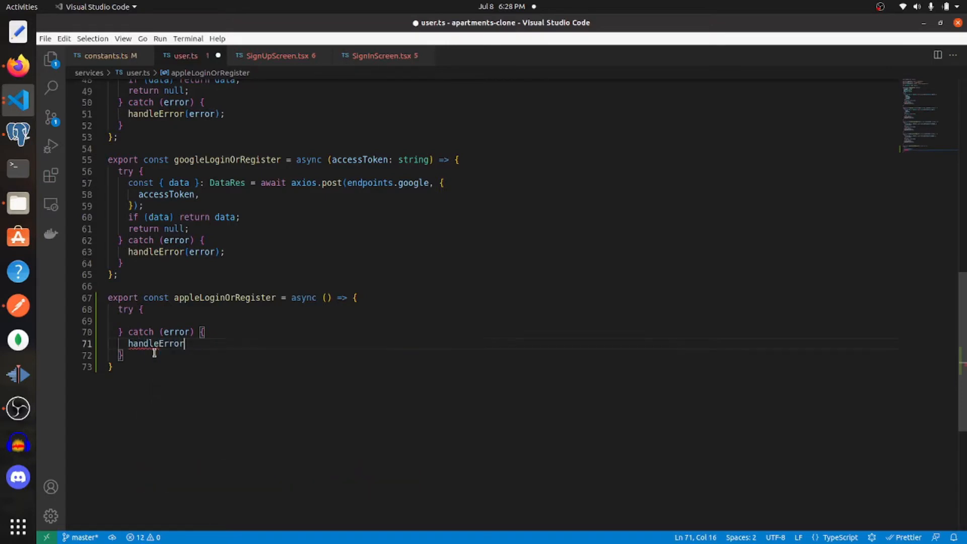
{"action": "type", "text": "(error"}
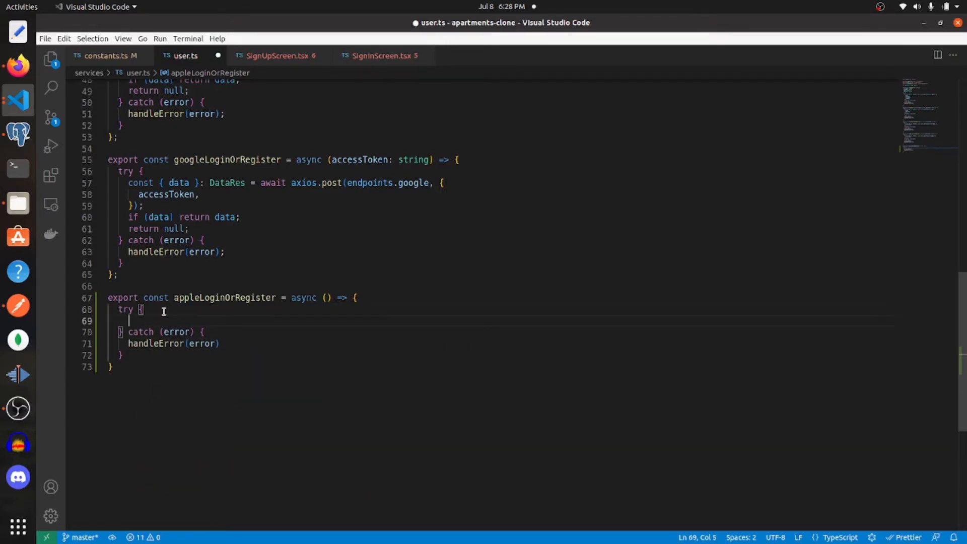
Step: Await axios.post(endpoints.apple, { identityToken }) and destructure its data in the try block
{"action": "type", "text": "const {"}
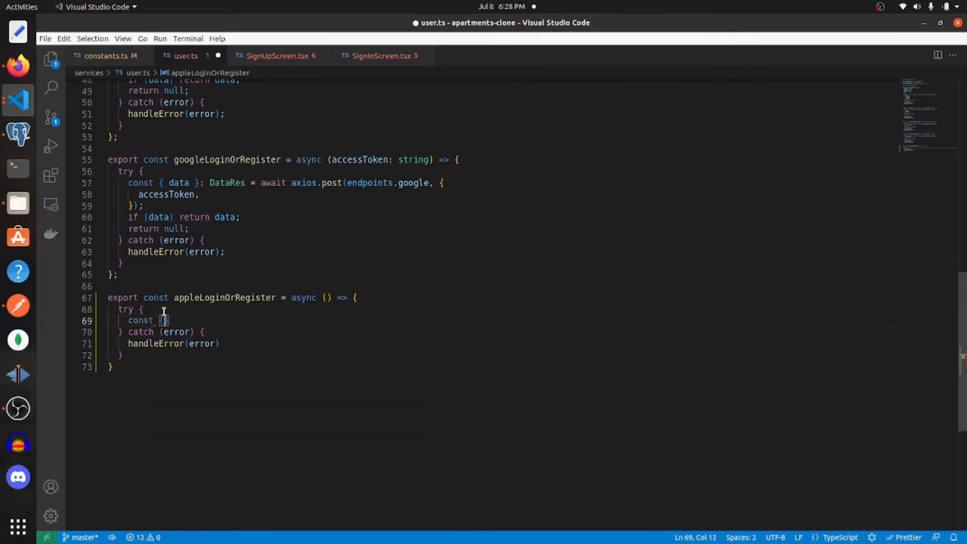
{"action": "type", "text": "data"}
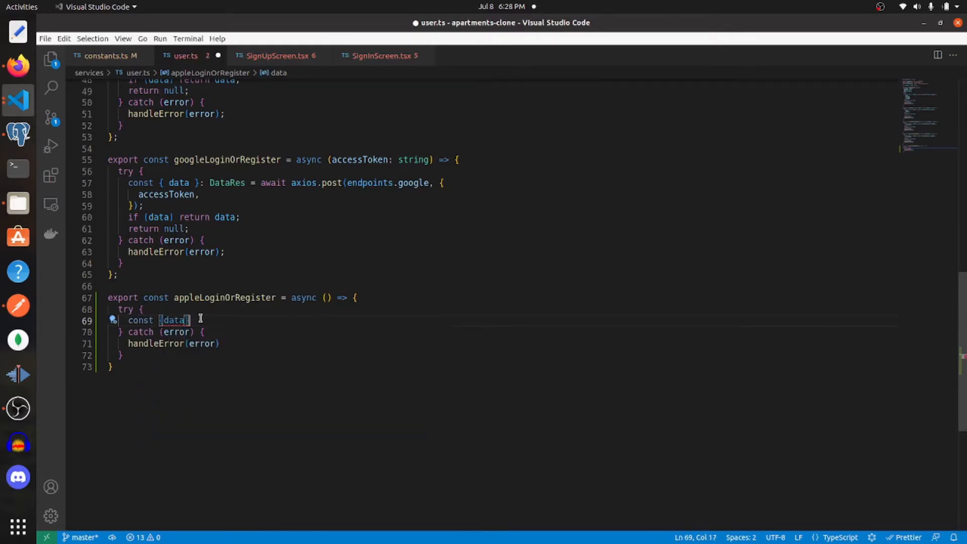
{"action": "type", "text": ": DataRes = a"}
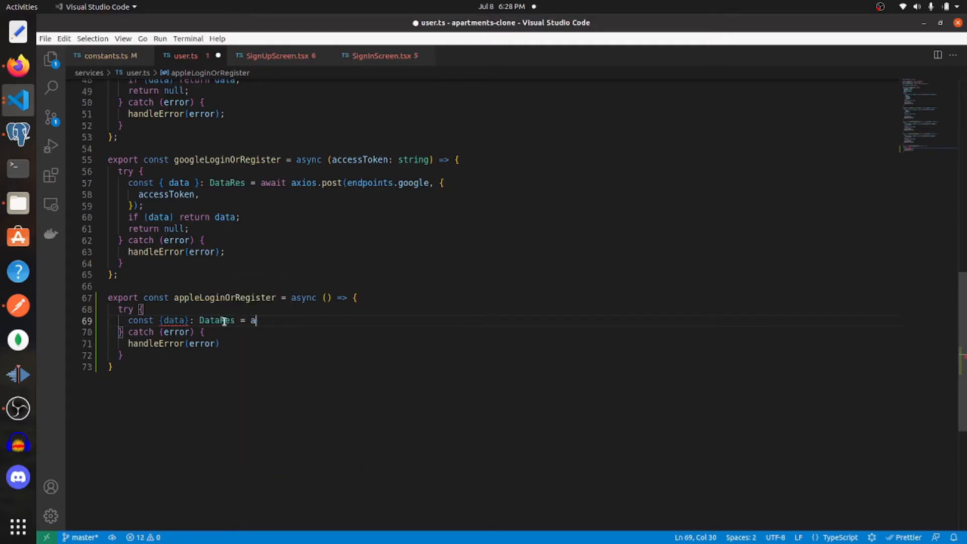
{"action": "type", "text": "wait"}
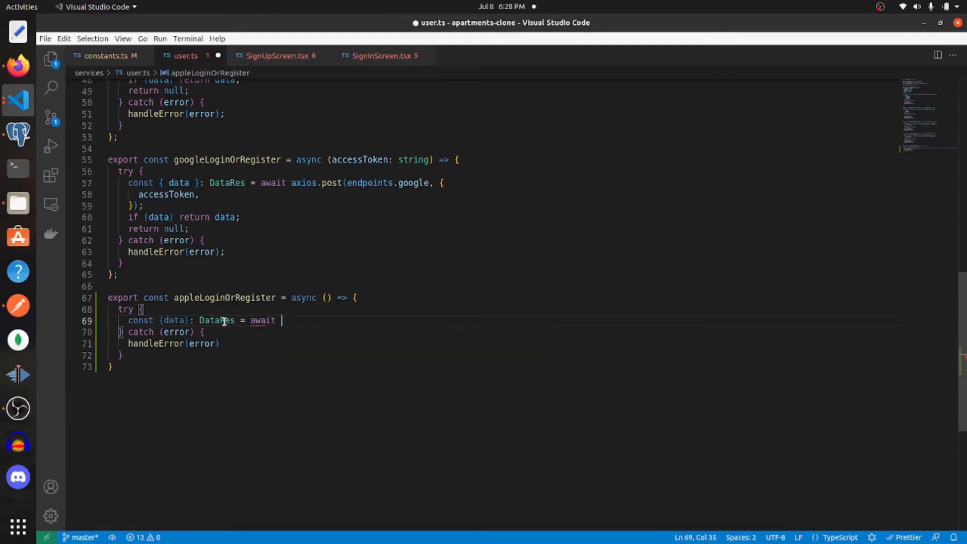
{"action": "type", "text": "axios.post"}
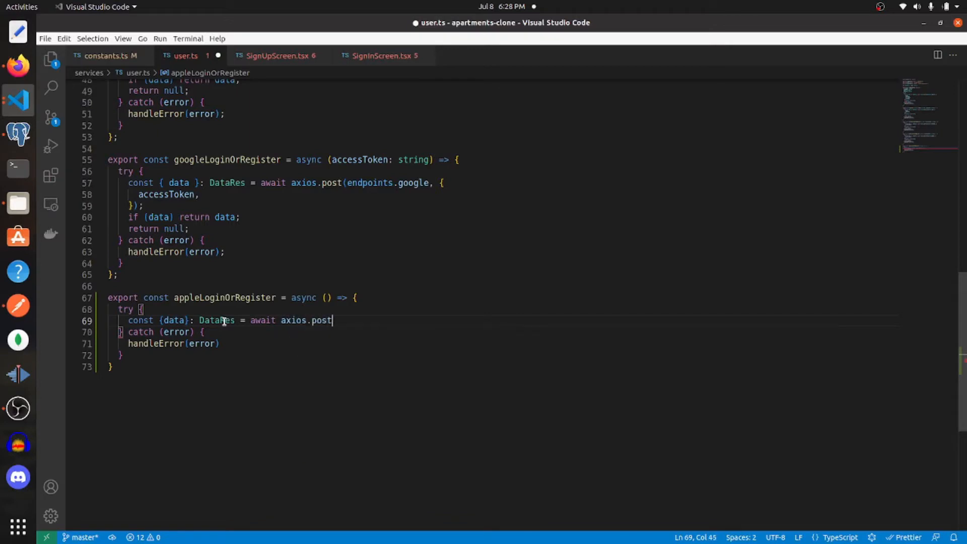
{"action": "type", "text": "(endpoints.apple"}
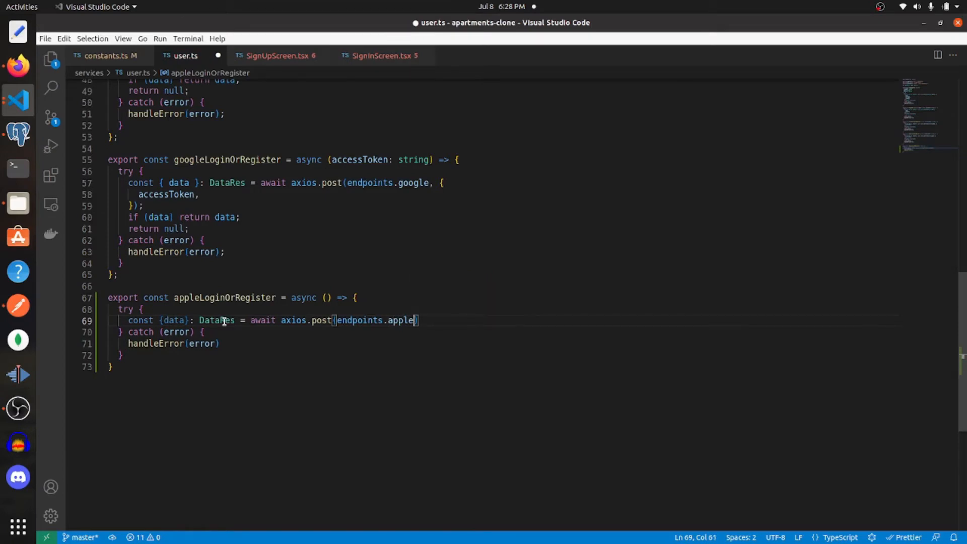
{"action": "type", "text": ", {}"}
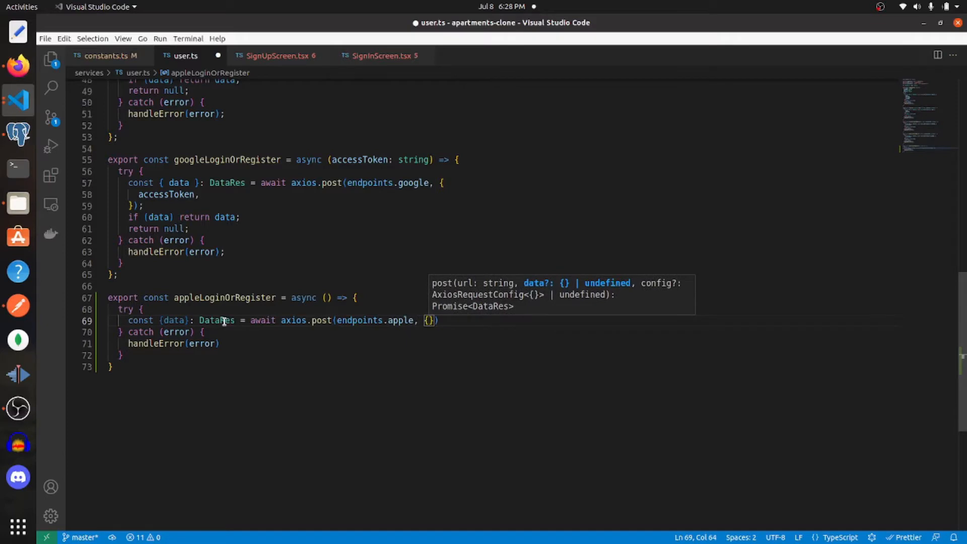
{"action": "type", "text": "ident"}
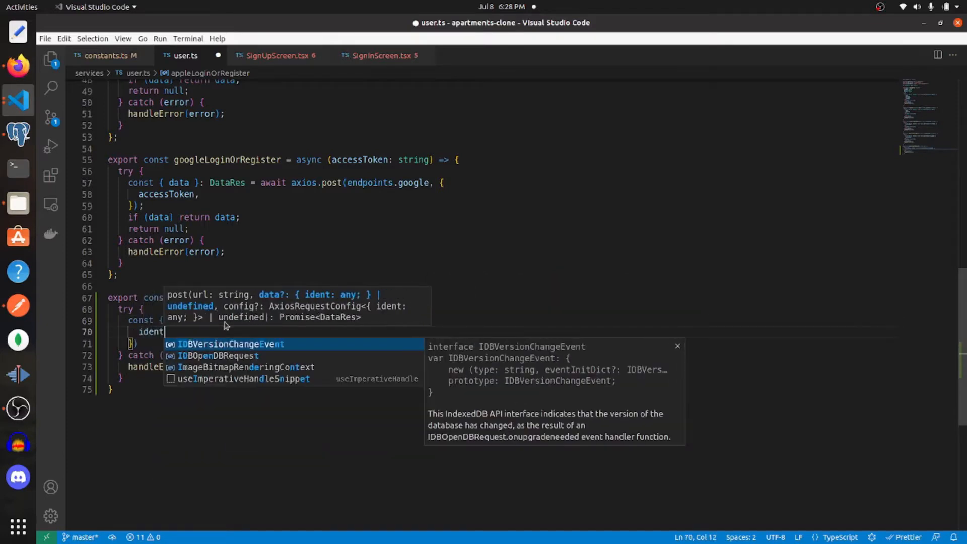
{"action": "type", "text": "iy"}
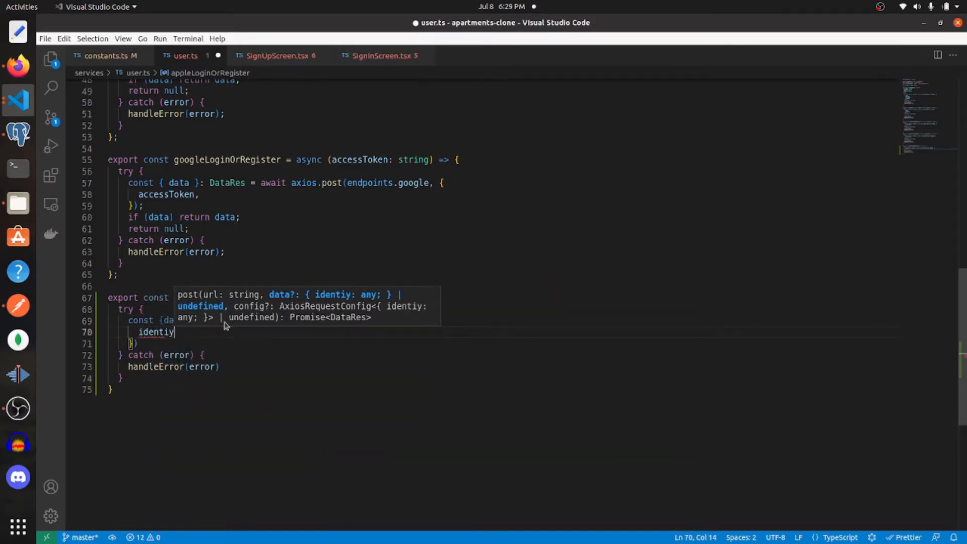
{"action": "type", "text": "yToken"}
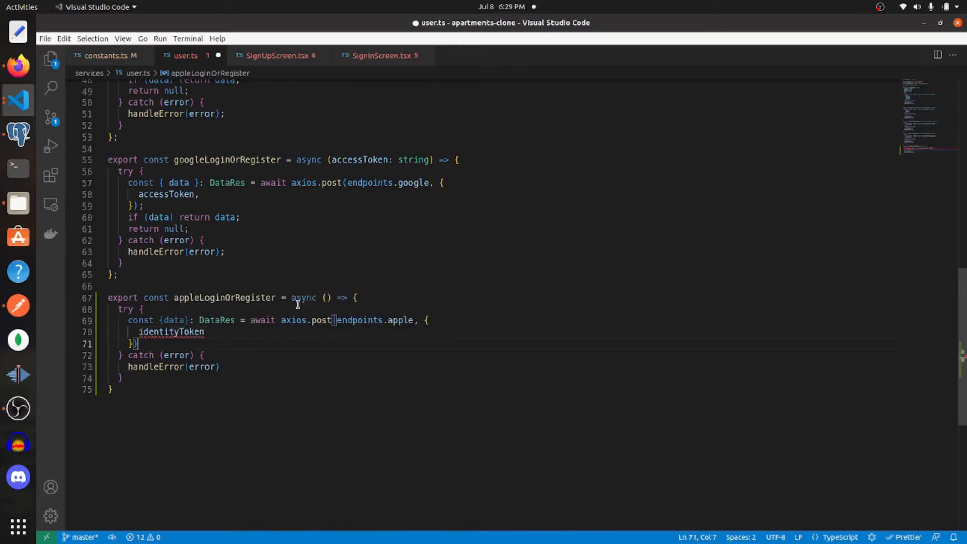
{"action": "type", "text": "identityToken: string"}
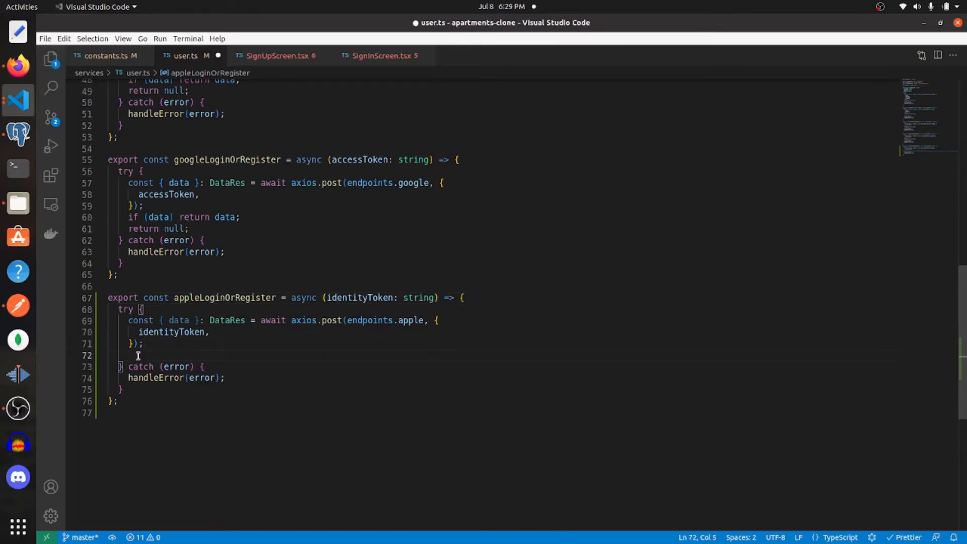
Step: Return data if present, otherwise return null, completing appleLoginOrRegister
{"action": "type", "text": "if (data) return d"}
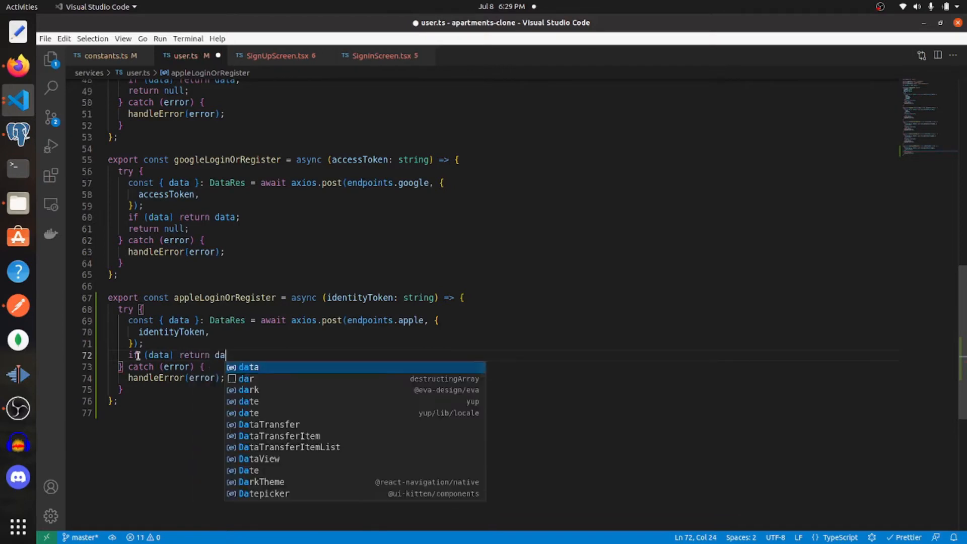
{"action": "type", "text": "a;"}
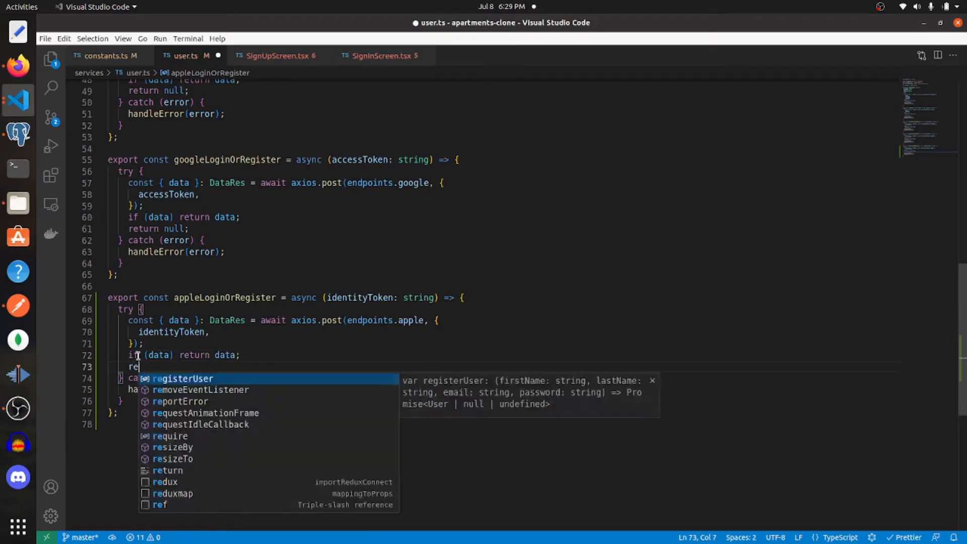
{"action": "type", "text": "urn null;"}
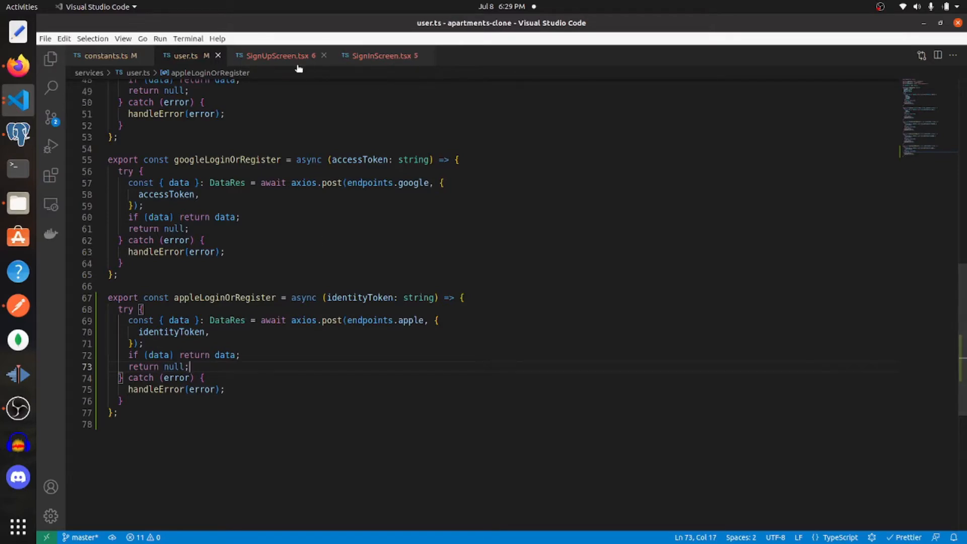
{"action": "left_click", "coordinate": [278, 56]}
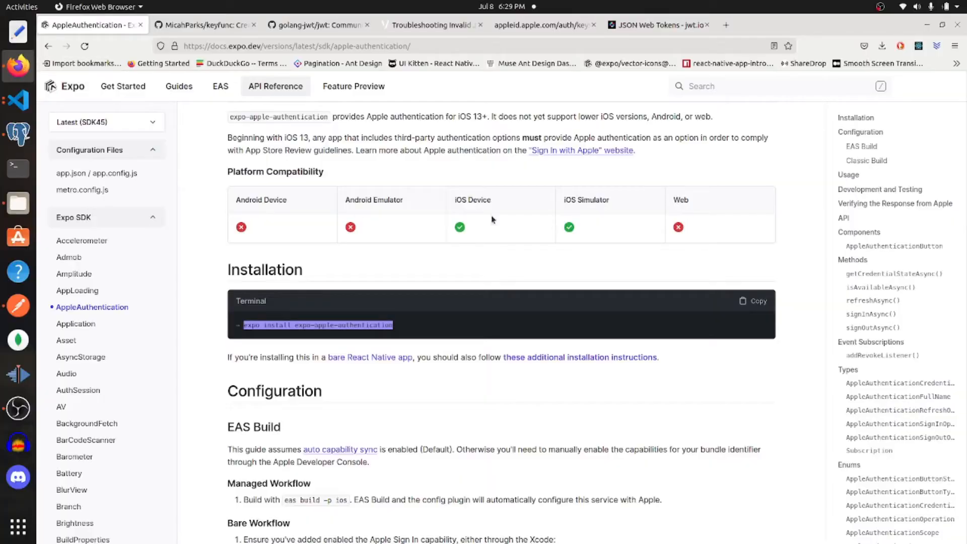
Step: Scroll the Expo AppleAuthentication docs down to the Usage example's import line
{"action": "scroll", "scroll_direction": "down", "scroll_amount": 3}
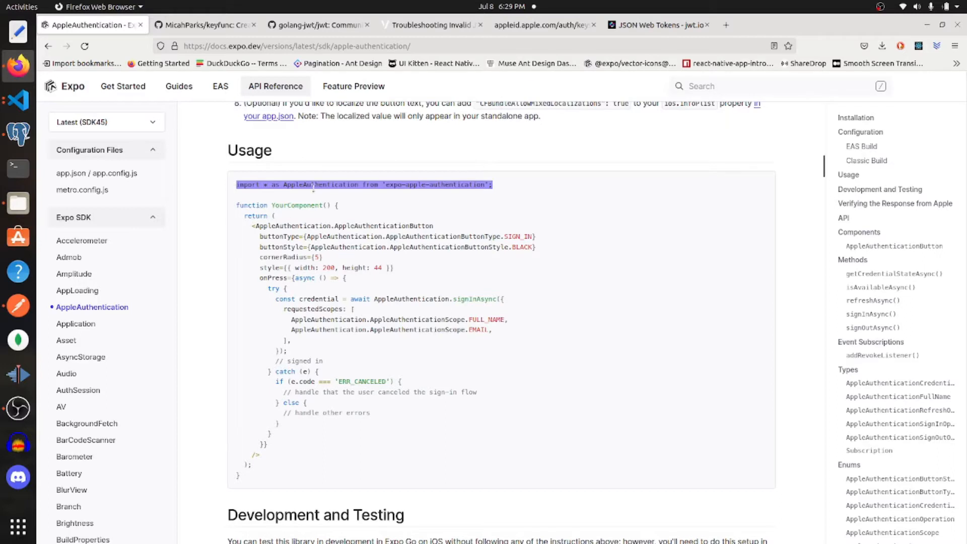
{"action": "mouse_move", "coordinate": [418, 203]}
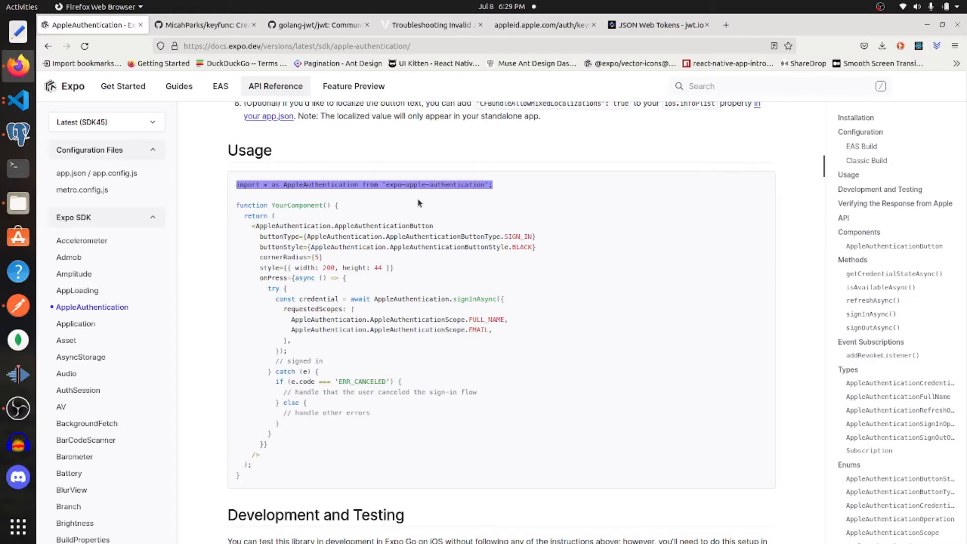
{"action": "mouse_move", "coordinate": [423, 197]}
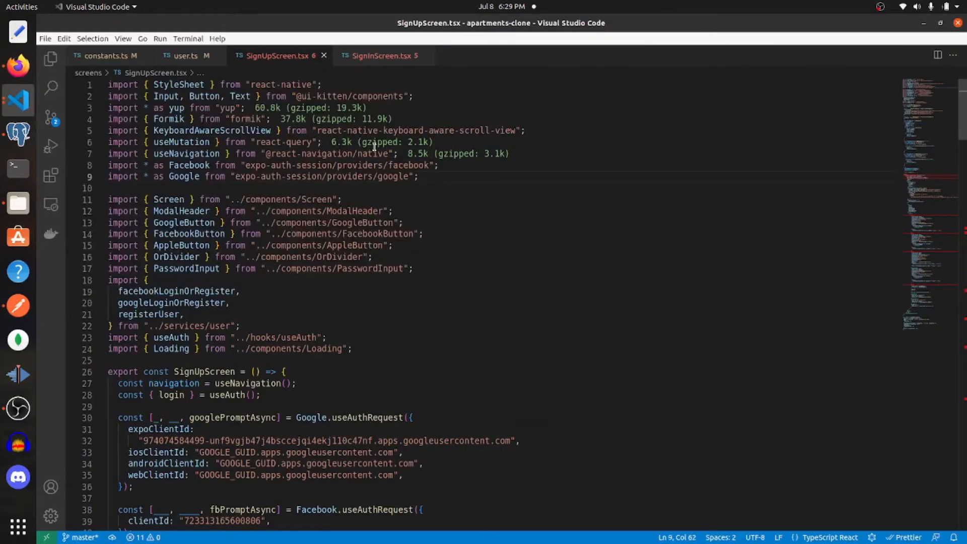
Step: Import AppleAuthentication and declare const appleRegister = useMutation(async ...) in SignUpScreen.tsx
{"action": "type", "text": "import * as AppleAuthentication from 'expo-apple-authentication';"}
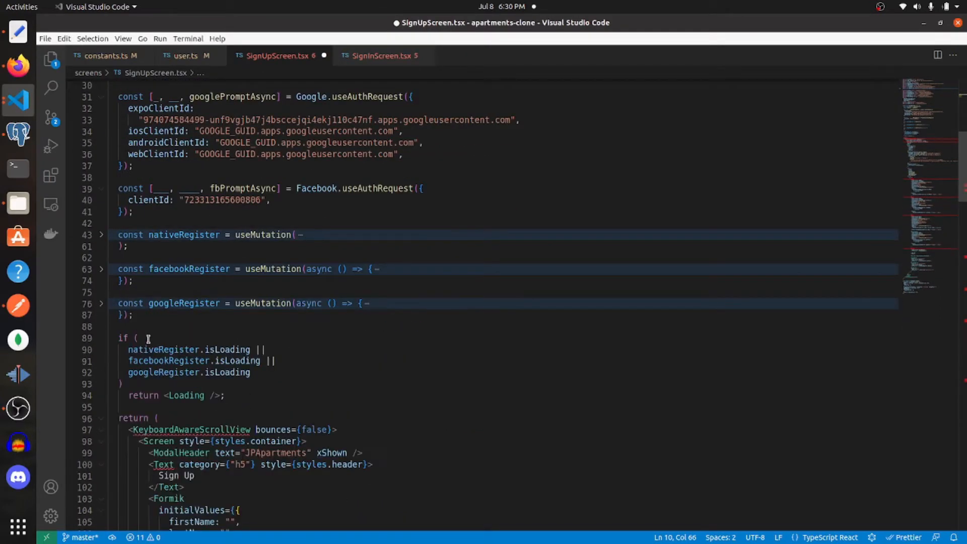
{"action": "type", "text": "cons"}
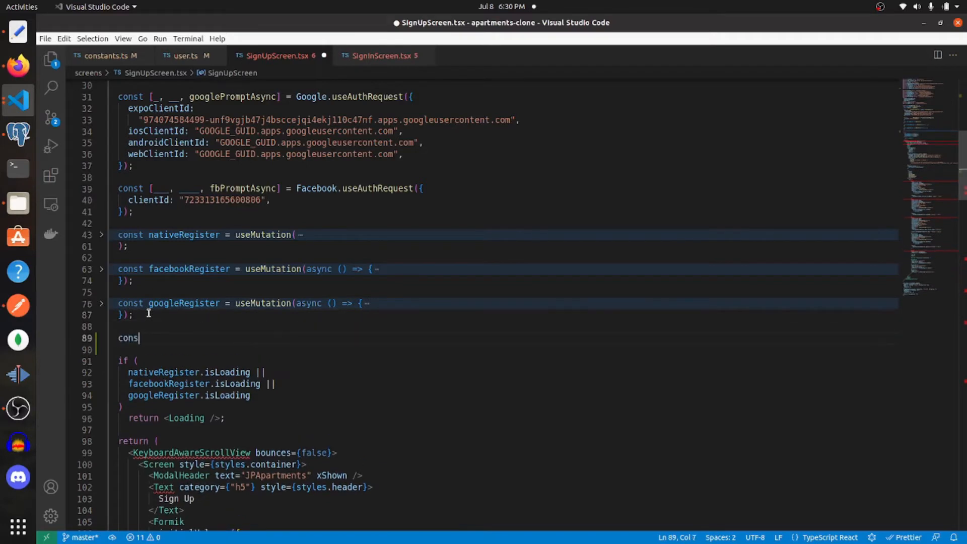
{"action": "type", "text": "apple"}
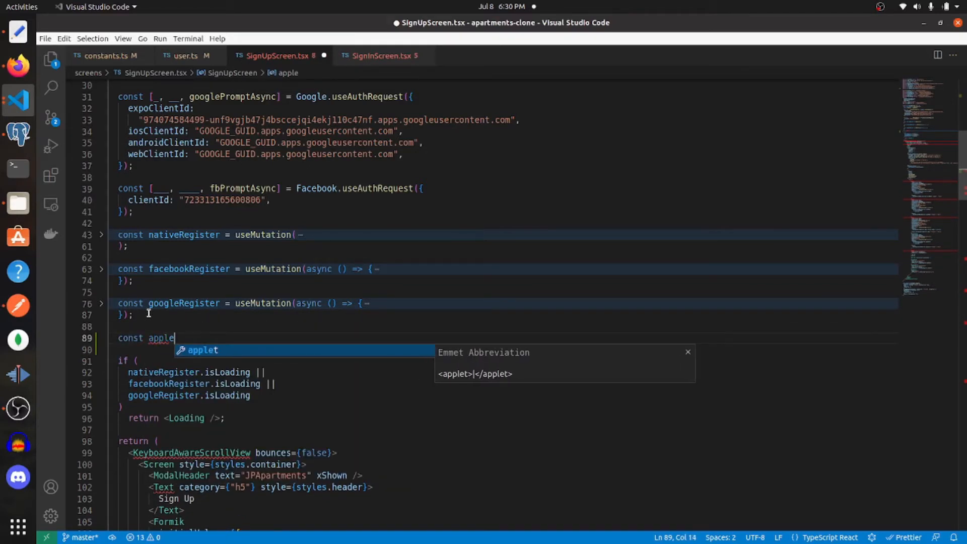
{"action": "type", "text": "Register ="}
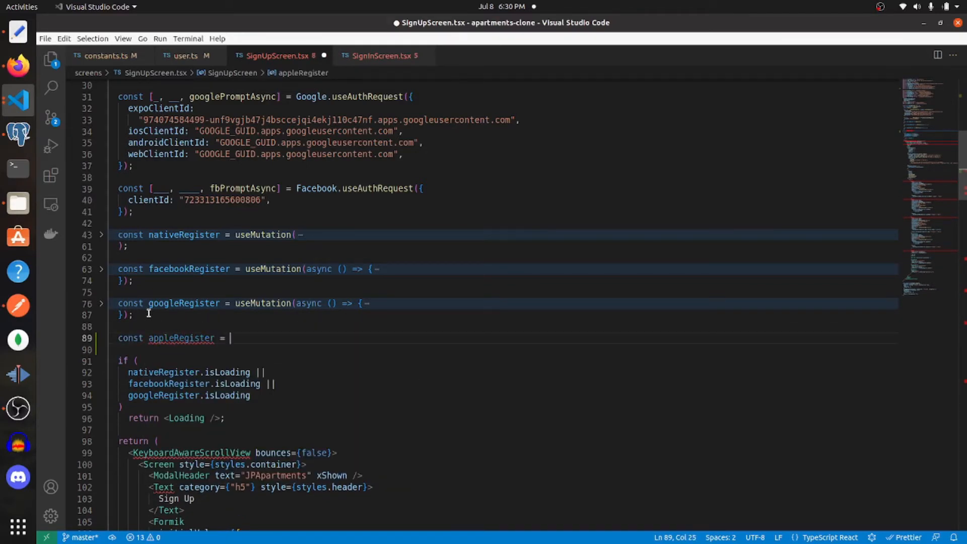
{"action": "type", "text": "useMutation"}
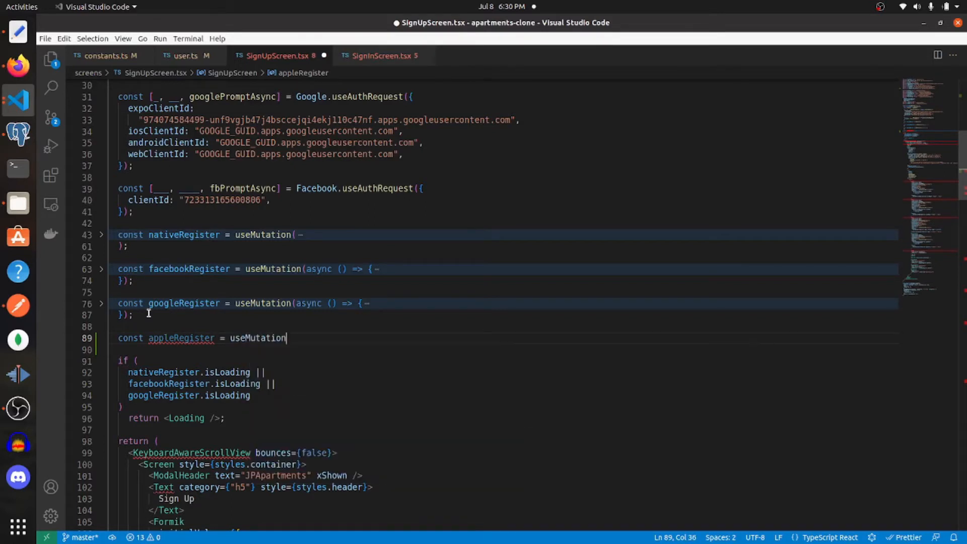
{"action": "type", "text": "(async () => {"}
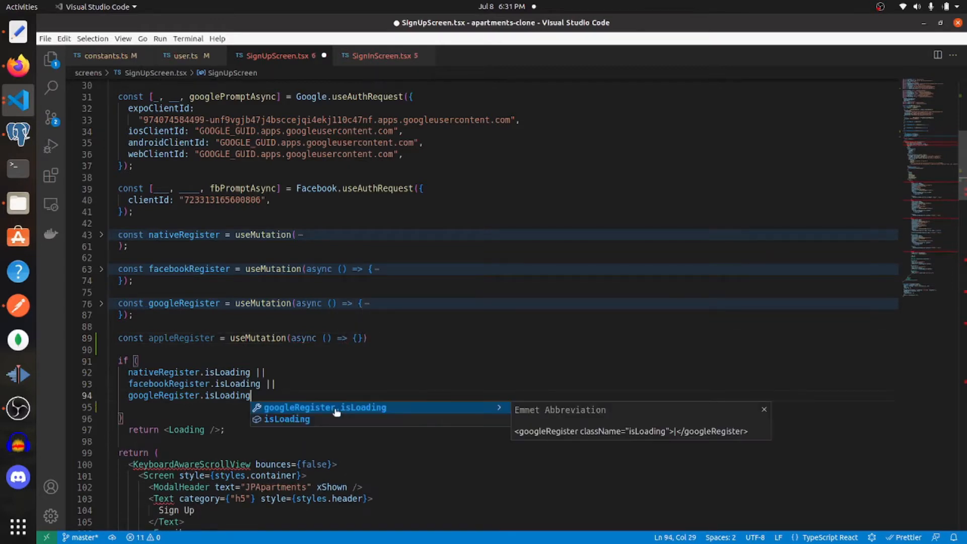
Step: Add appleRegister.isLoading to the screen's loading check
{"action": "type", "text": "||"}
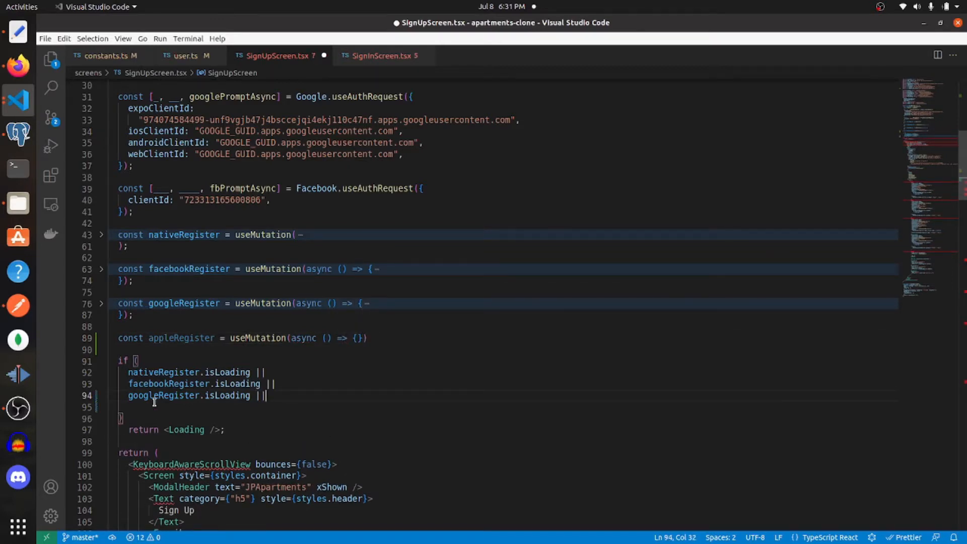
{"action": "type", "text": "appleRegister.isLoading"}
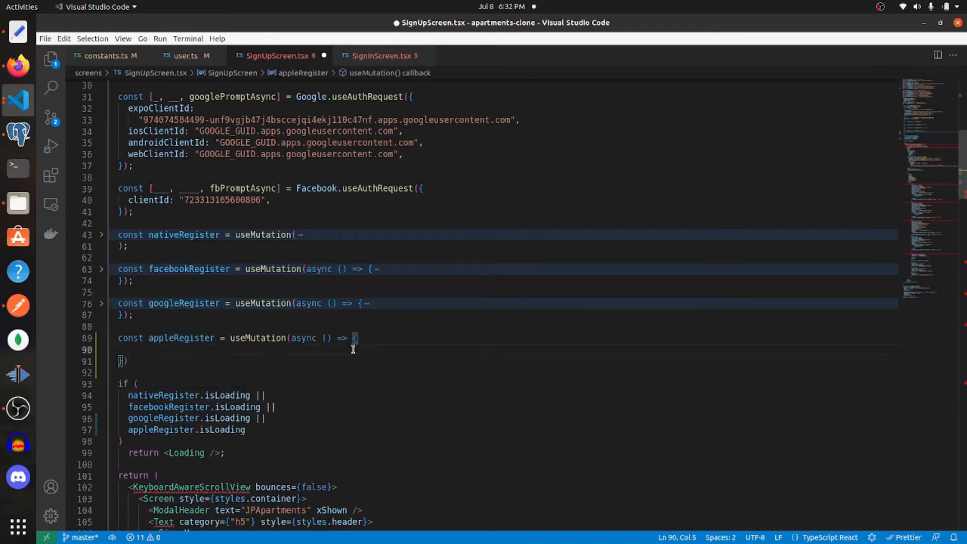
{"action": "mouse_move", "coordinate": [307, 376]}
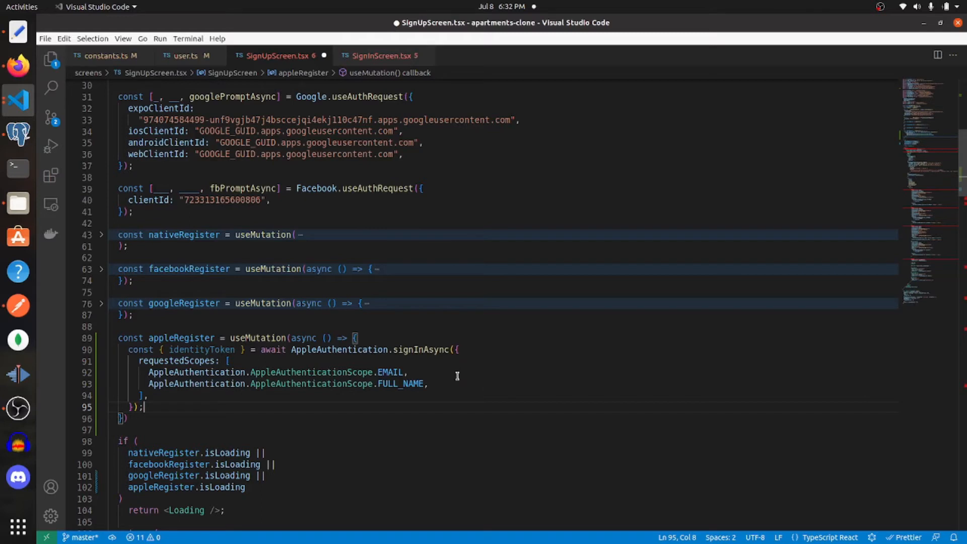
{"action": "mouse_move", "coordinate": [310, 413]}
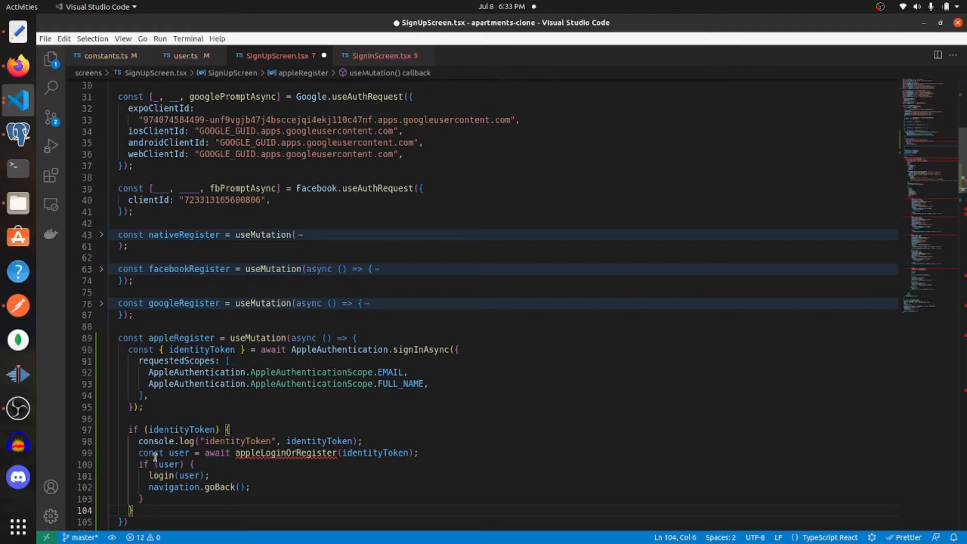
{"action": "mouse_move", "coordinate": [304, 461]}
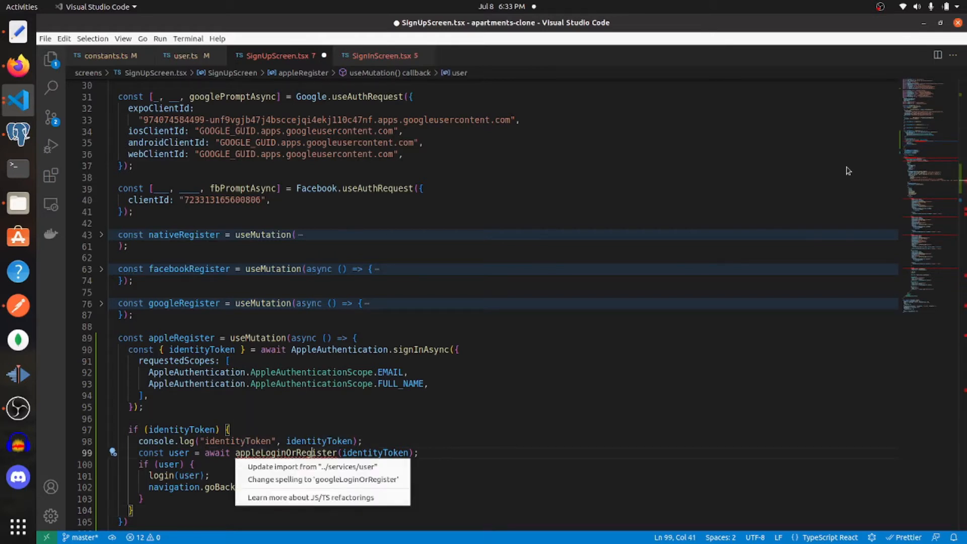
{"action": "mouse_move", "coordinate": [322, 479]}
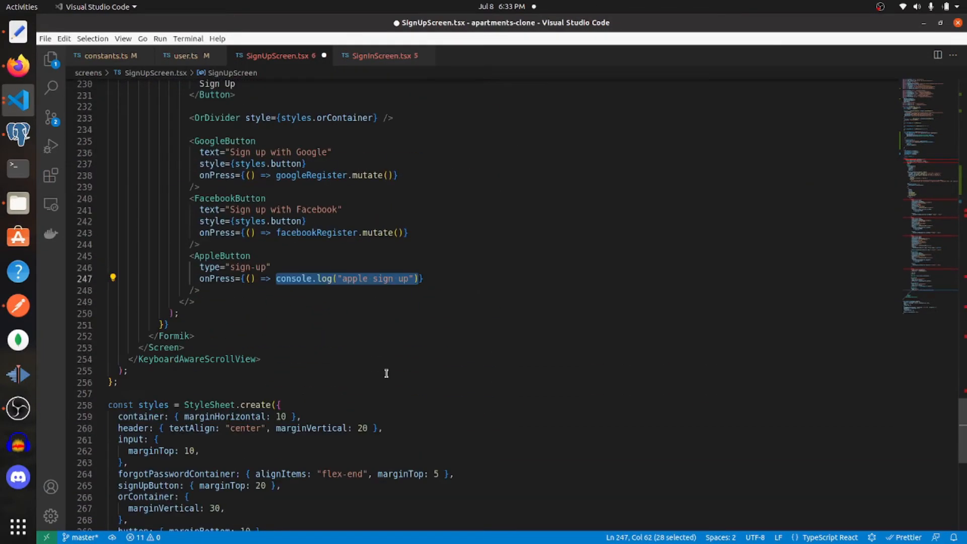
Step: Replace the Apple button's console.log with appleRegister.mutate()
{"action": "key", "text": "Delete"}
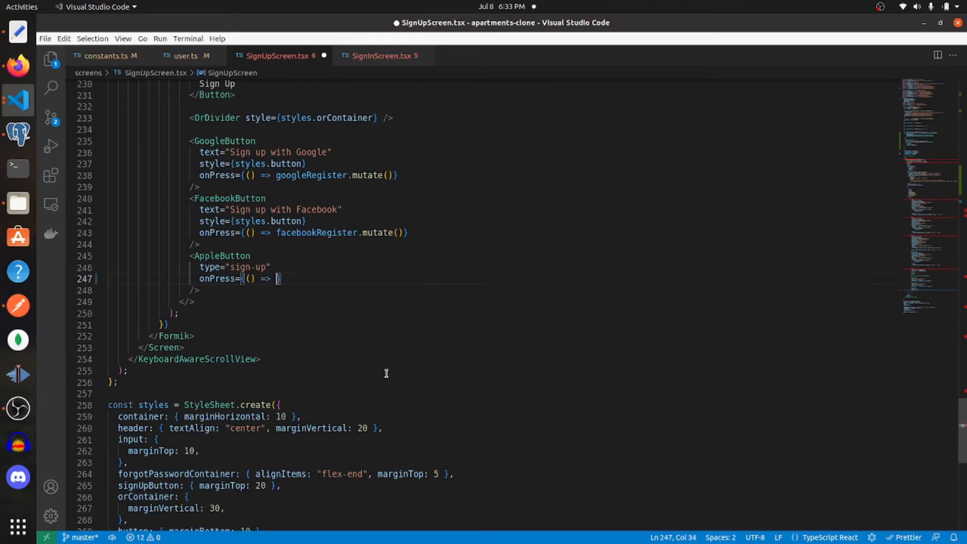
{"action": "type", "text": "appleRegister.mutate("}
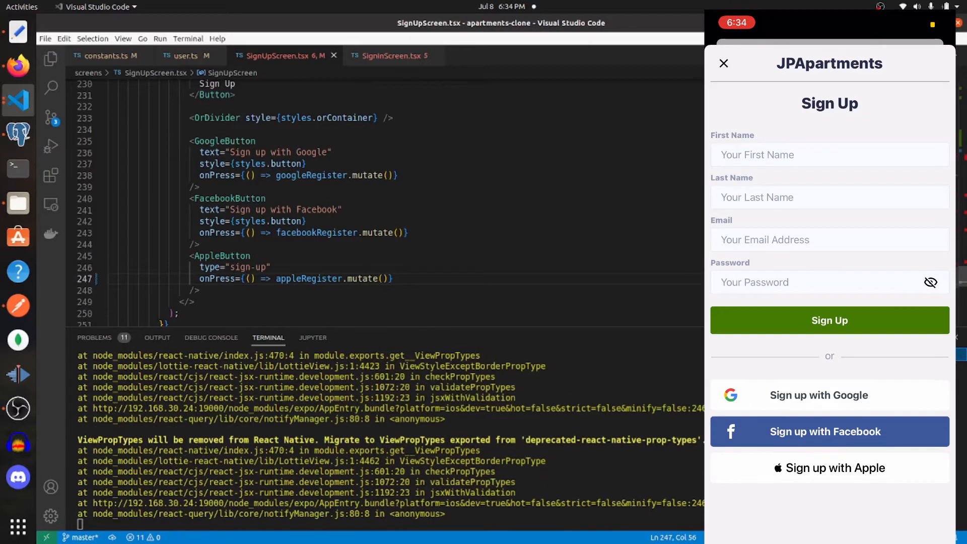
Step: Tap Sign up with Apple and Continue in the simulator so the identity token logs in the terminal
{"action": "left_click", "coordinate": [828, 468]}
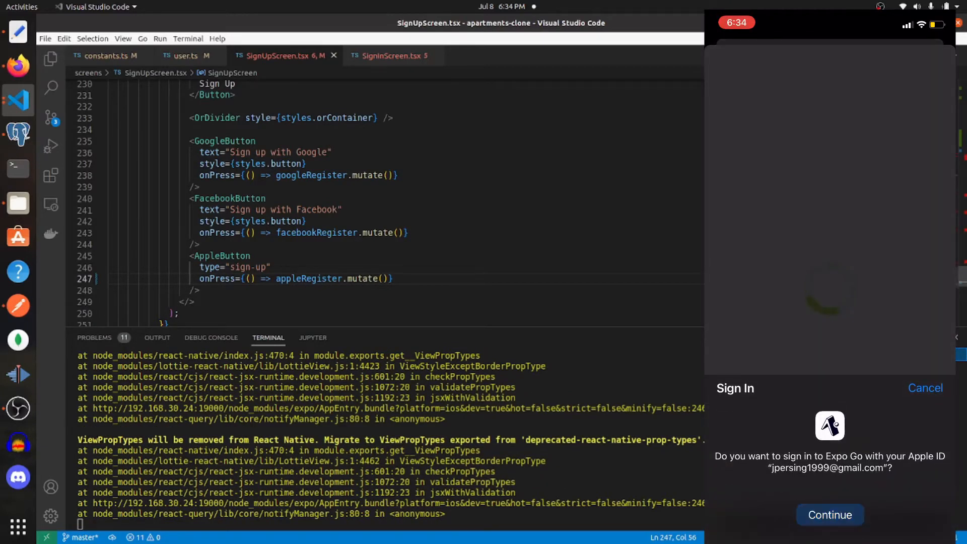
{"action": "left_click", "coordinate": [828, 515]}
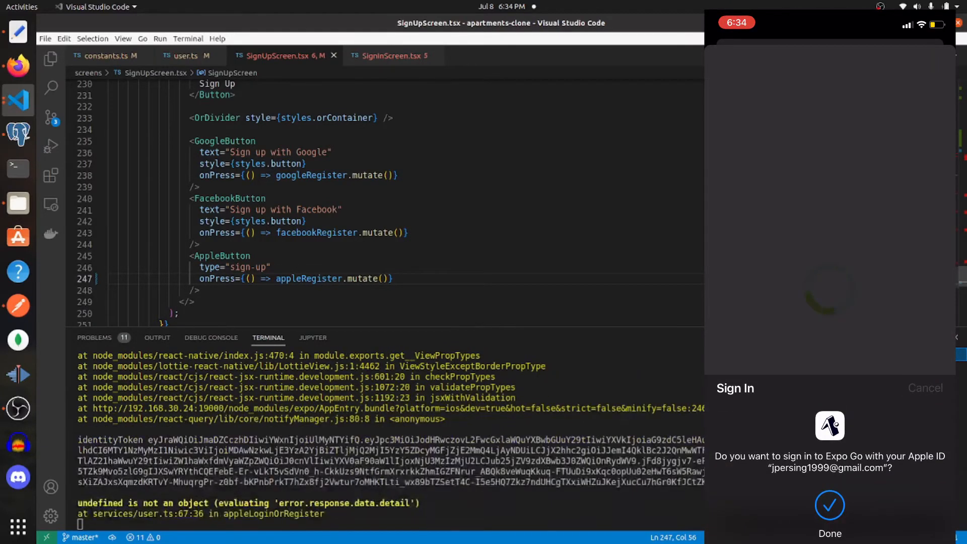
{"action": "left_click", "coordinate": [829, 520]}
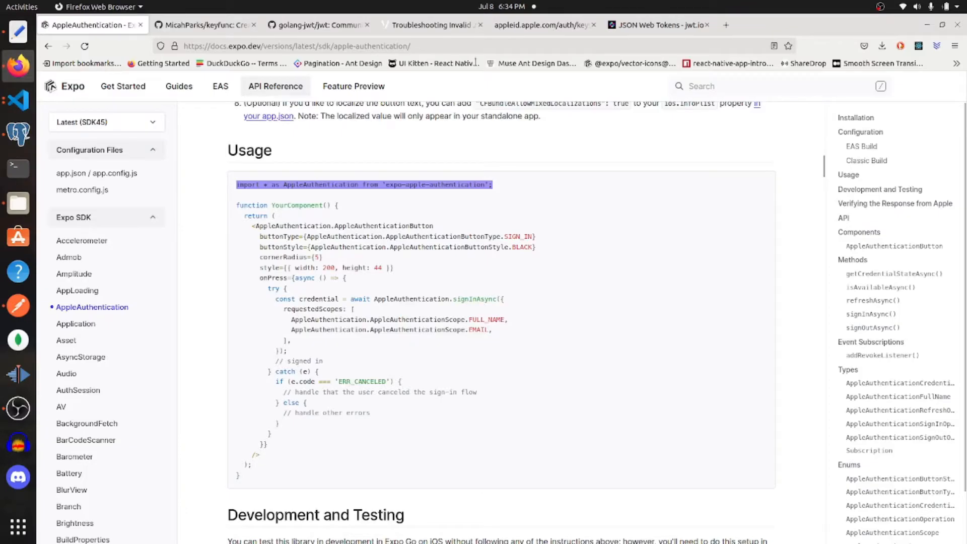
Step: View the decoded Apple identity token on jwt.io and Apple's published signing keys
{"action": "left_click", "coordinate": [648, 24]}
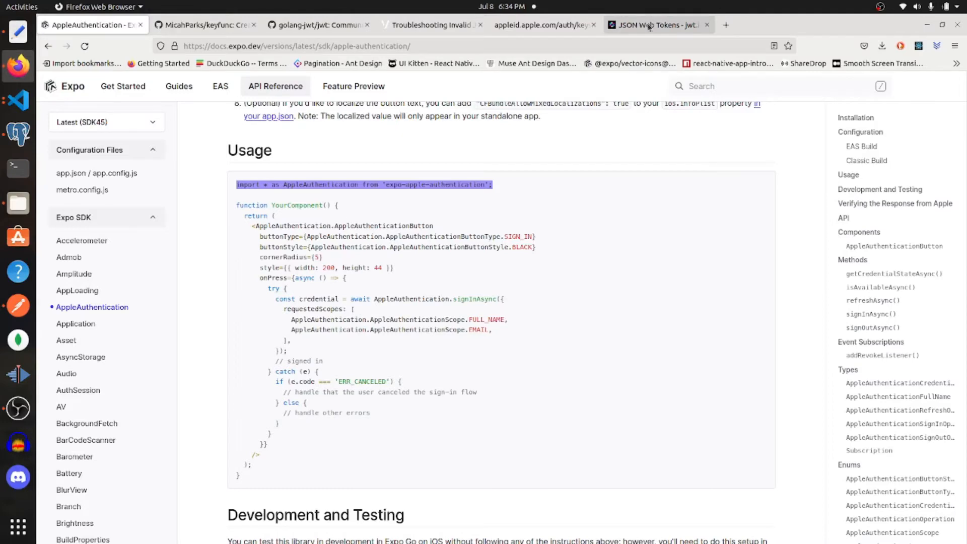
{"action": "left_click", "coordinate": [644, 25]}
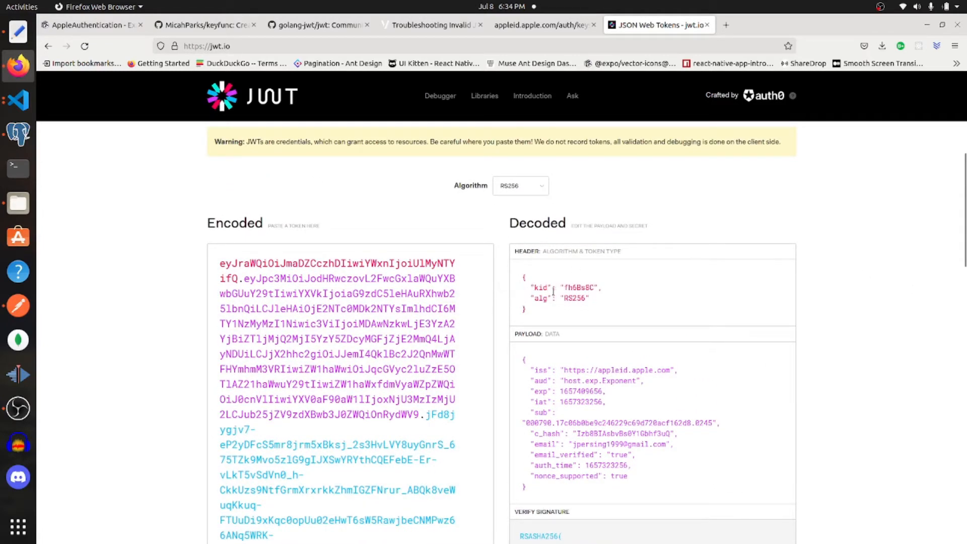
{"action": "mouse_move", "coordinate": [540, 287]}
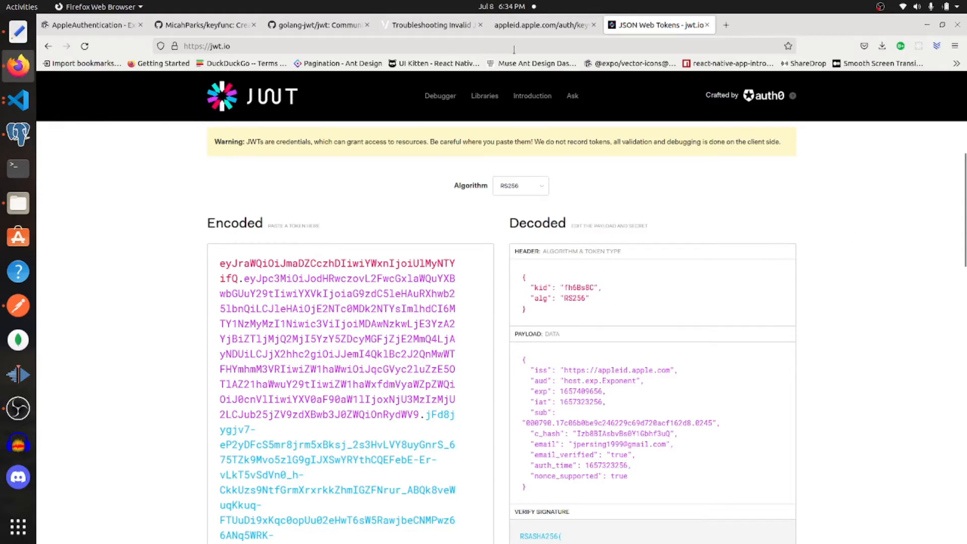
{"action": "left_click", "coordinate": [539, 24]}
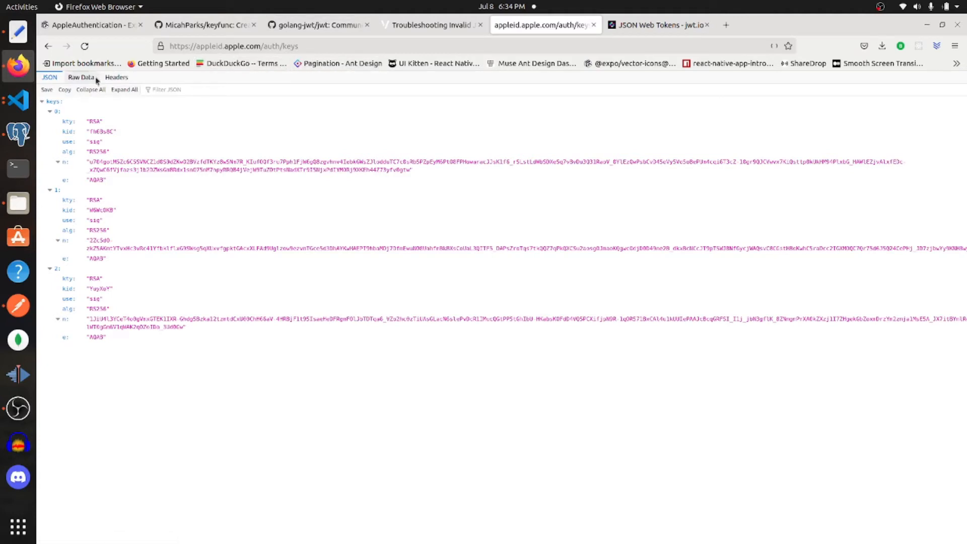
{"action": "left_click", "coordinate": [81, 77]}
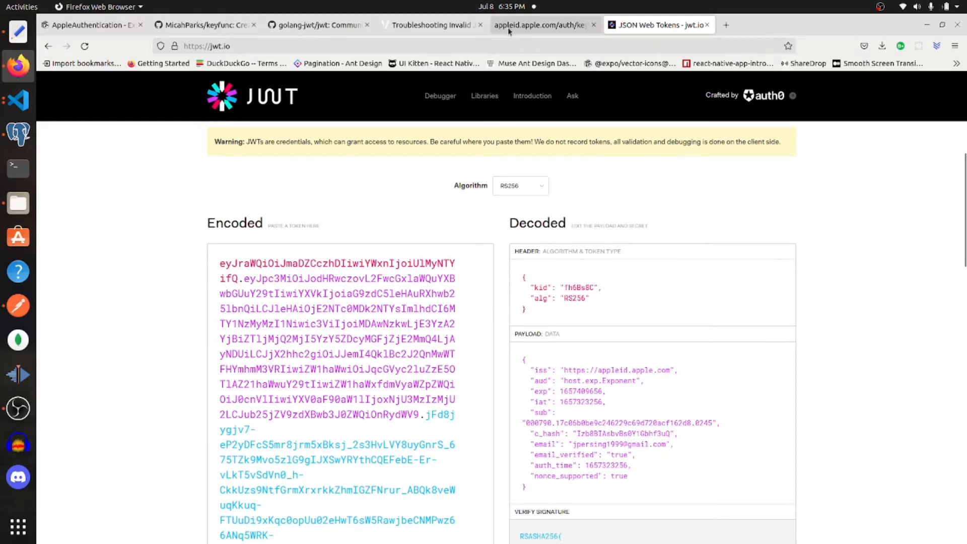
Step: Match the token's kid against the first key in Apple's keys list
{"action": "left_click", "coordinate": [542, 24]}
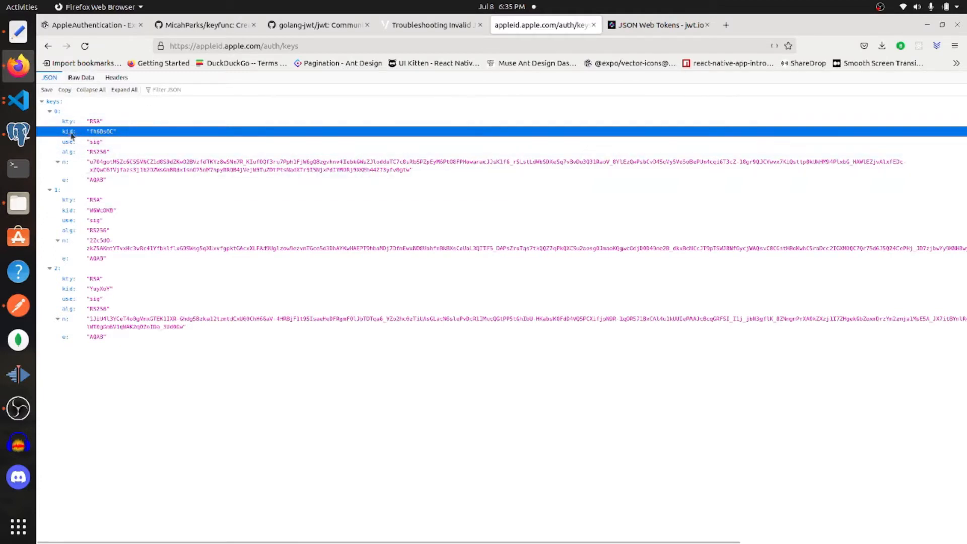
{"action": "left_click", "coordinate": [653, 24]}
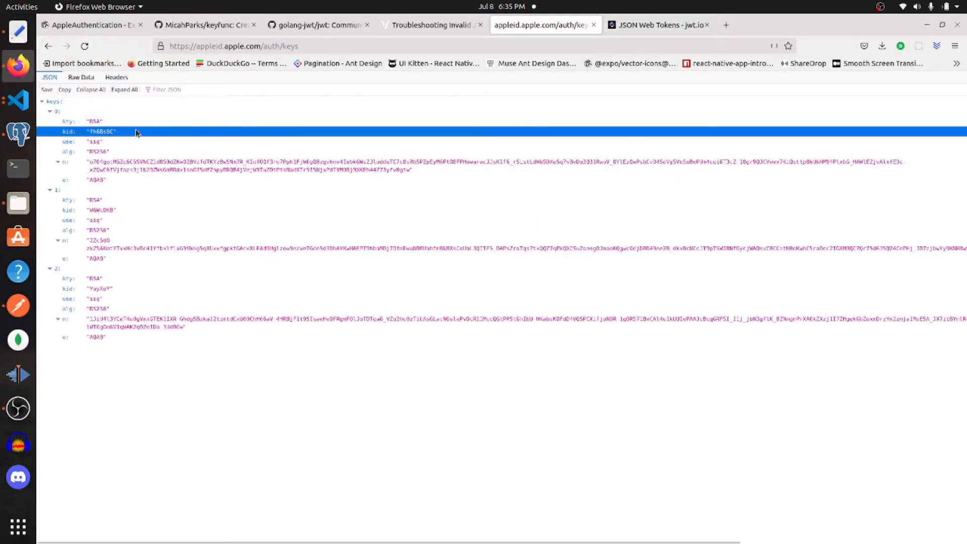
{"action": "left_click", "coordinate": [653, 24]}
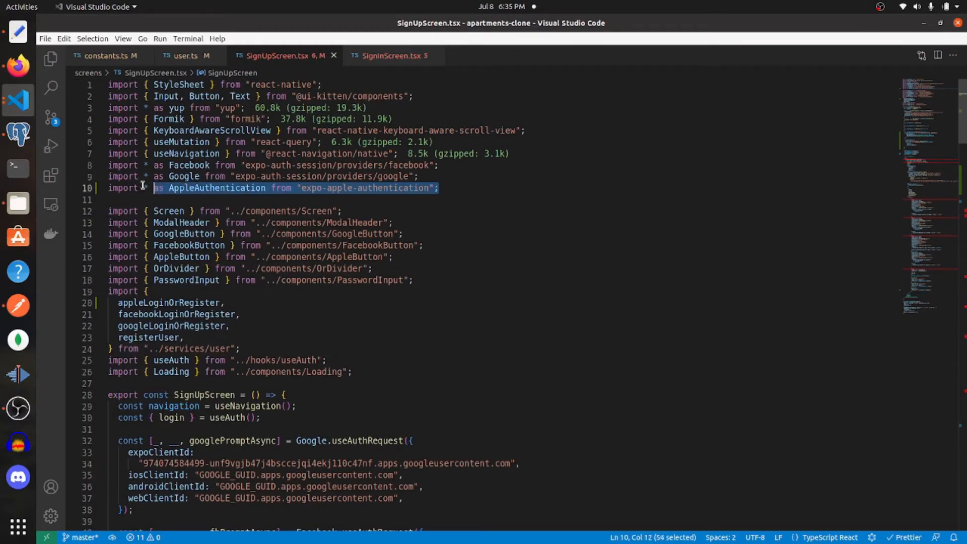
Step: Import AppleAuthentication in SignInScreen.tsx and copy appleRegister from SignUpScreen.tsx
{"action": "left_click", "coordinate": [390, 55]}
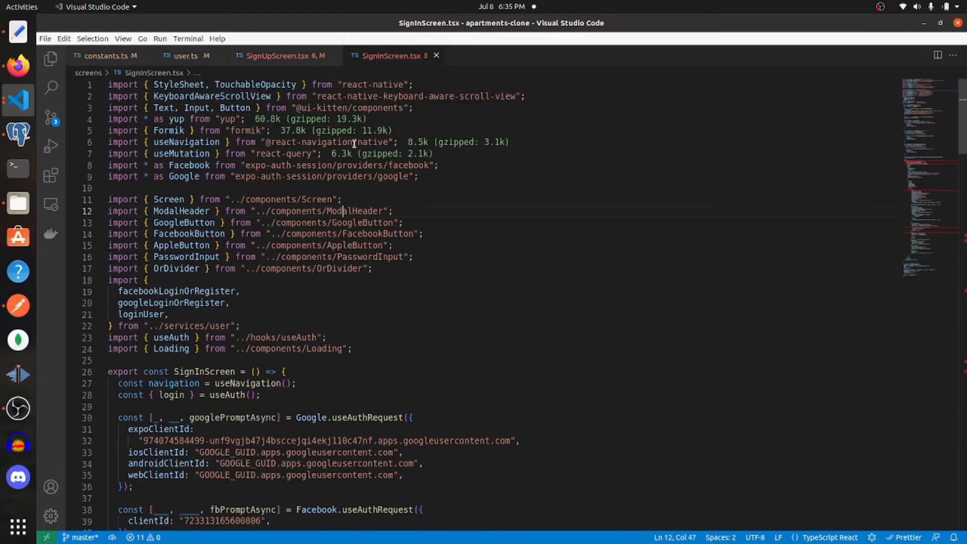
{"action": "type", "text": "import * as AppleAuthentication from \"expo-apple-authentication\";"}
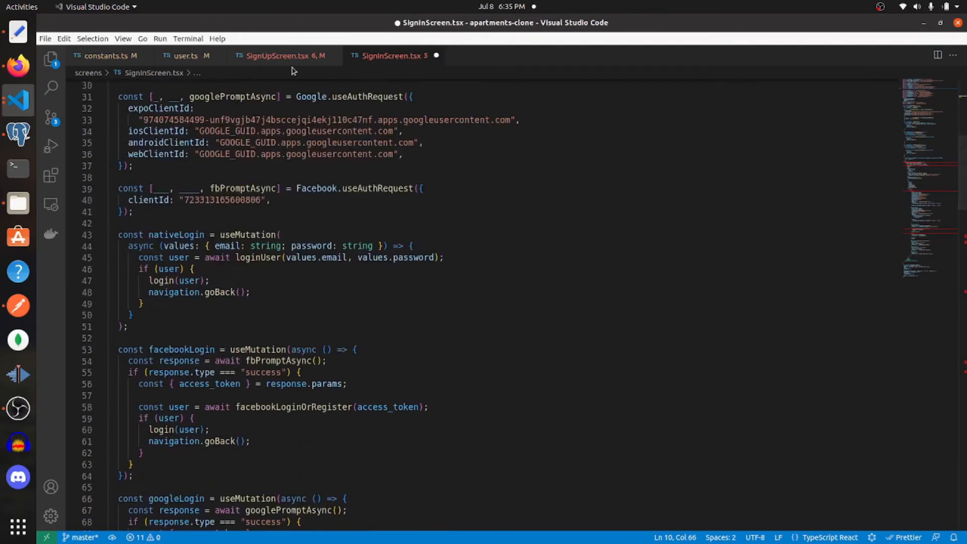
{"action": "left_click", "coordinate": [280, 56]}
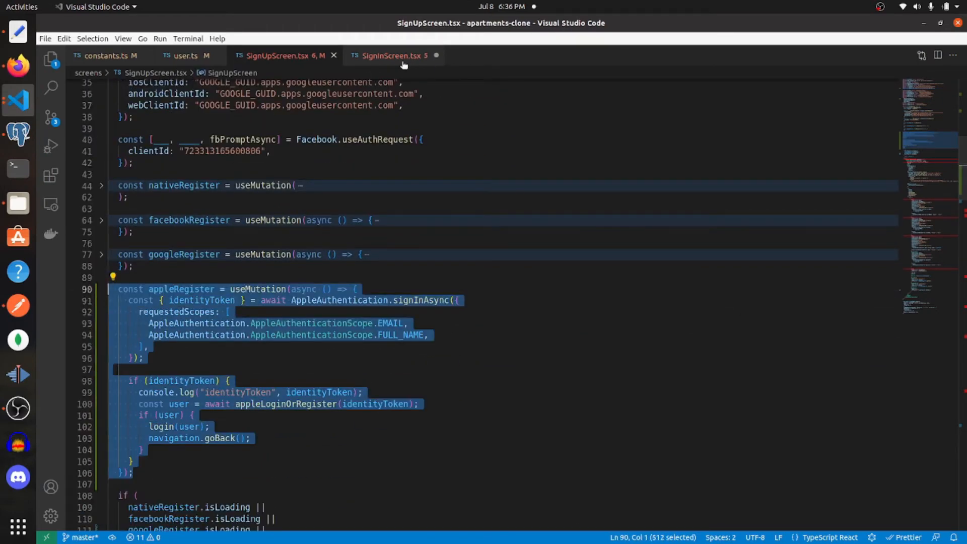
Step: Paste the mutation into SignInScreen.tsx, rename it appleLogin and add it to the isLoading check
{"action": "left_click", "coordinate": [393, 56]}
{"action": "type", "text": "if (nativeLogin.isLoading || facebookLogin.isLoading || googleLogin.isLoading || apple)"}
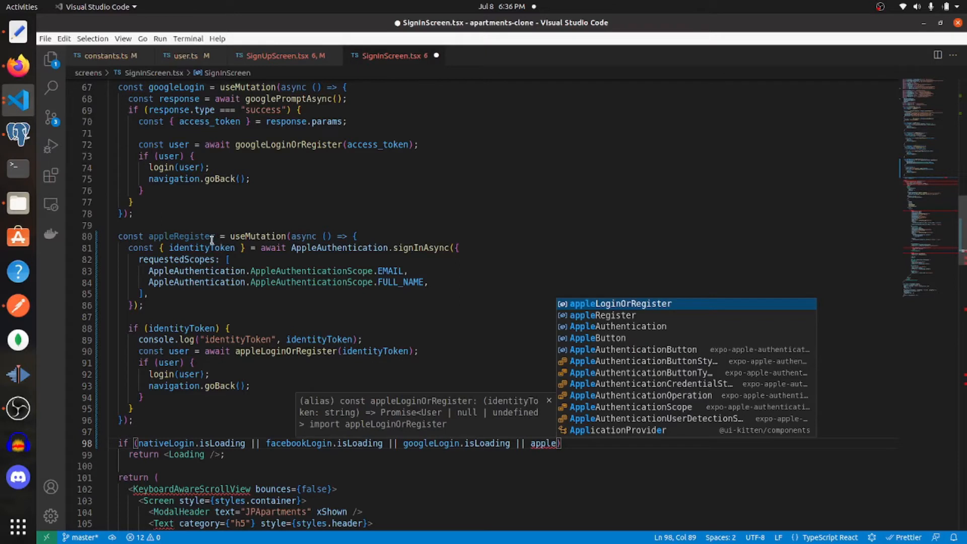
{"action": "double_click", "coordinate": [181, 235]}
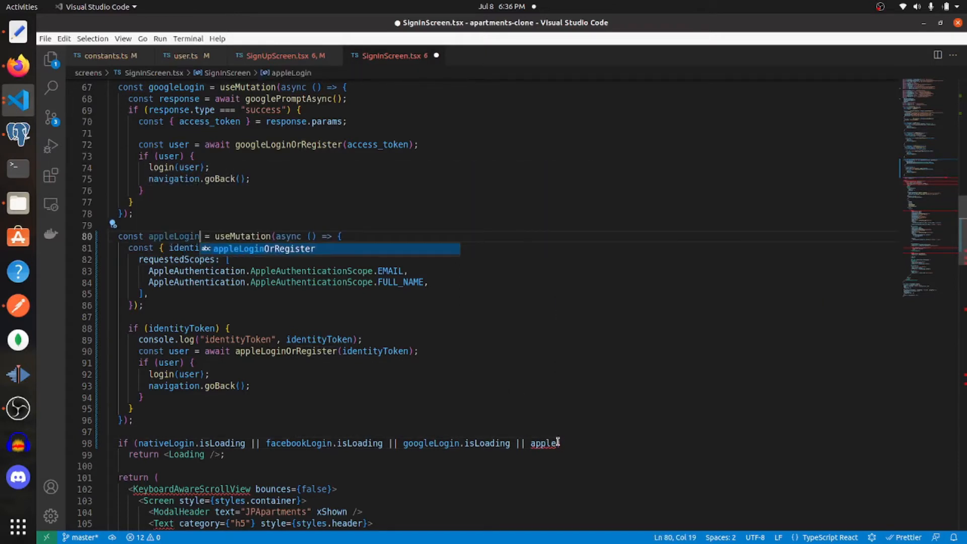
{"action": "type", "text": "."}
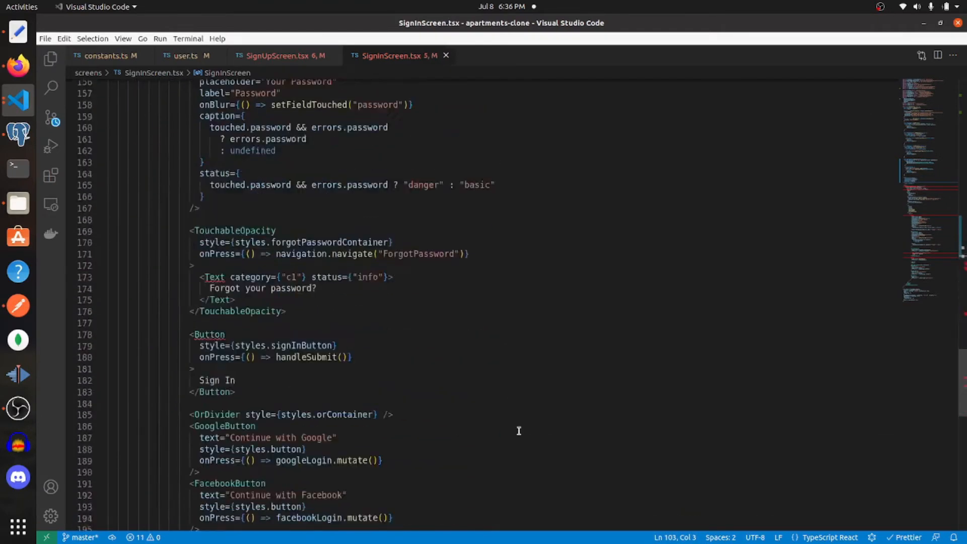
Step: Wire the sign-in Apple button's onPress to appleLogin.mutate() and remove the debug log
{"action": "scroll", "scroll_direction": "down", "scroll_amount": 3}
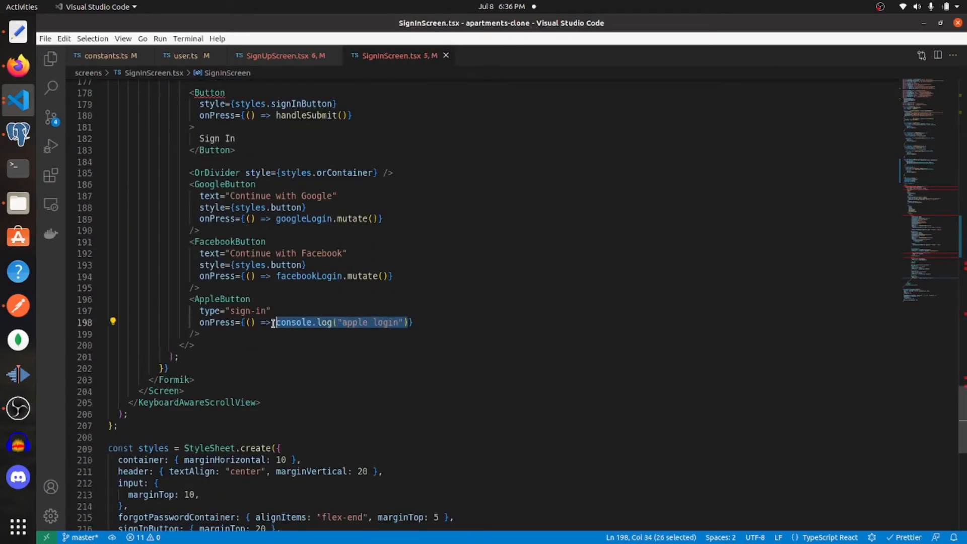
{"action": "type", "text": "appleLogin."}
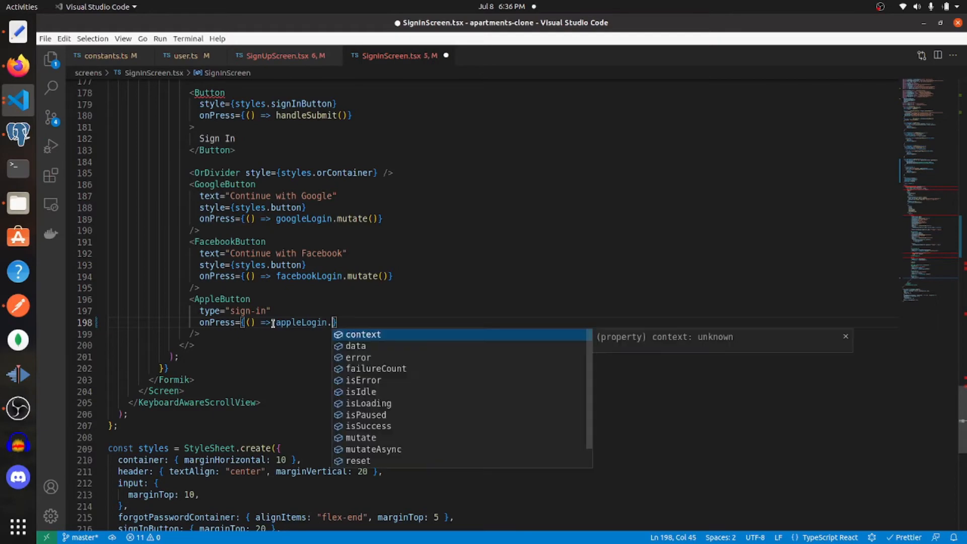
{"action": "type", "text": "mutate"}
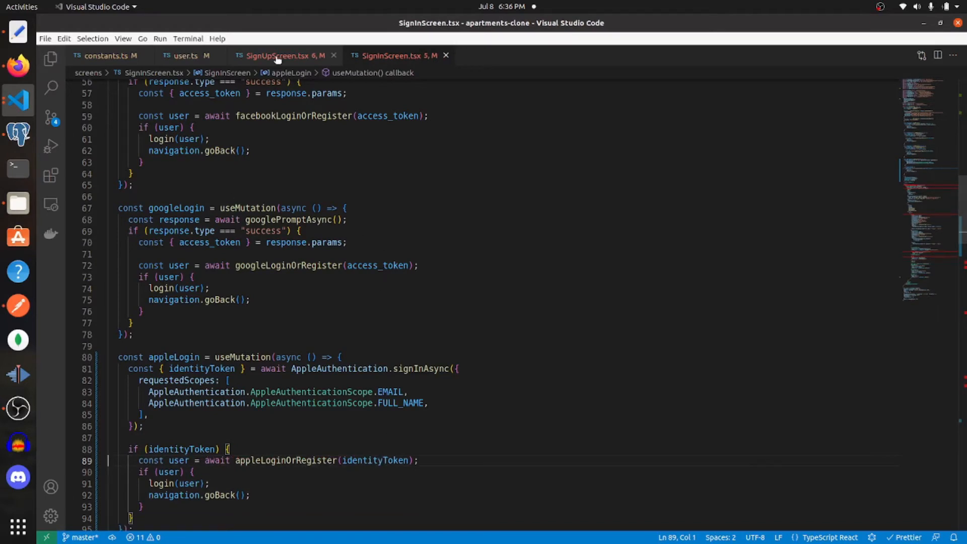
{"action": "left_click", "coordinate": [284, 56]}
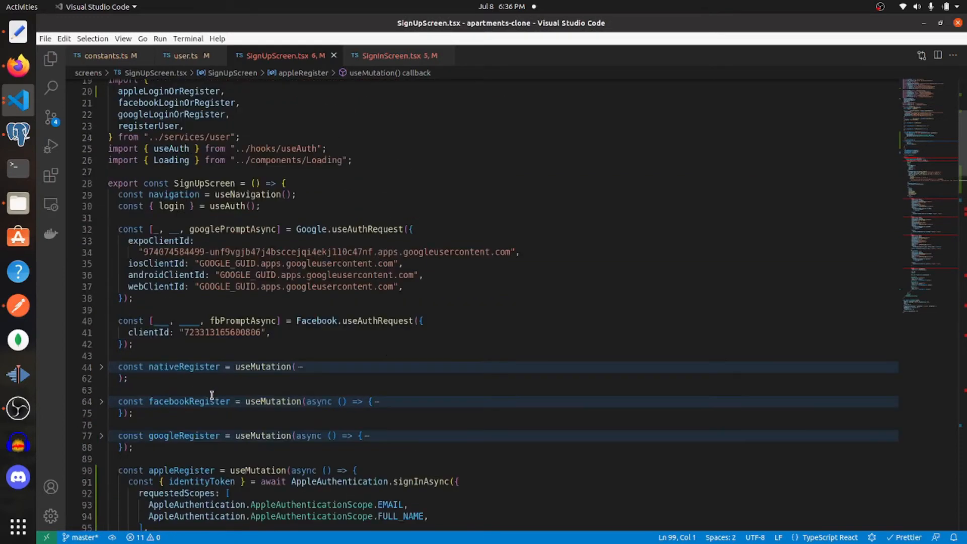
{"action": "mouse_move", "coordinate": [17, 99]}
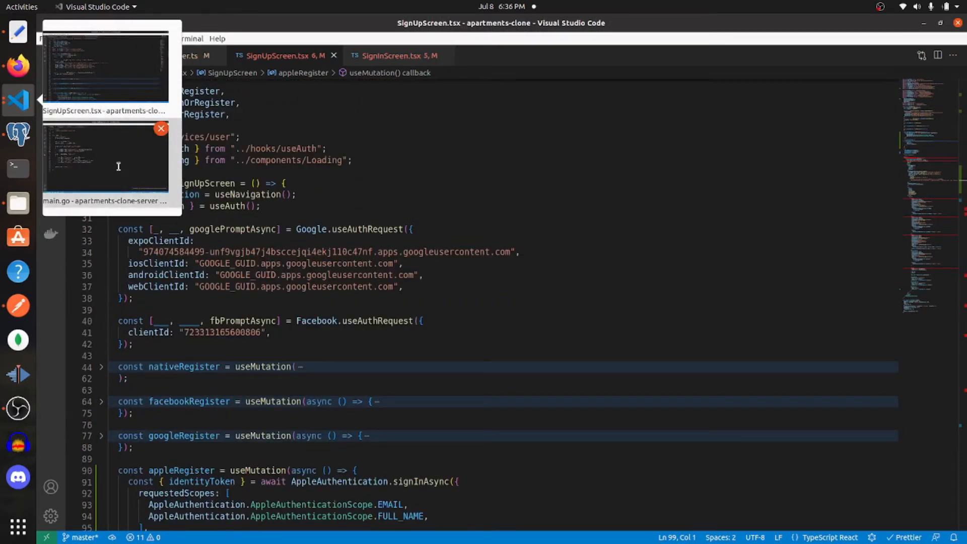
Step: Switch to the apartments-clone-server project and fold the GoogleLoginOrSignUp function
{"action": "left_click", "coordinate": [105, 158]}
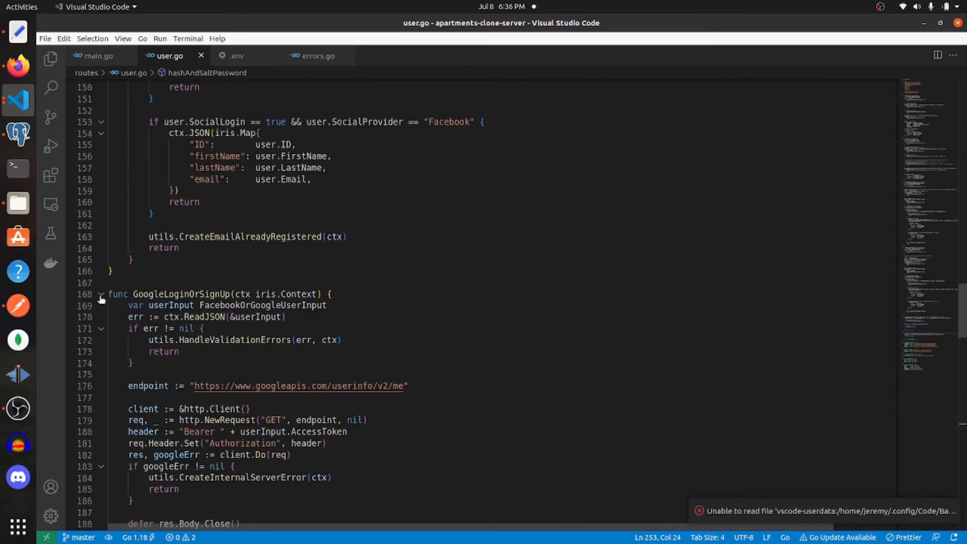
{"action": "left_click", "coordinate": [101, 294]}
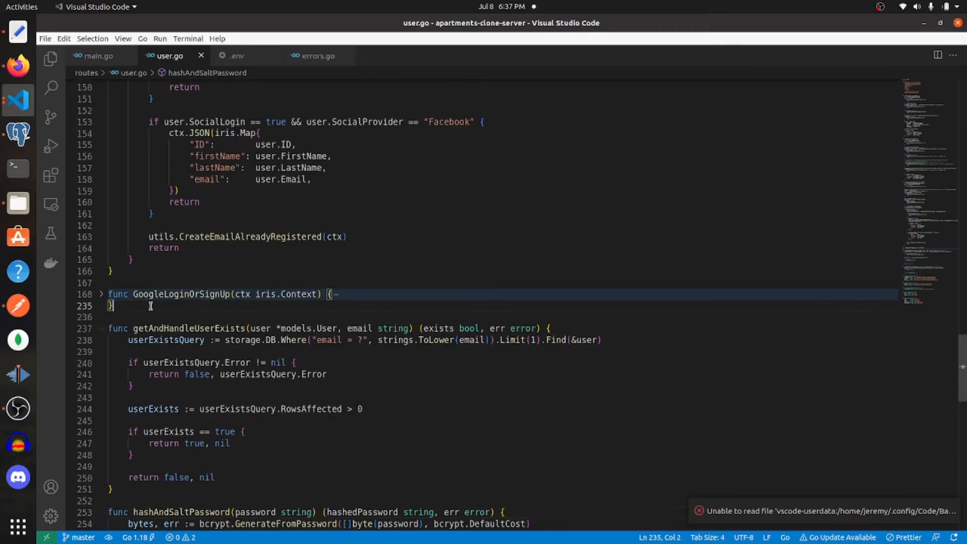
Step: Declare func AppleLoginOrSignUp(ctx iris.Context) below GoogleLoginOrSignUp in user.go
{"action": "type", "text": "func"}
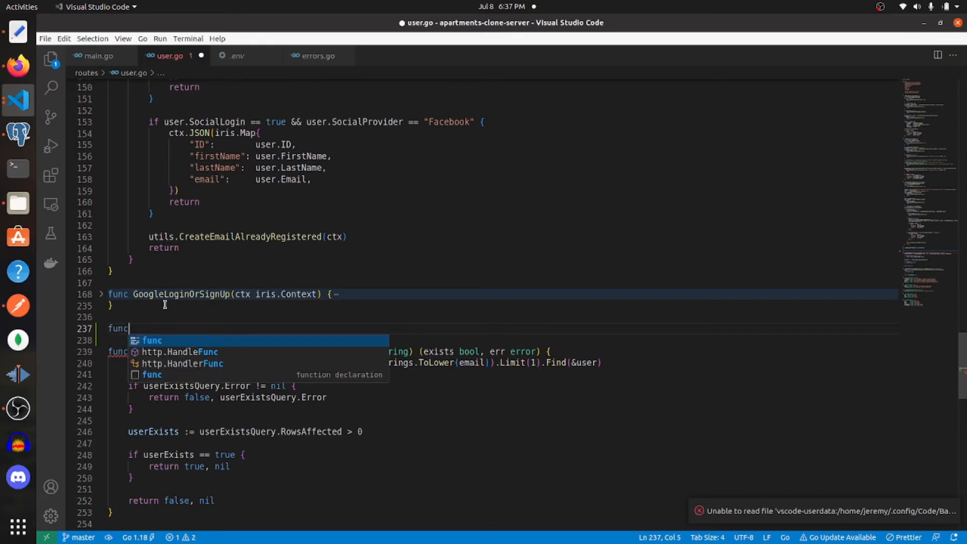
{"action": "type", "text": "AppleLogi"}
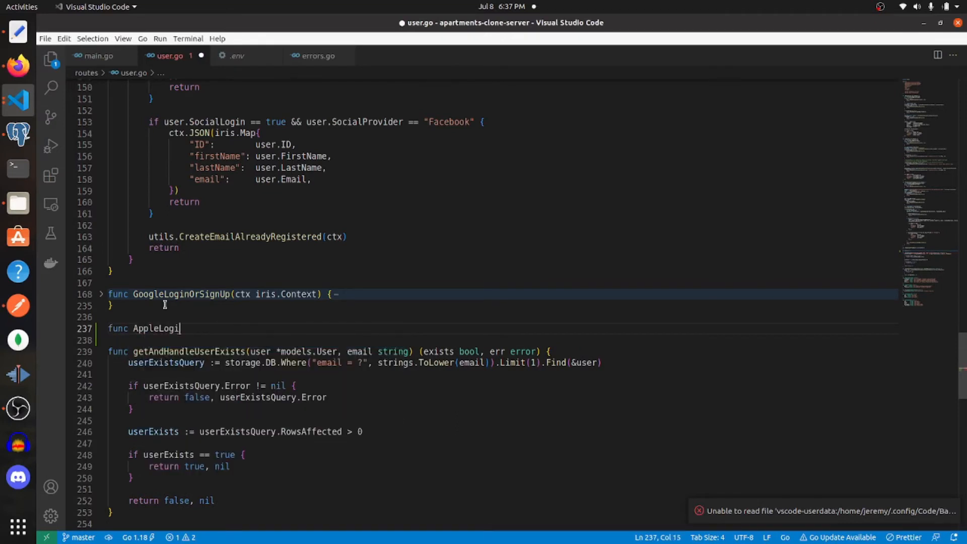
{"action": "type", "text": "nOrSignUp"}
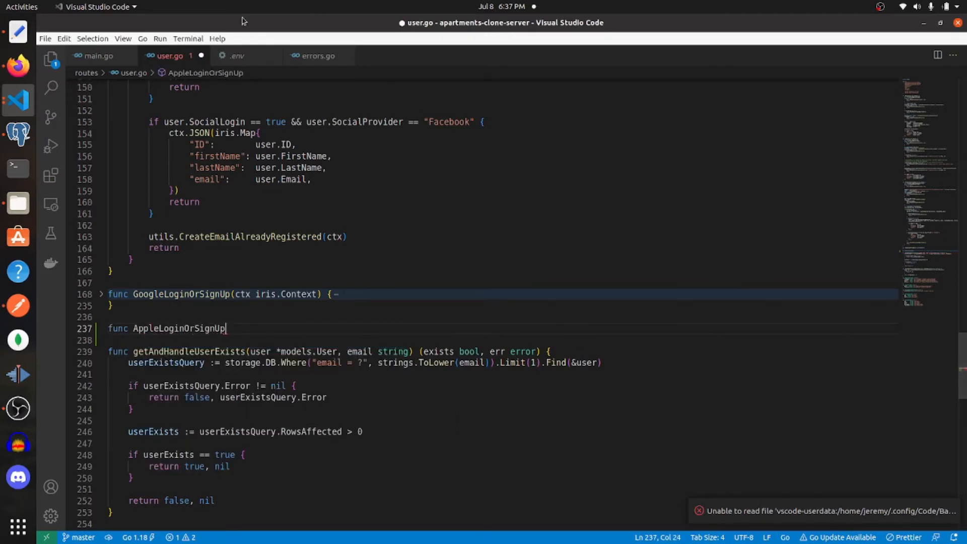
{"action": "mouse_move", "coordinate": [219, 208]}
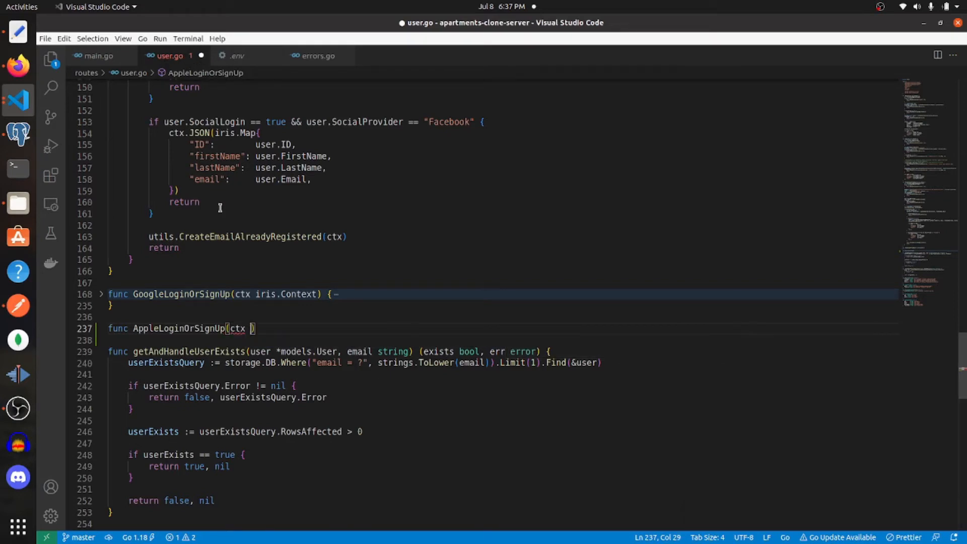
{"action": "type", "text": "iris.Cont"}
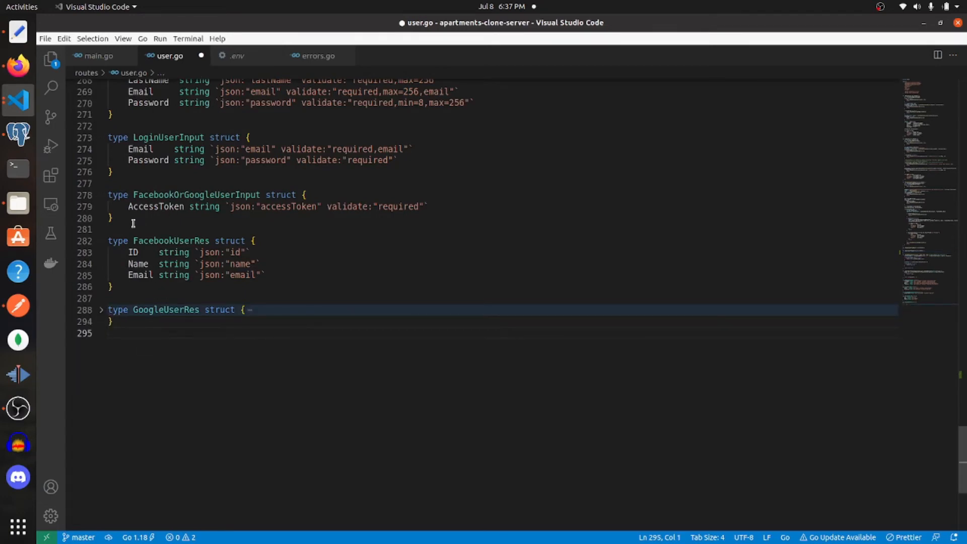
Step: Duplicate FacebookOrGoogleUserInput as AppleUserInput with an IdentityToken field and save user.go
{"action": "left_click_drag", "start_coordinate": [108, 194], "coordinate": [112, 218]}
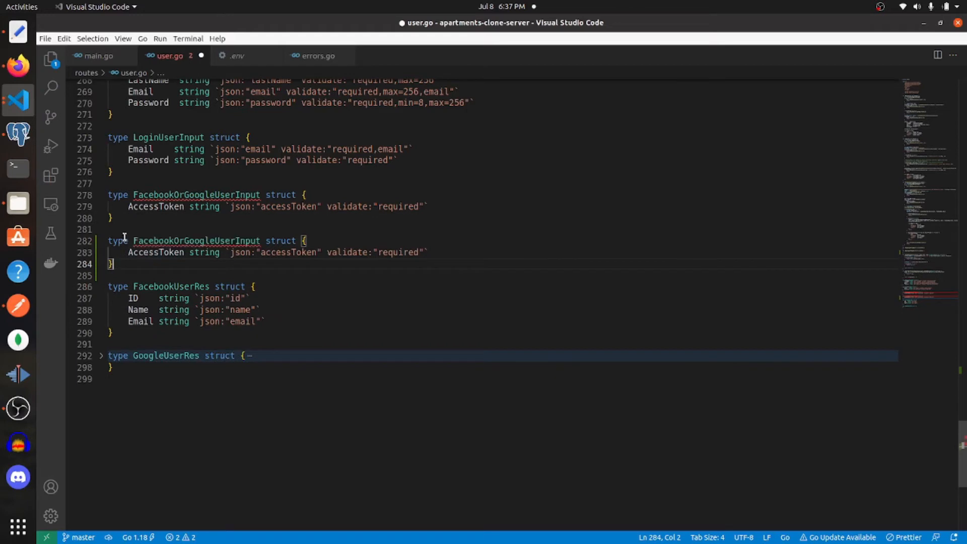
{"action": "double_click", "coordinate": [191, 240]}
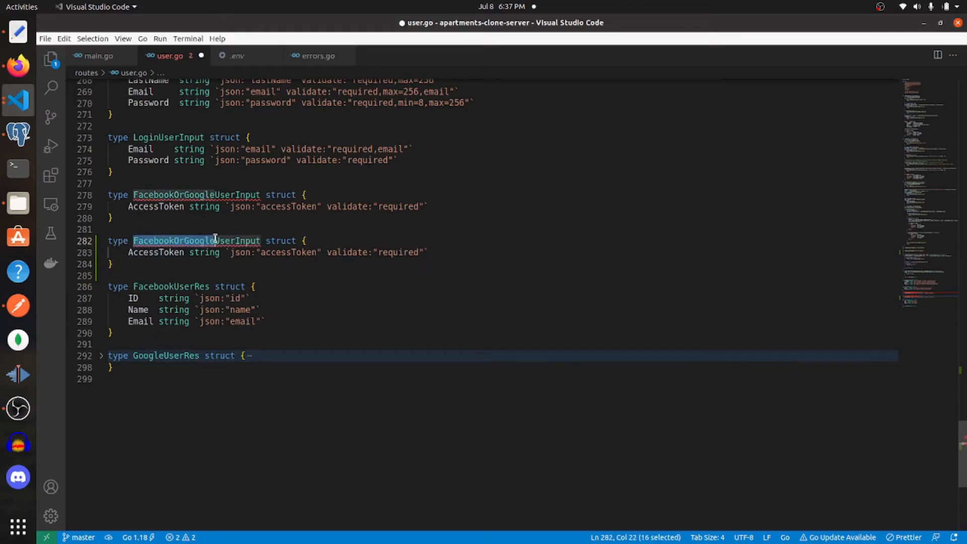
{"action": "type", "text": "AppleUserInput"}
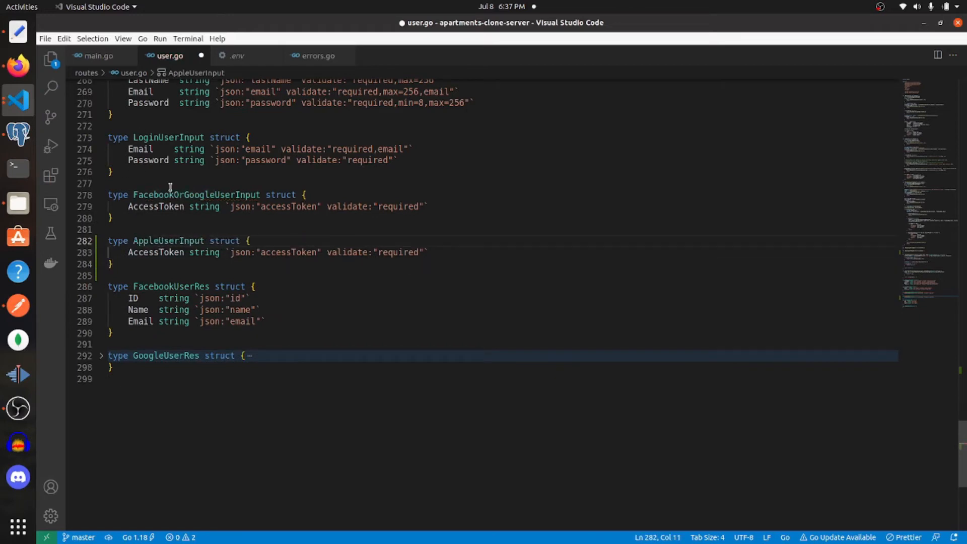
{"action": "double_click", "coordinate": [156, 252]}
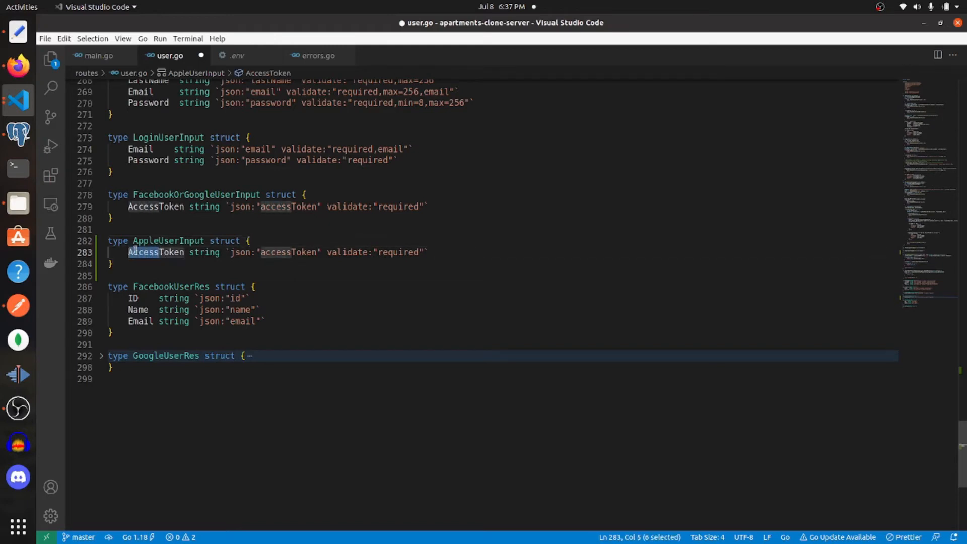
{"action": "type", "text": "IdentityToken"}
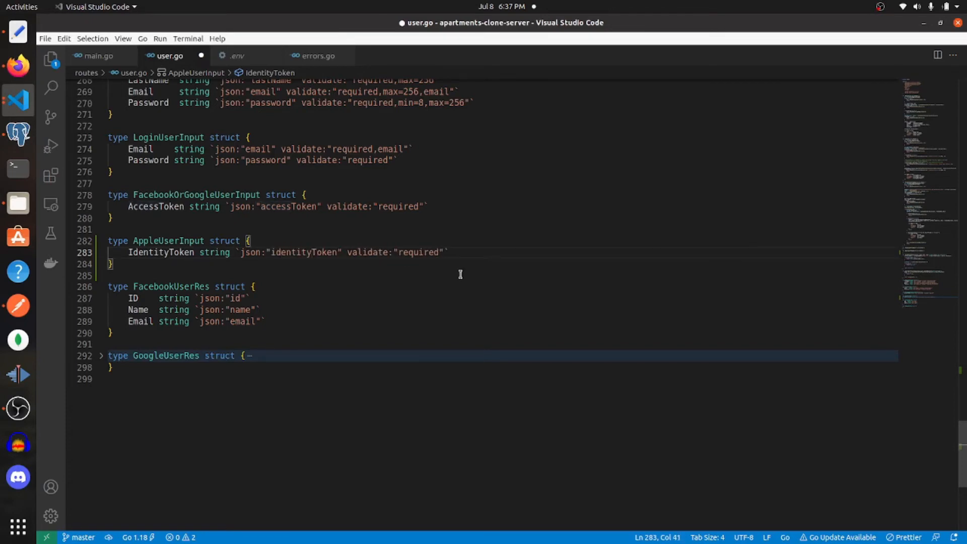
{"action": "key", "text": "ctrl+s"}
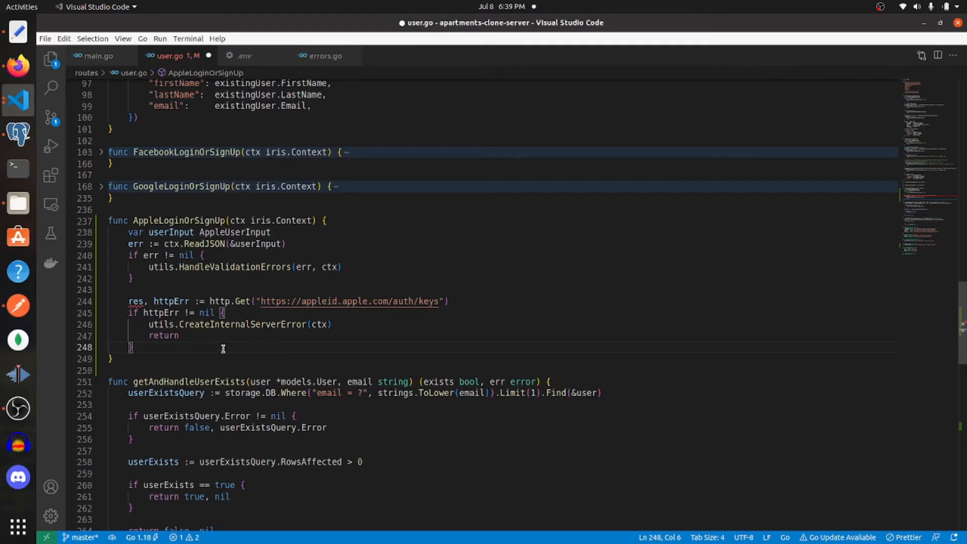
Step: Save user.go after the Apple keys http.Get error check returns an internal server error
{"action": "key", "text": "ctrl+s"}
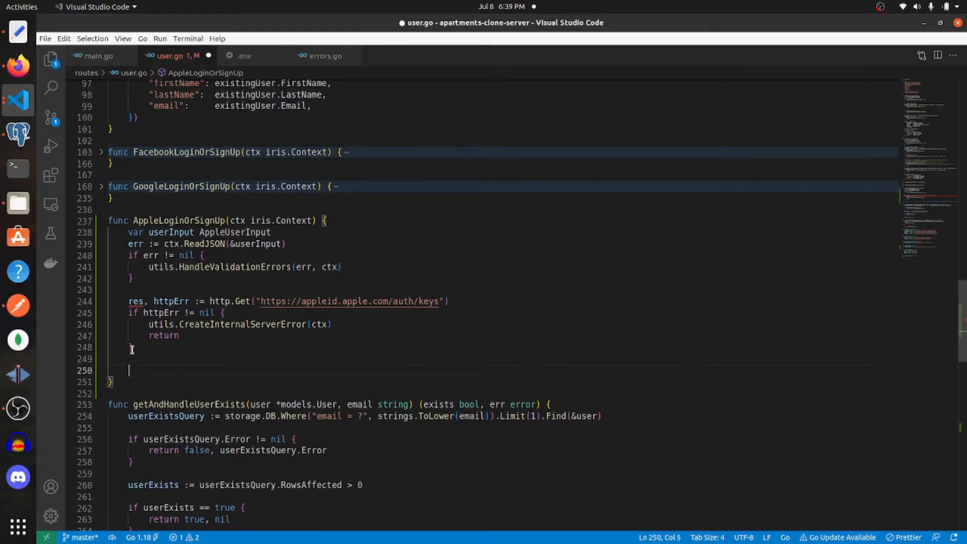
{"action": "mouse_move", "coordinate": [174, 365]}
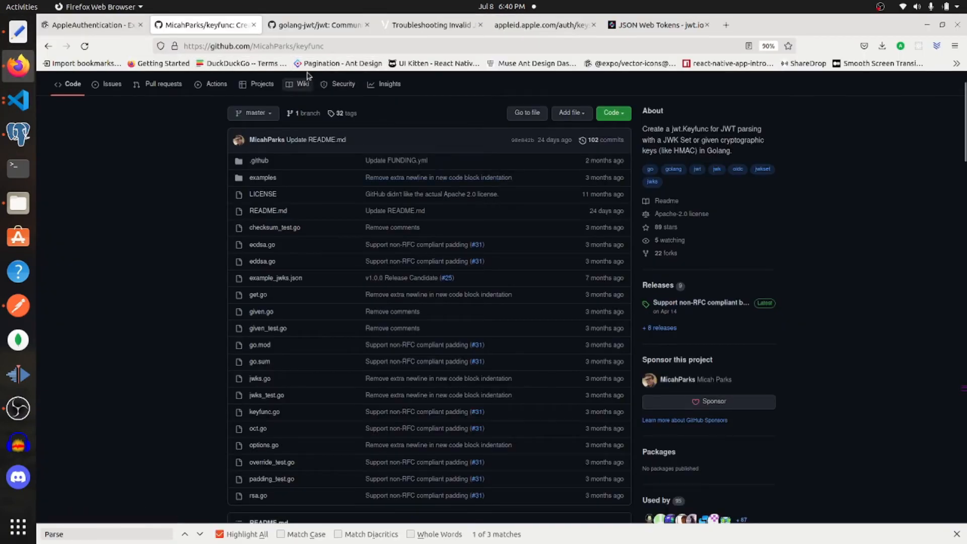
Step: Copy github.com/MicahParks/keyfunc from the README's Basic usage section
{"action": "scroll", "scroll_direction": "down", "scroll_amount": 3}
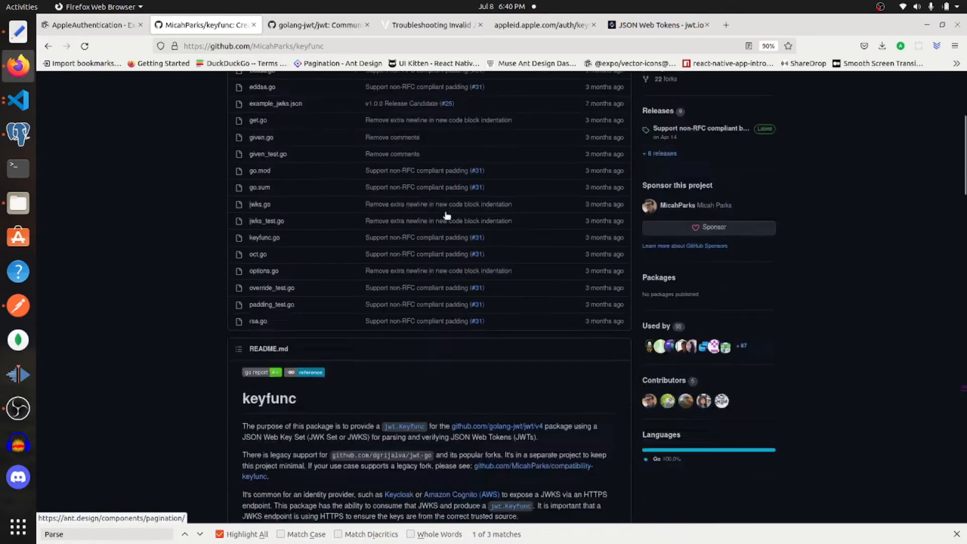
{"action": "scroll", "scroll_direction": "down", "scroll_amount": 3}
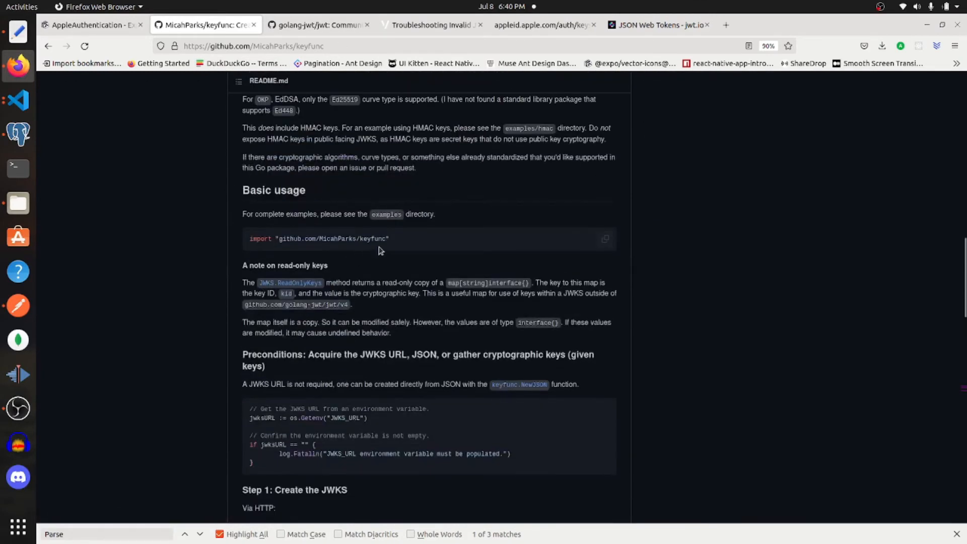
{"action": "double_click", "coordinate": [331, 238]}
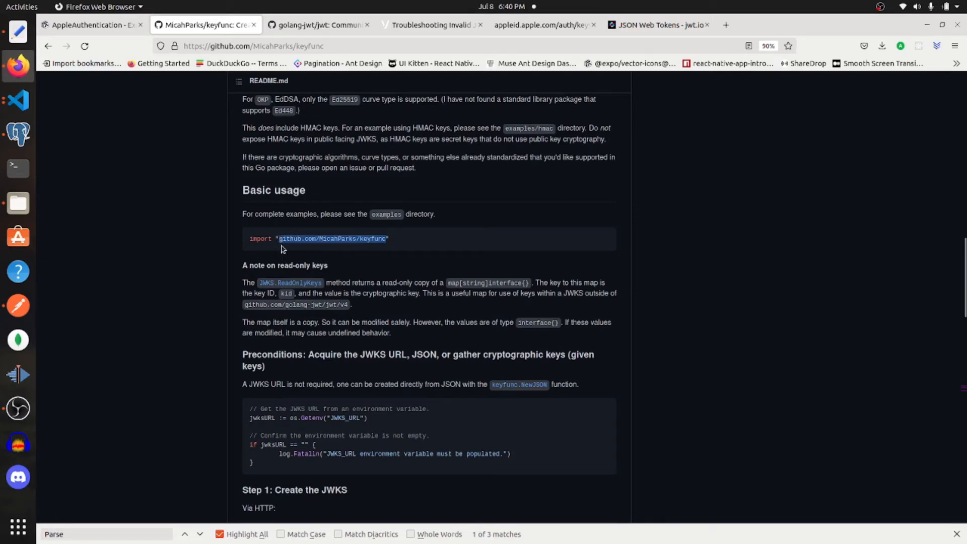
{"action": "mouse_move", "coordinate": [364, 254]}
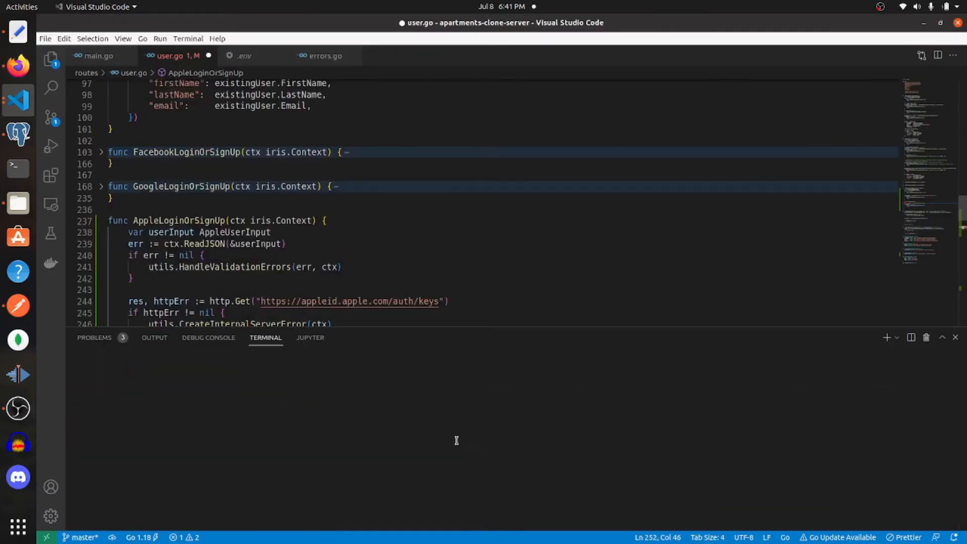
Step: Find the golang-jwt README and run go get -u github.com/golang-jwt/jwt/v4 in the terminal
{"action": "type", "text": "gor"}
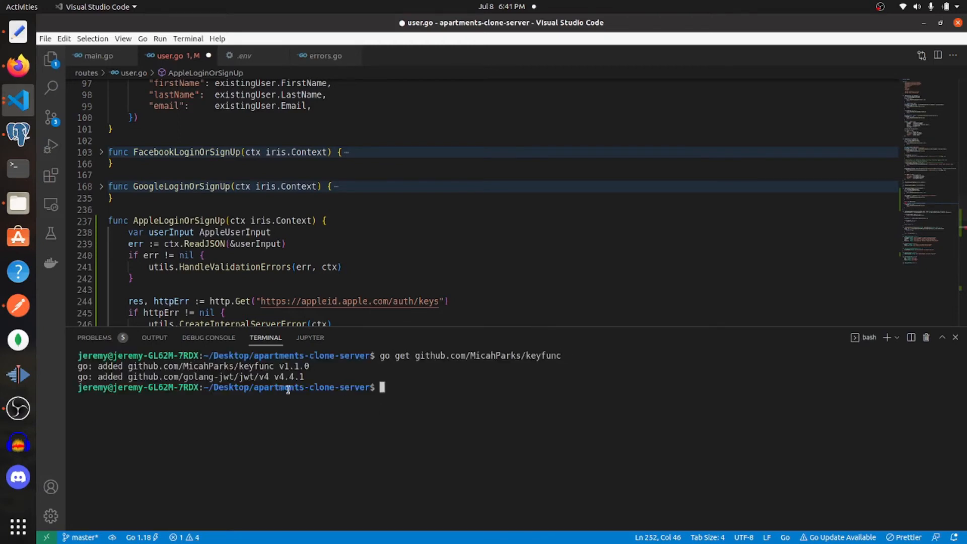
{"action": "mouse_move", "coordinate": [18, 63]}
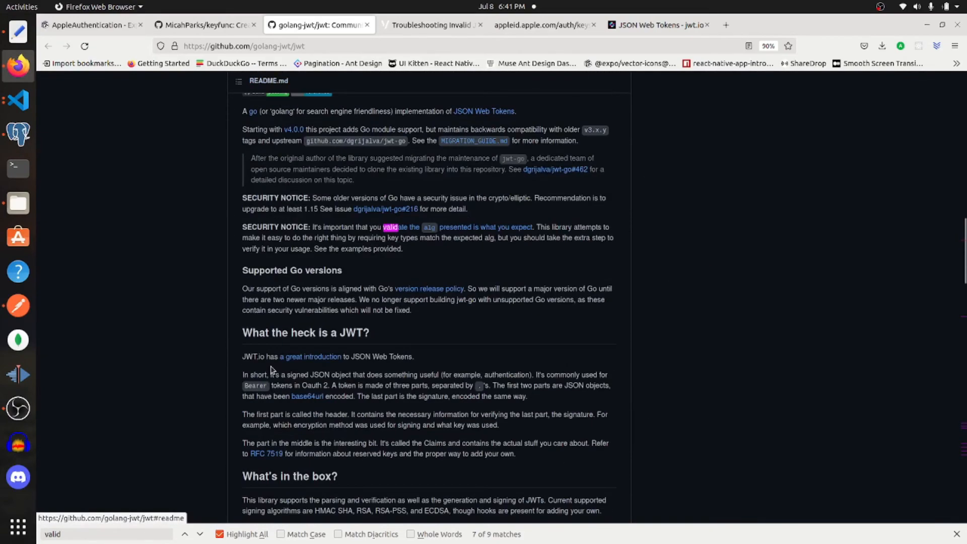
{"action": "scroll", "scroll_direction": "down", "scroll_amount": 3}
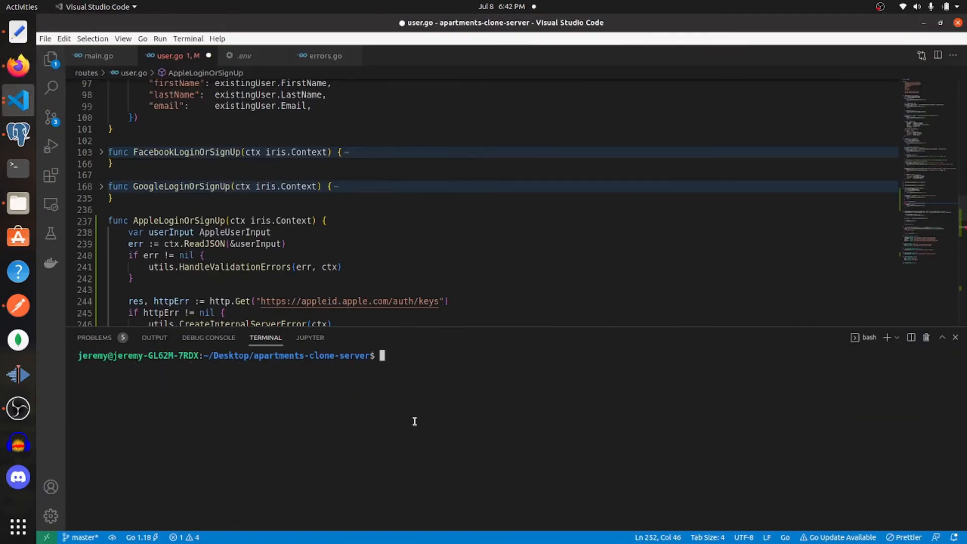
{"action": "type", "text": "go get -u github.com/golang-jwt/jwt/v4"}
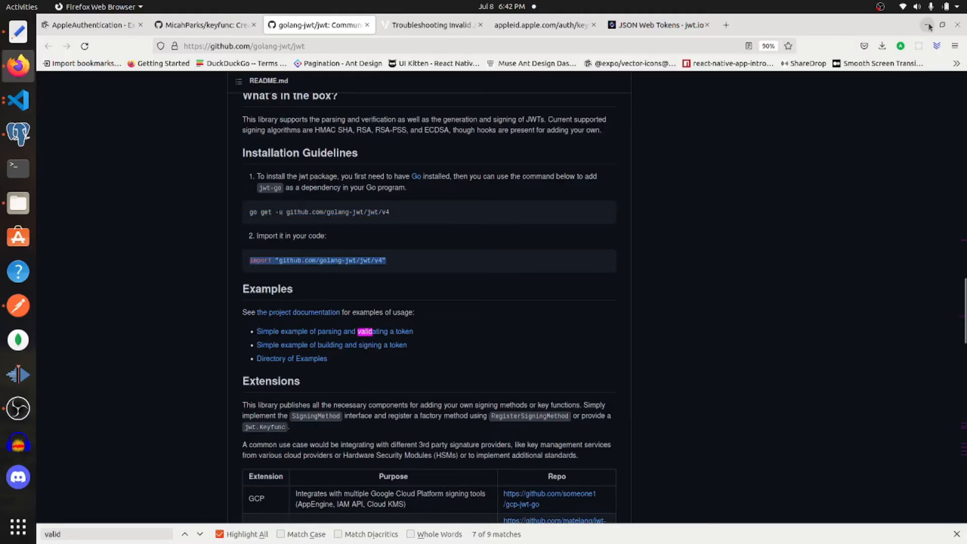
Step: Add "github.com/golang-jwt/jwt/v4" to user.go's imports, removing the stray import keyword
{"action": "left_click", "coordinate": [17, 99]}
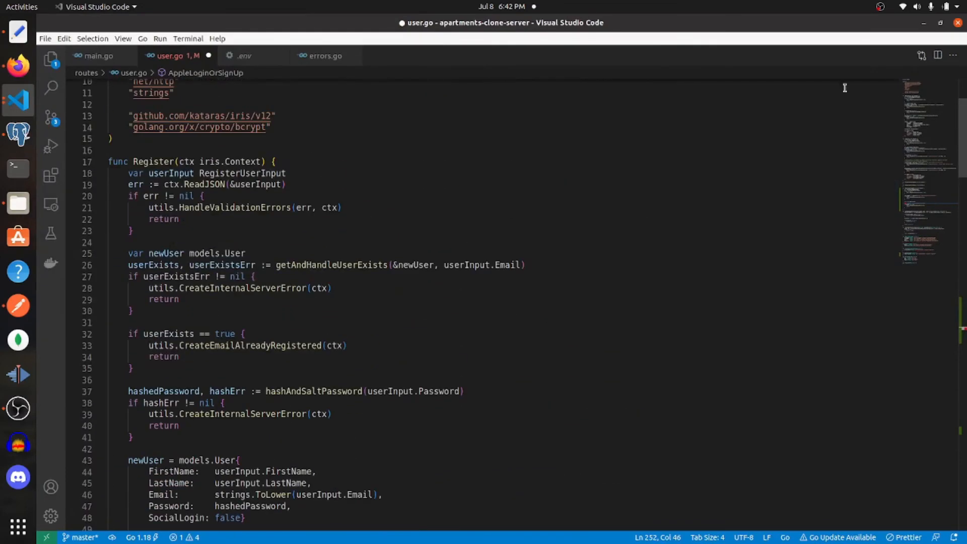
{"action": "scroll", "scroll_direction": "up", "scroll_amount": 3}
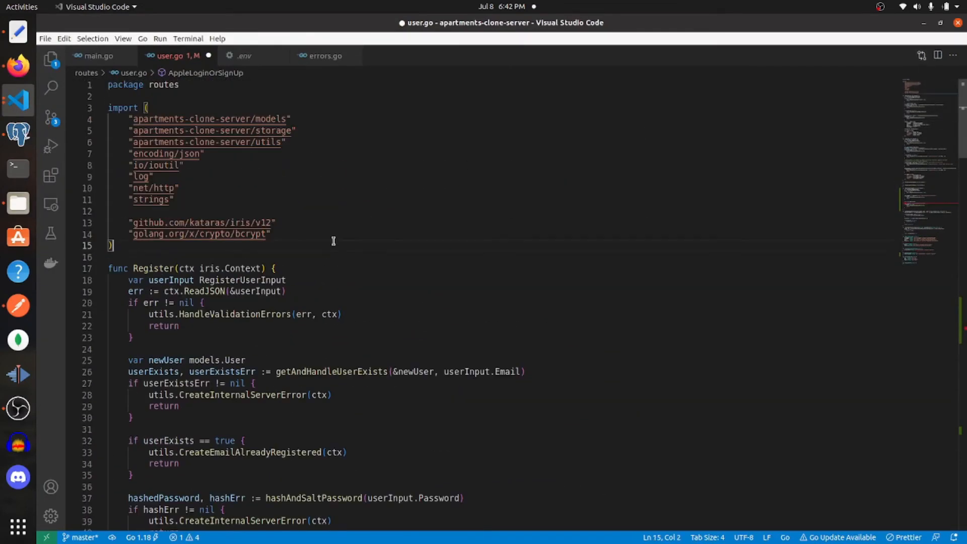
{"action": "type", "text": "import \"github.com/golang-jwt/jwt/v4\""}
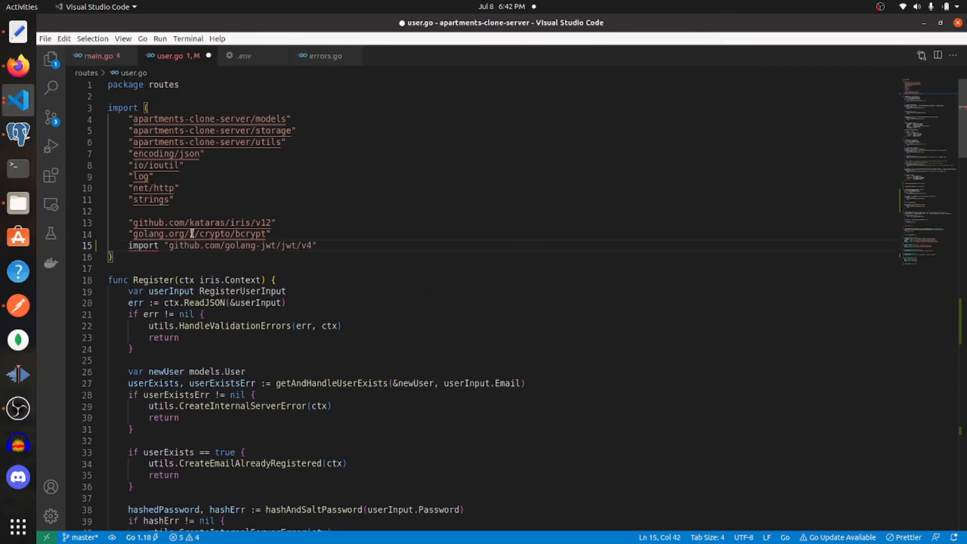
{"action": "double_click", "coordinate": [143, 245]}
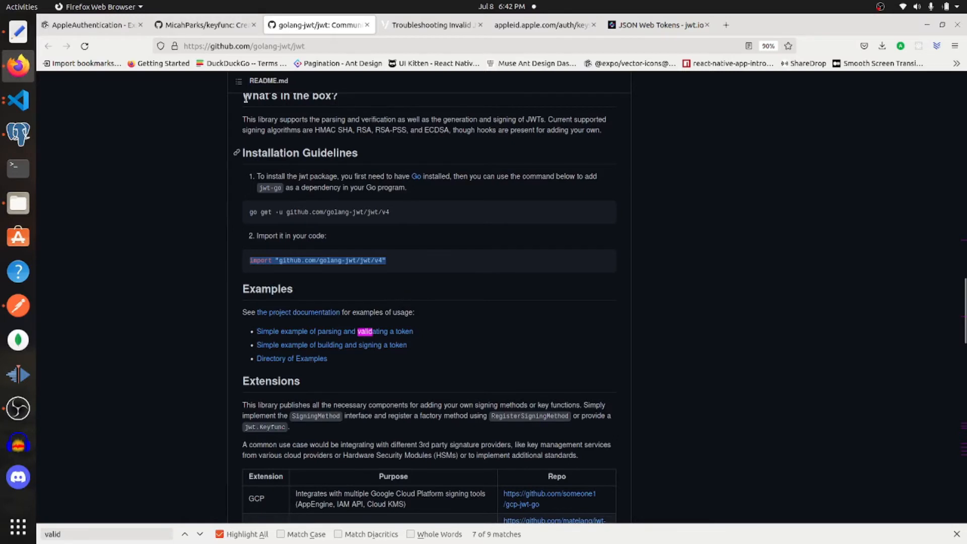
{"action": "left_click", "coordinate": [204, 25]}
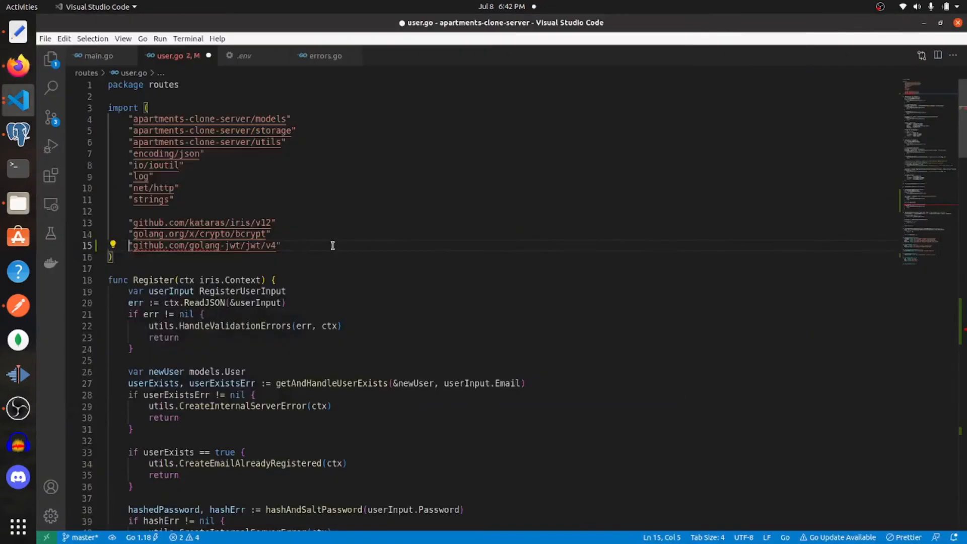
Step: Add "github.com/MicahParks/keyfunc" to the imports below the jwt v4 line
{"action": "type", "text": "\"github.com/MicahParks/keyfunc\""}
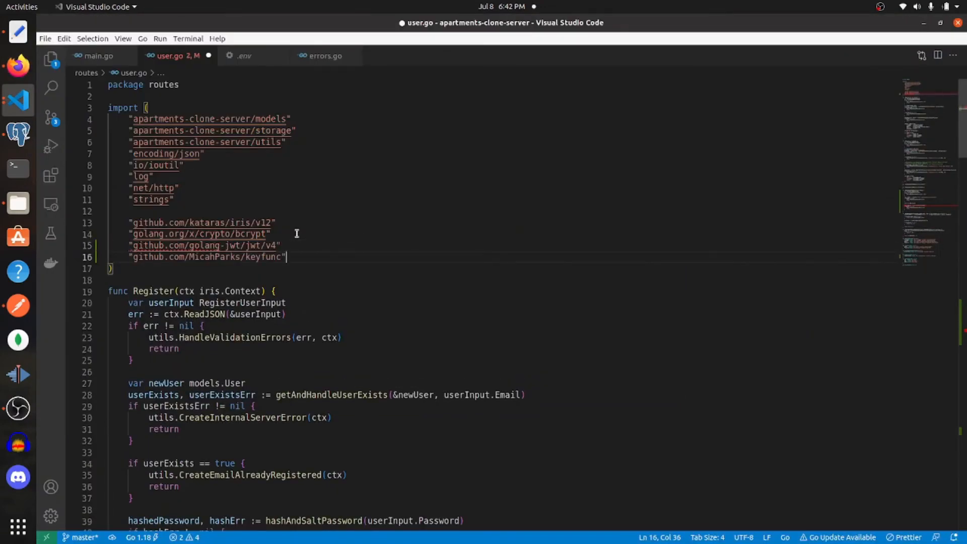
{"action": "scroll", "scroll_direction": "down", "scroll_amount": 3}
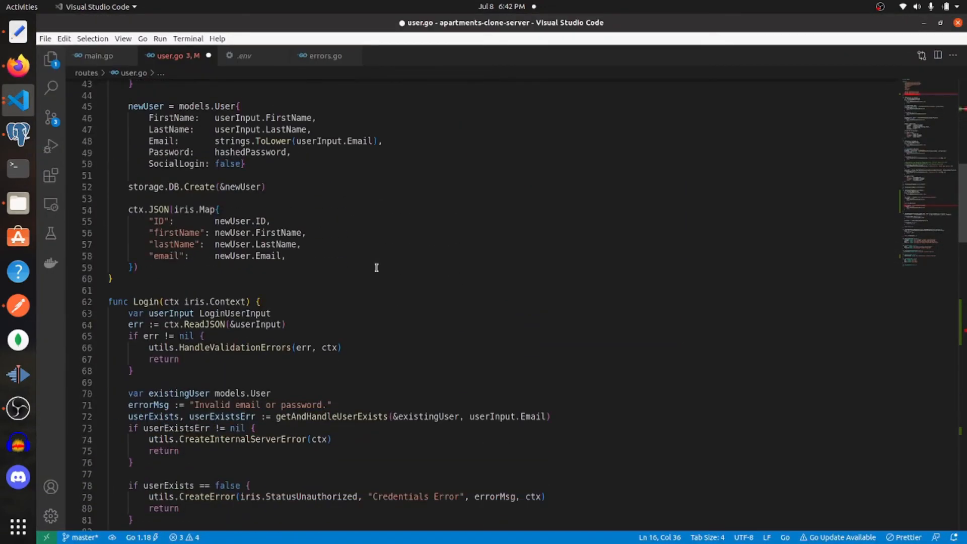
{"action": "scroll", "scroll_direction": "down", "scroll_amount": 3}
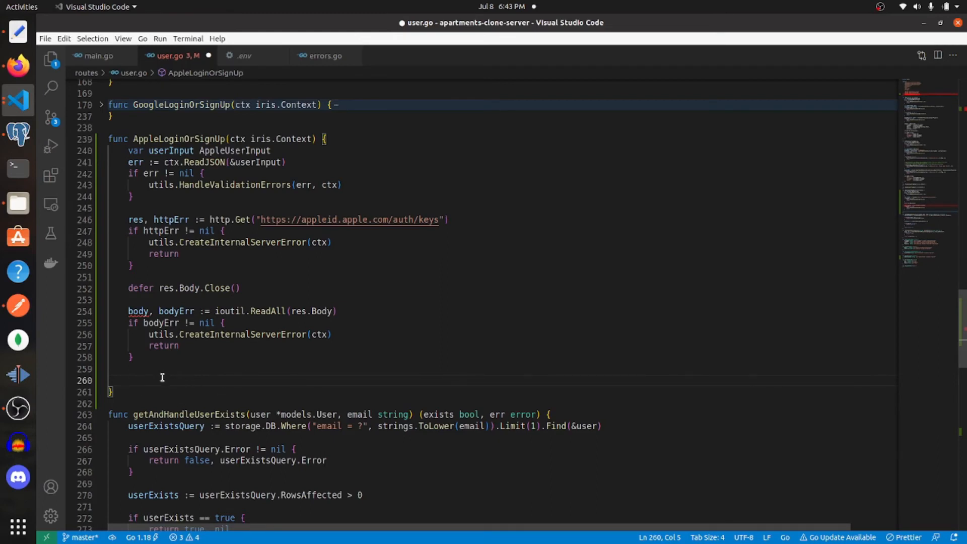
{"action": "mouse_move", "coordinate": [238, 369]}
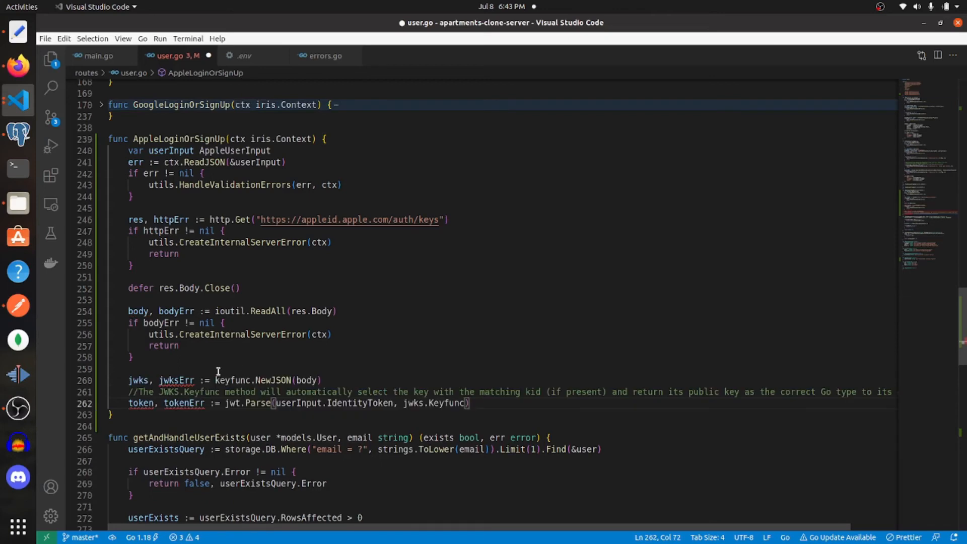
{"action": "mouse_move", "coordinate": [290, 374]}
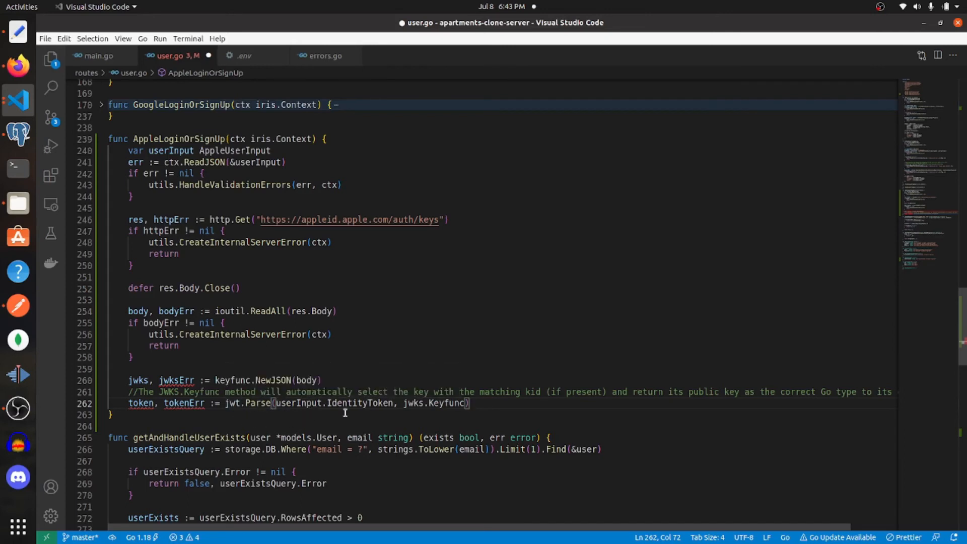
{"action": "mouse_move", "coordinate": [360, 402]}
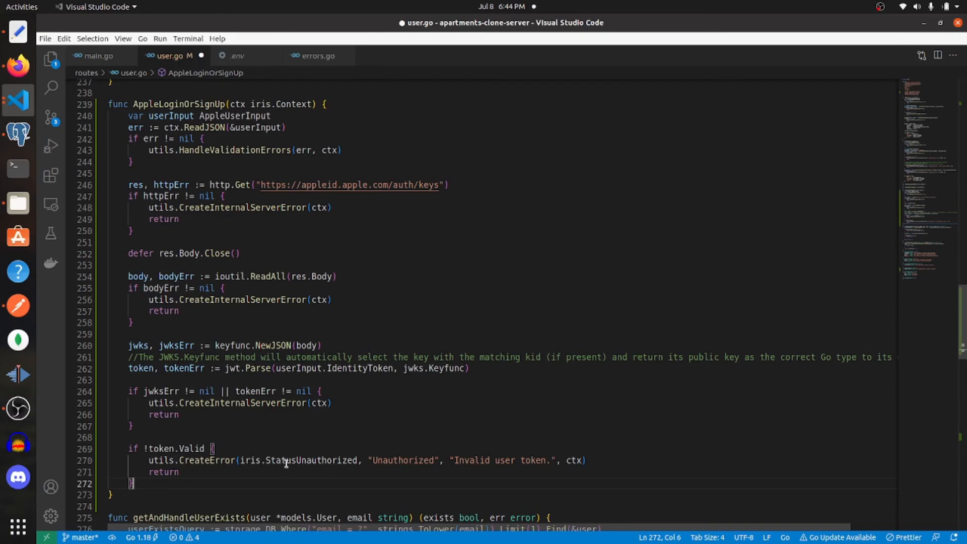
{"action": "mouse_move", "coordinate": [500, 501]}
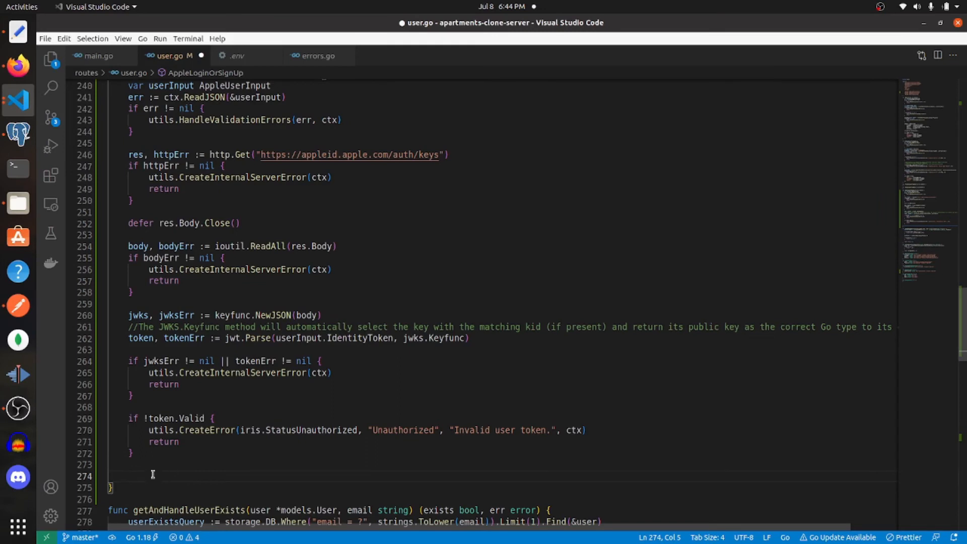
{"action": "mouse_move", "coordinate": [161, 480]}
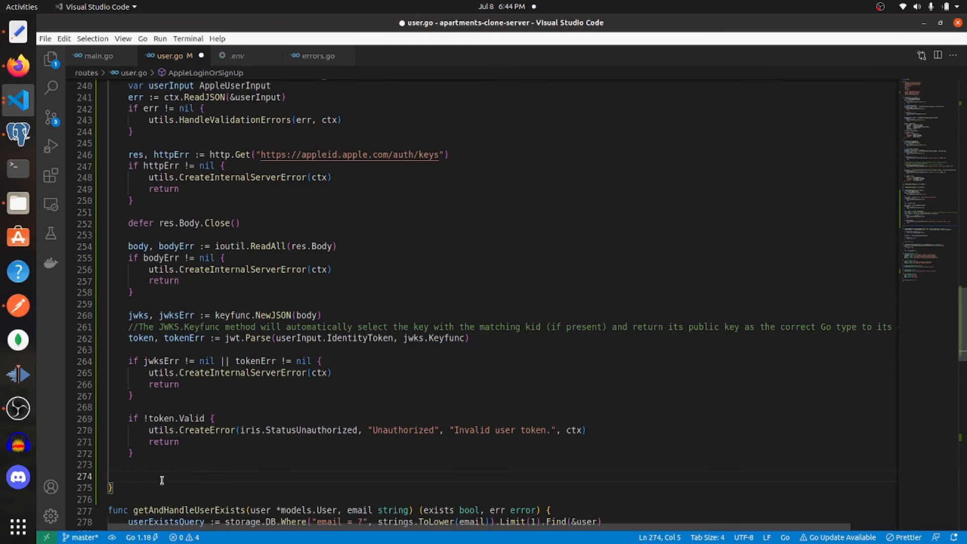
Step: Extract email via fmt.Sprint(token.Claims.(jwt.MapClaims)["email"]) and add an if email != "" block
{"action": "type", "text": "email := fmt.Sprint(token.Claims.(jwt.MapClaims)[\"email\"])"}
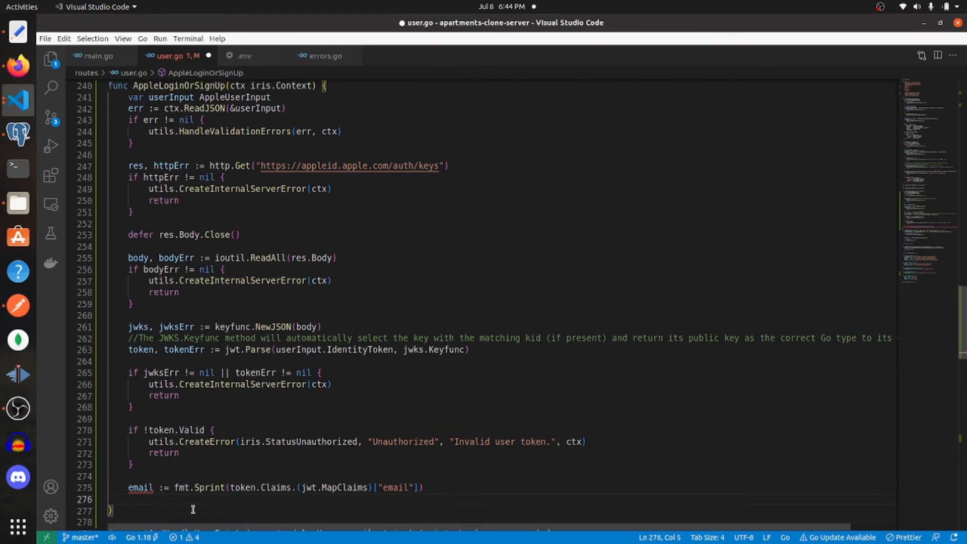
{"action": "type", "text": "if email != \"\" {"}
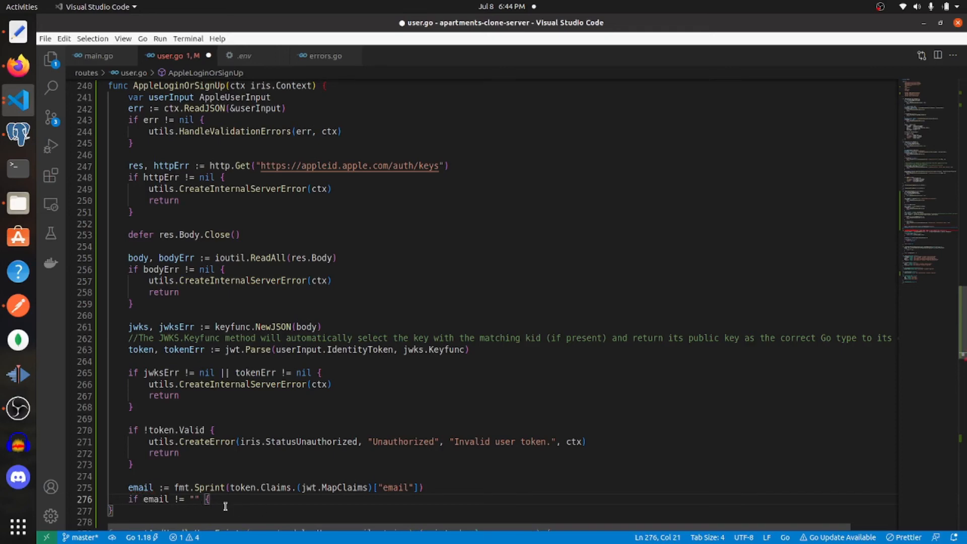
{"action": "type", "text": "}"}
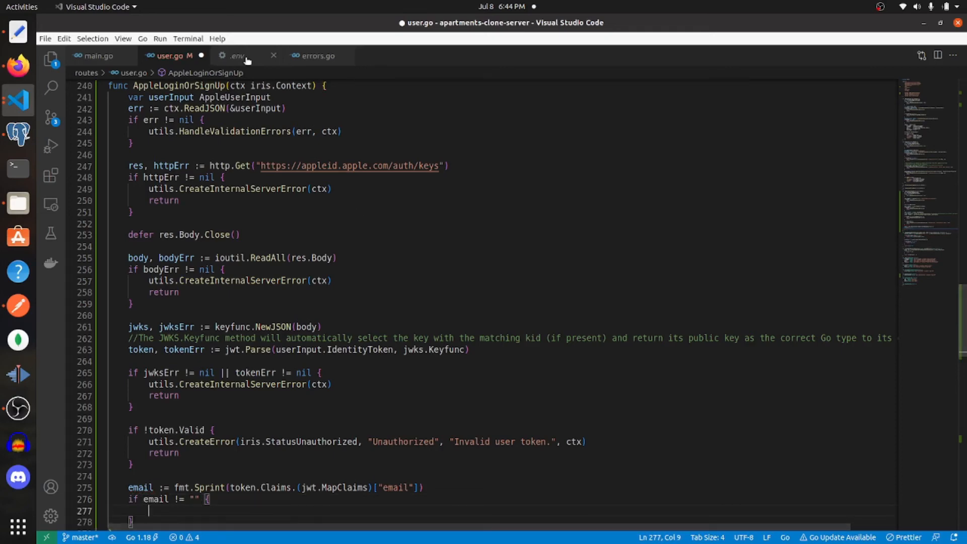
{"action": "scroll", "scroll_direction": "down", "scroll_amount": 3}
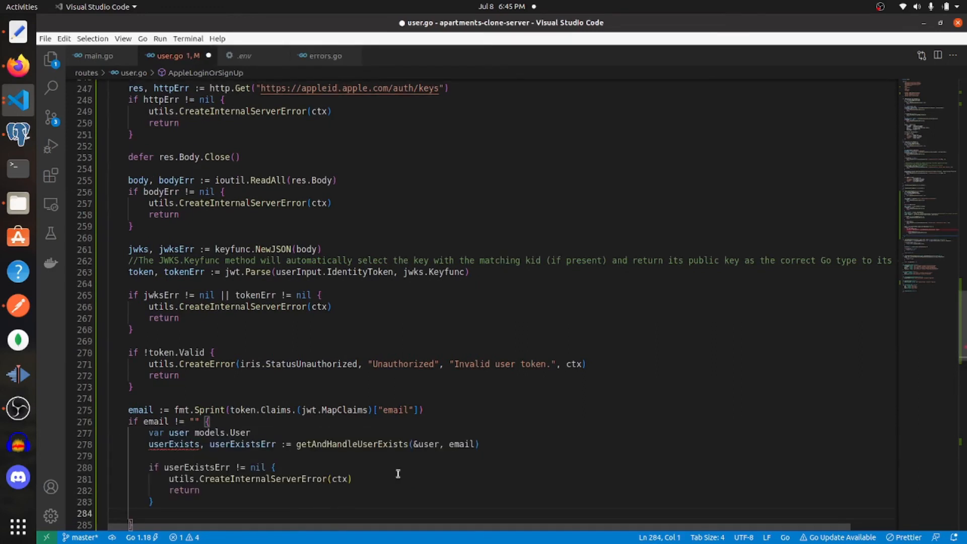
{"action": "mouse_move", "coordinate": [342, 451]}
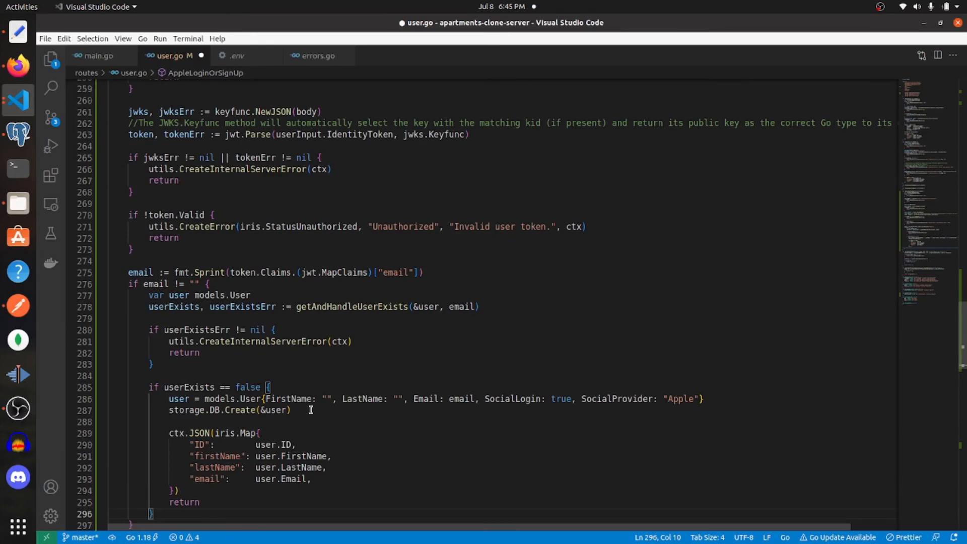
{"action": "mouse_move", "coordinate": [363, 399]}
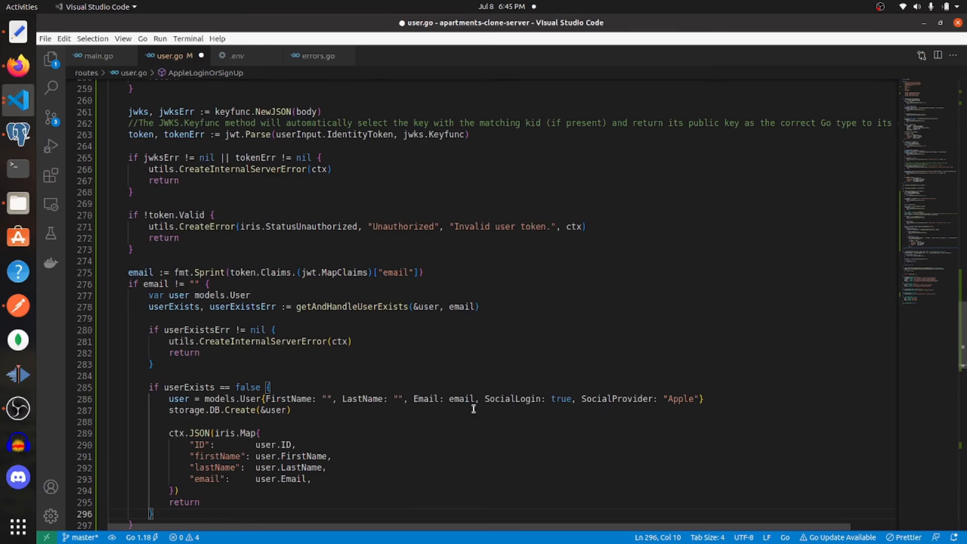
{"action": "mouse_move", "coordinate": [453, 404]}
{"action": "type", "text": "if user.SocialLogin == true && user.SocialProvider == \"Apple\" {"}
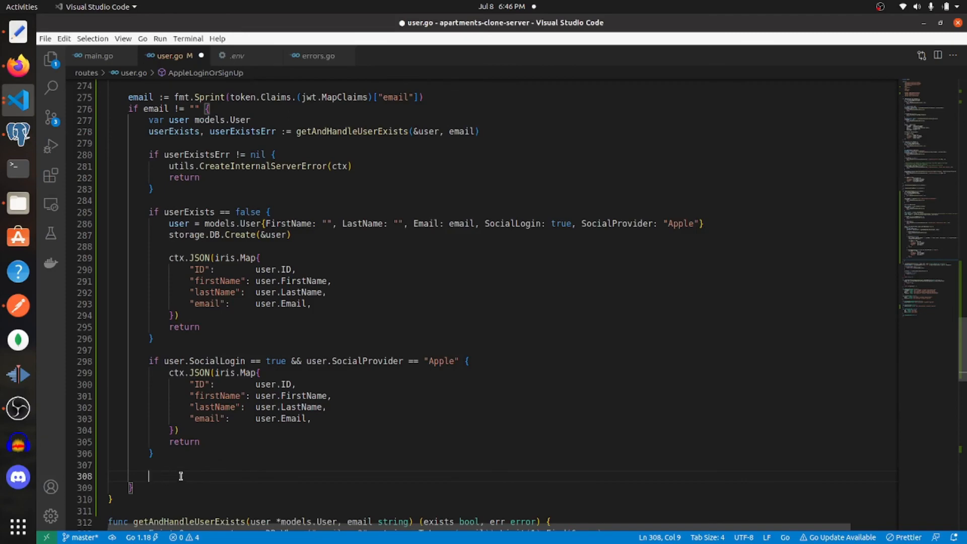
{"action": "mouse_move", "coordinate": [454, 369]}
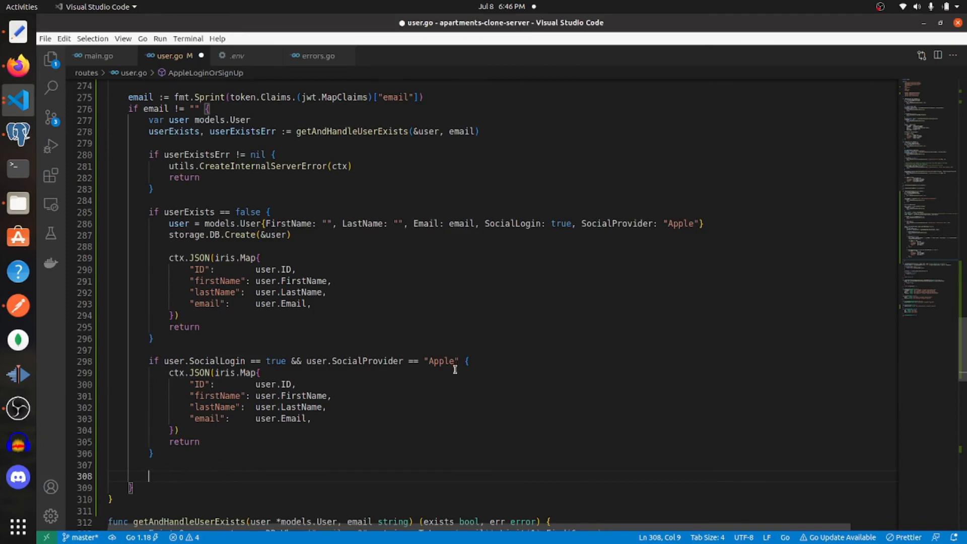
{"action": "mouse_move", "coordinate": [161, 481]}
{"action": "type", "text": "utils.CreateEmailAlreadyRegistered(ctx)"}
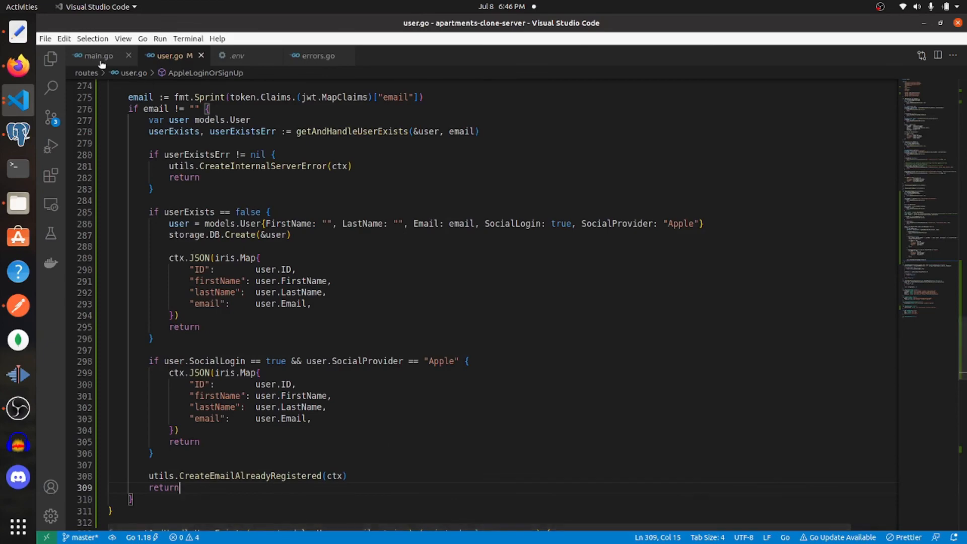
Step: In main.go's /api/user party, write user.Post("/apple", routes. for the new route
{"action": "left_click", "coordinate": [98, 55]}
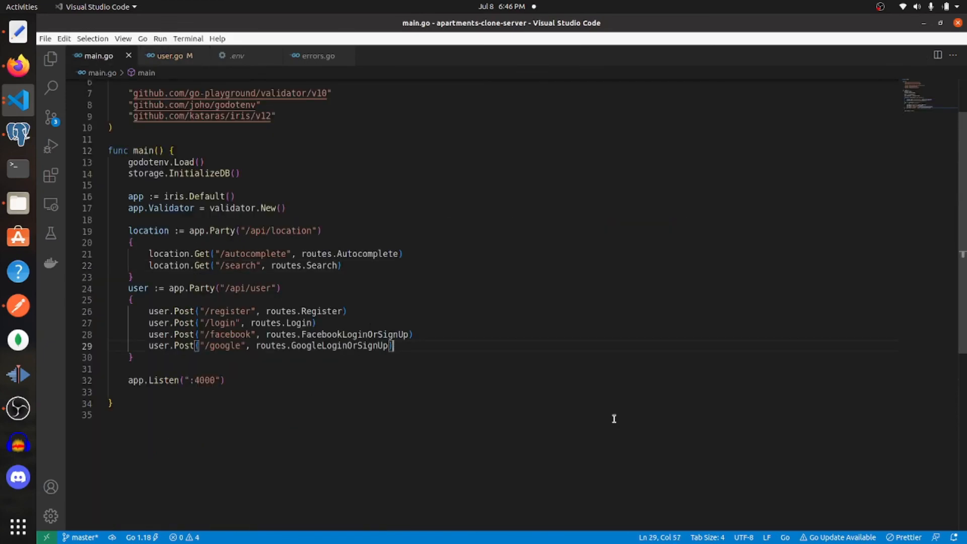
{"action": "type", "text": "user"}
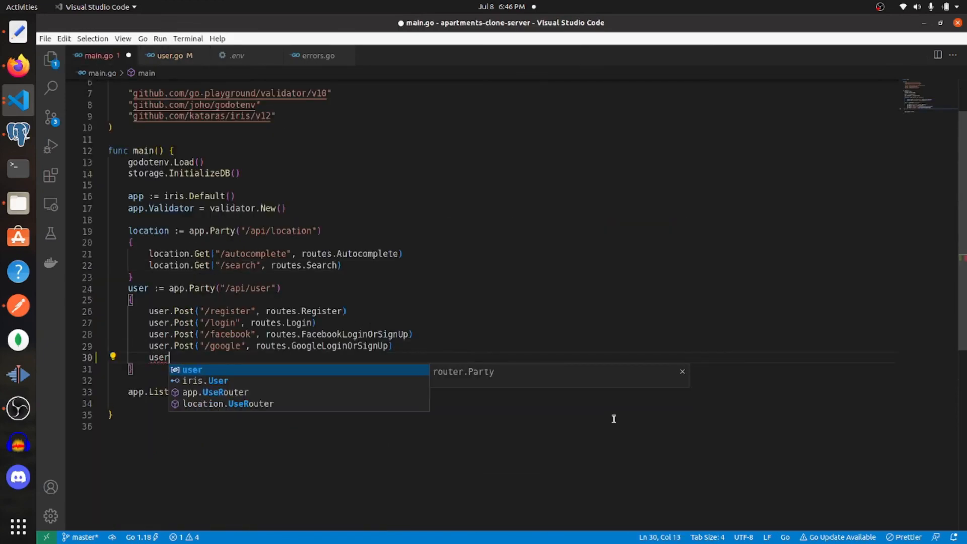
{"action": "type", "text": ".Post(\".\""}
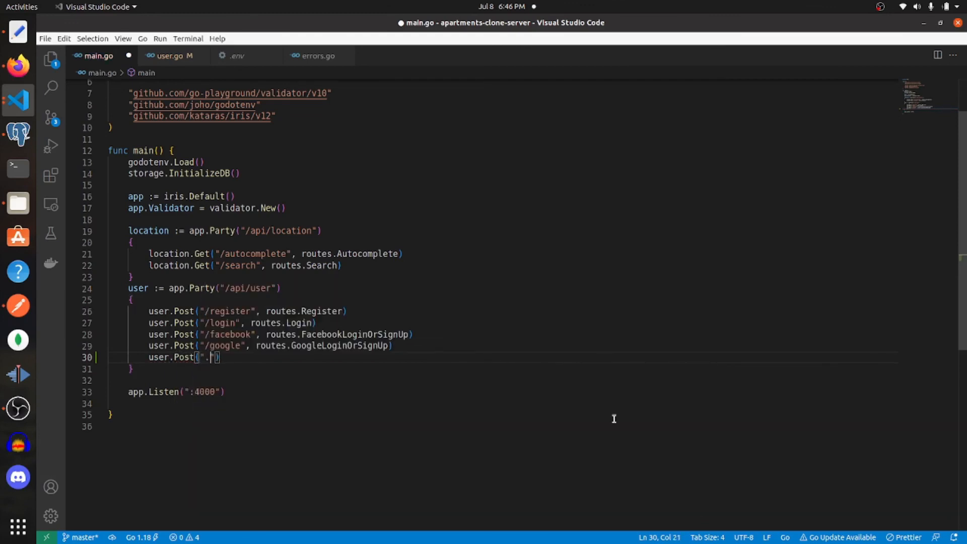
{"action": "type", "text": "/apple"}
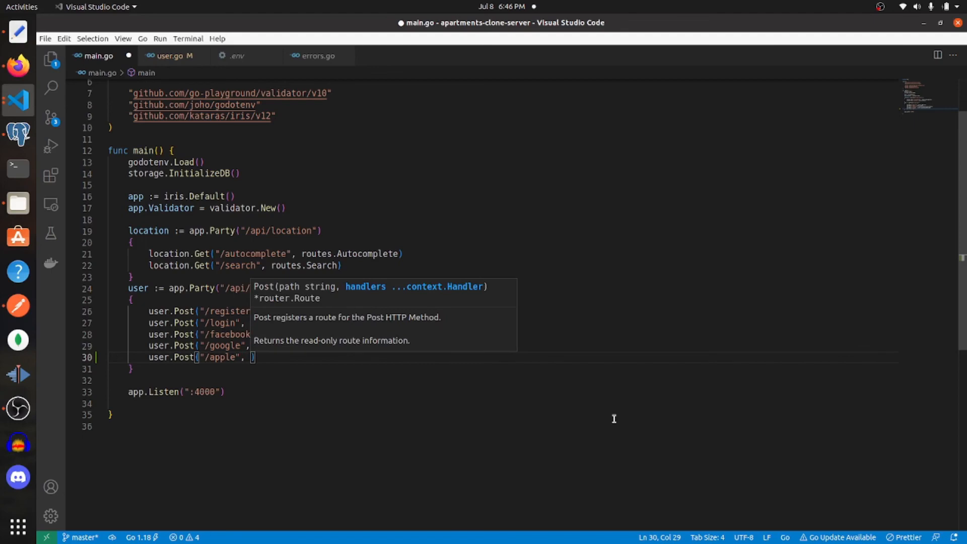
{"action": "type", "text": "routes."}
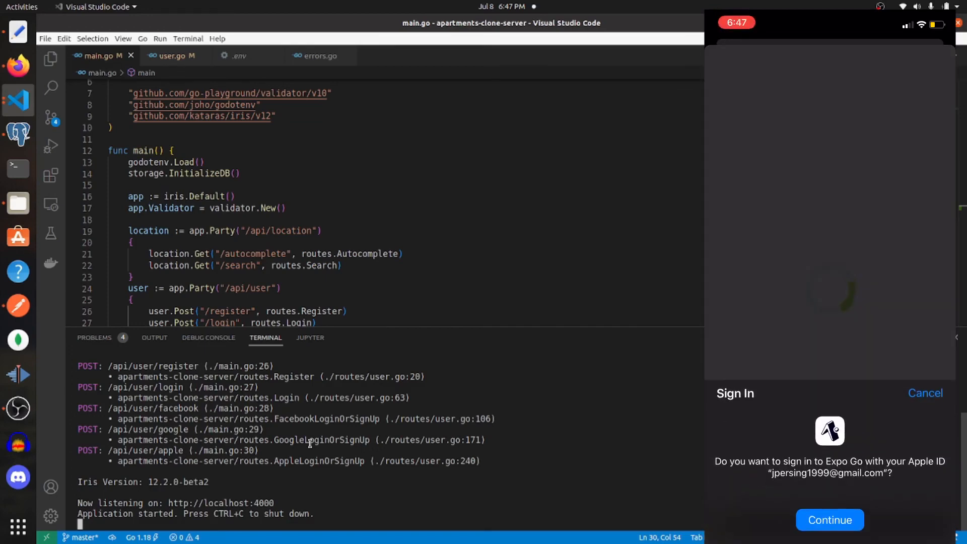
Step: Sign in with Apple from the app so /api/user/apple logs 200 responses in the terminal
{"action": "left_click", "coordinate": [828, 519]}
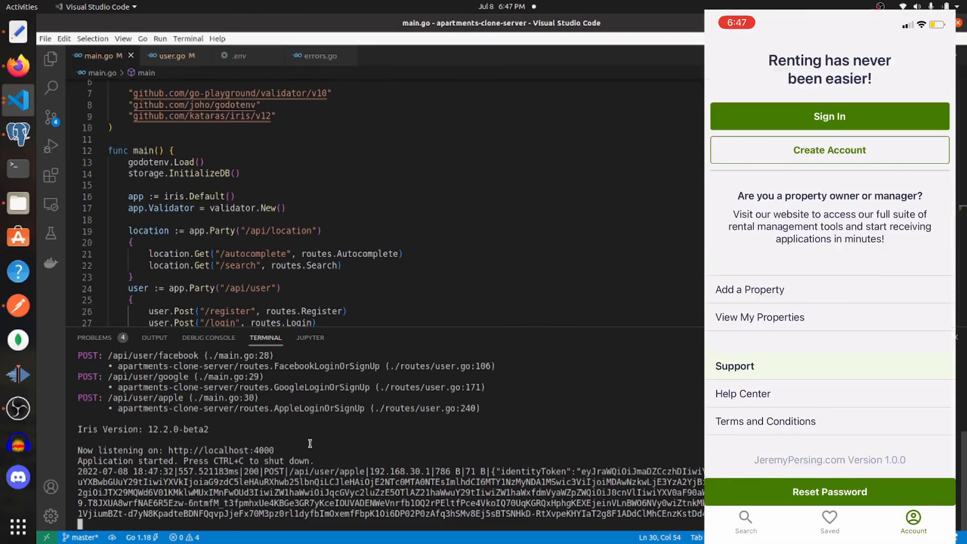
{"action": "left_click", "coordinate": [829, 116]}
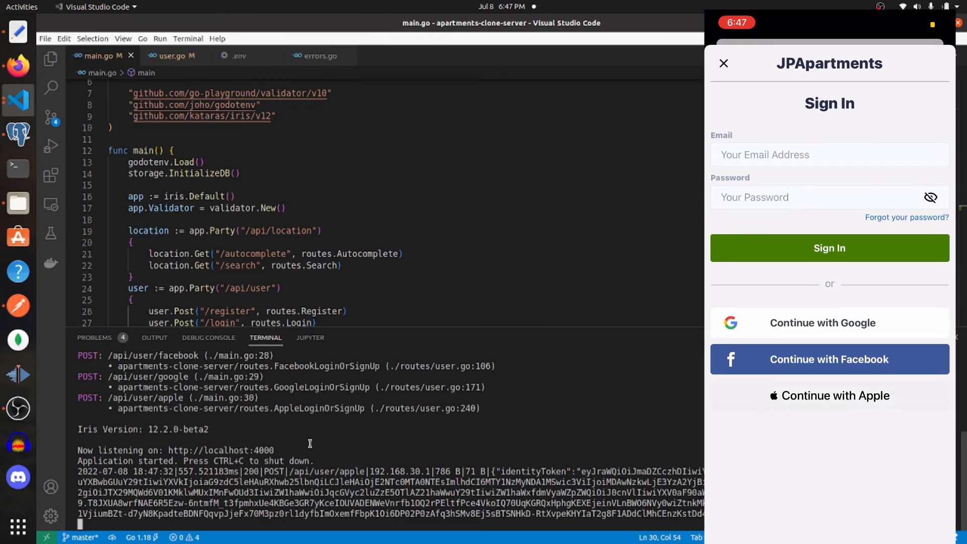
{"action": "left_click", "coordinate": [828, 395]}
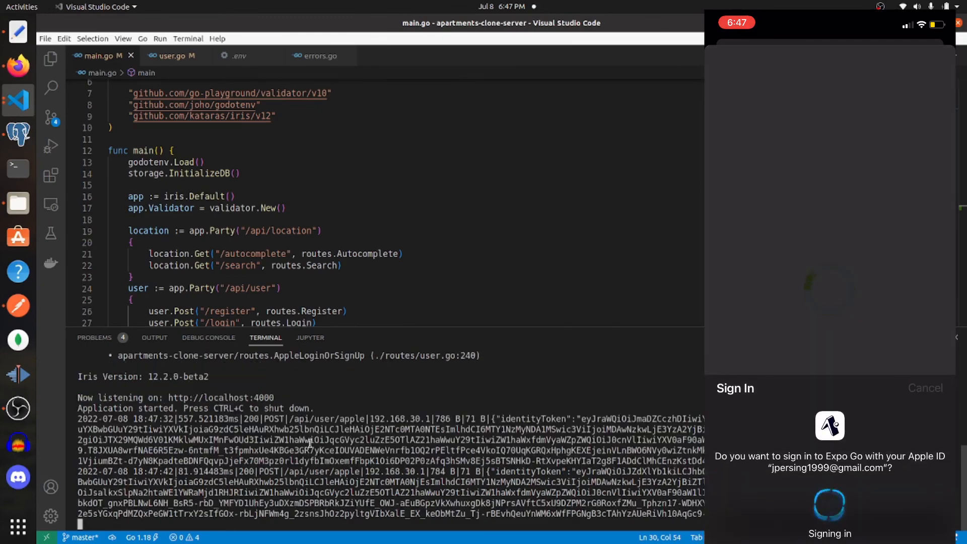